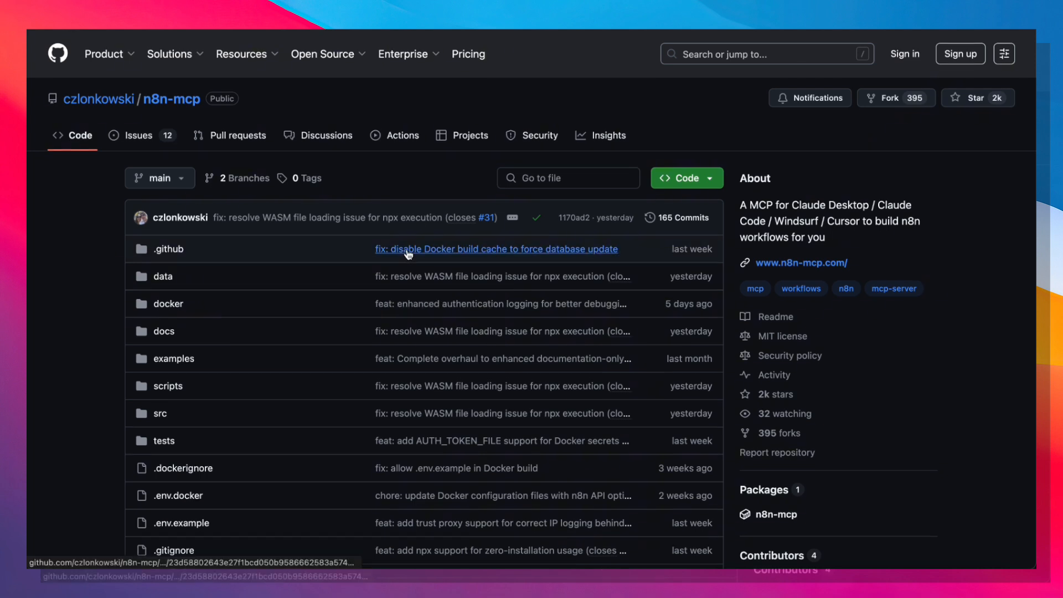
pyautogui.moveTo(218, 167)
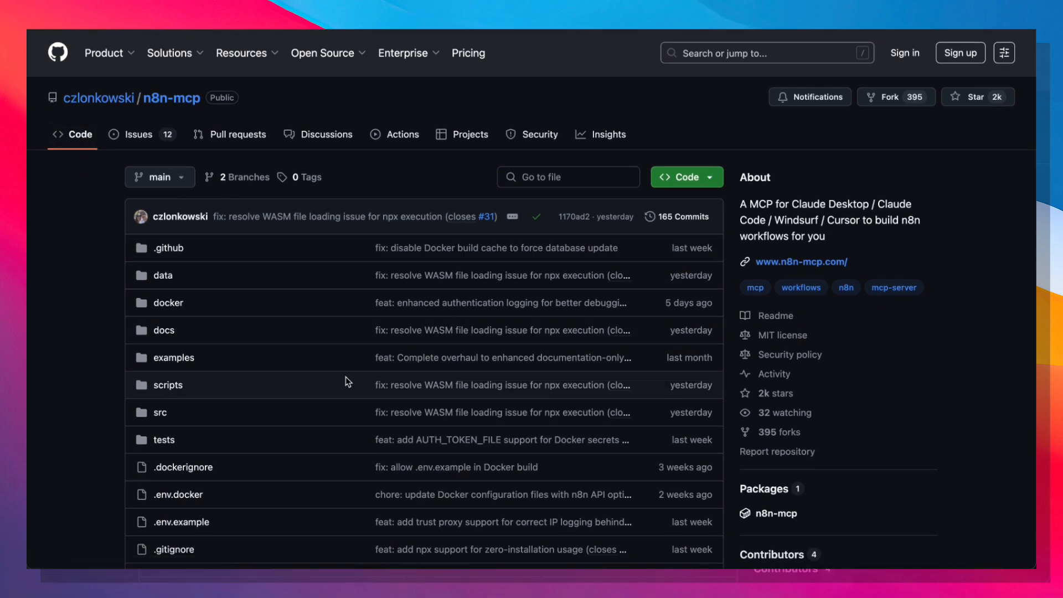
pyautogui.moveTo(344, 380)
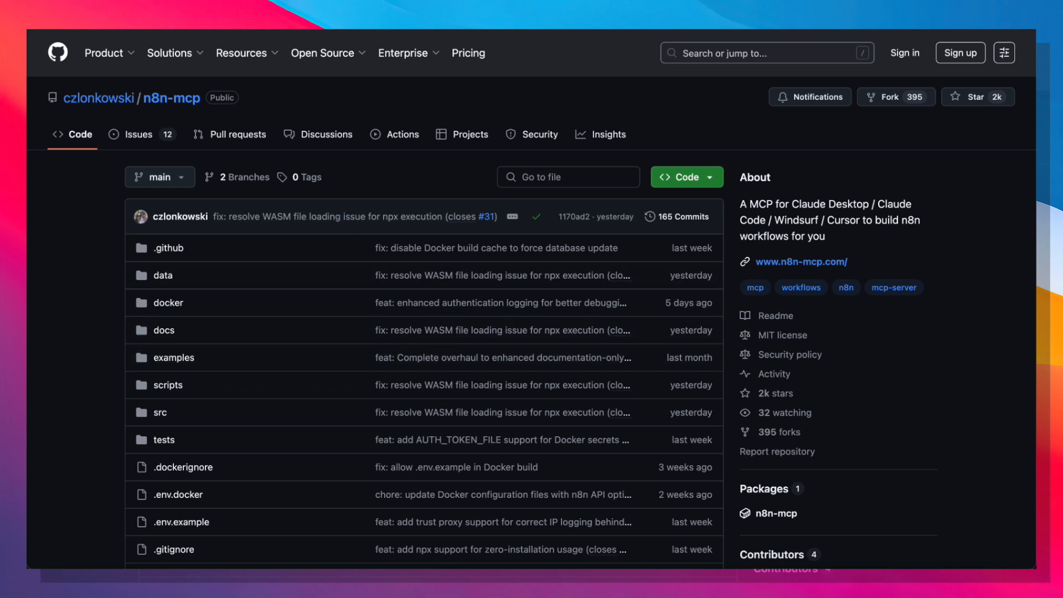
pyautogui.moveTo(250, 302)
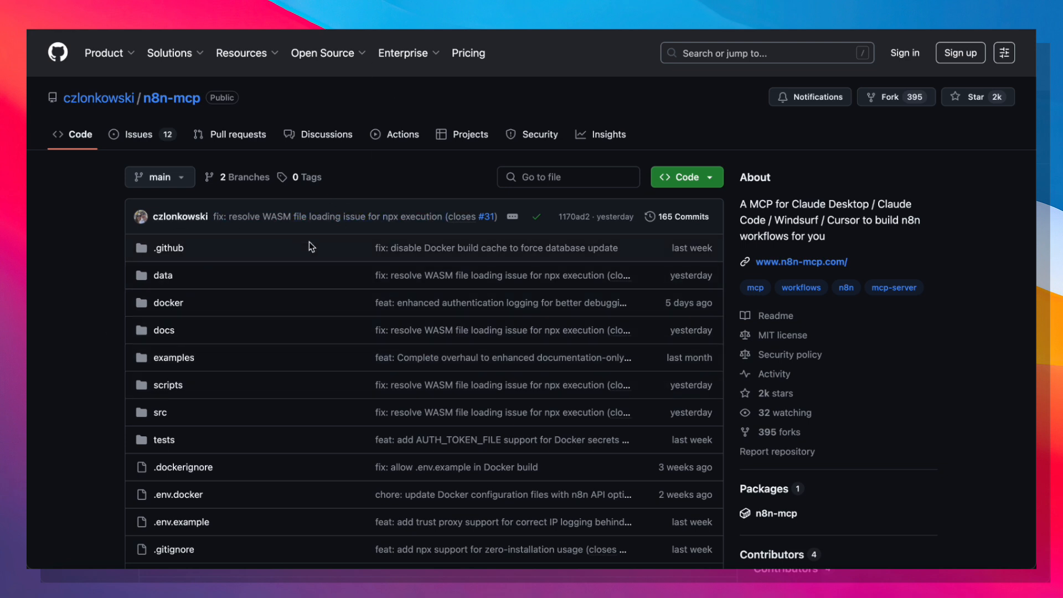
# Step: Scroll to the README Overview and highlight the 528-node and Documentation coverage lines
pyautogui.scroll(-3)
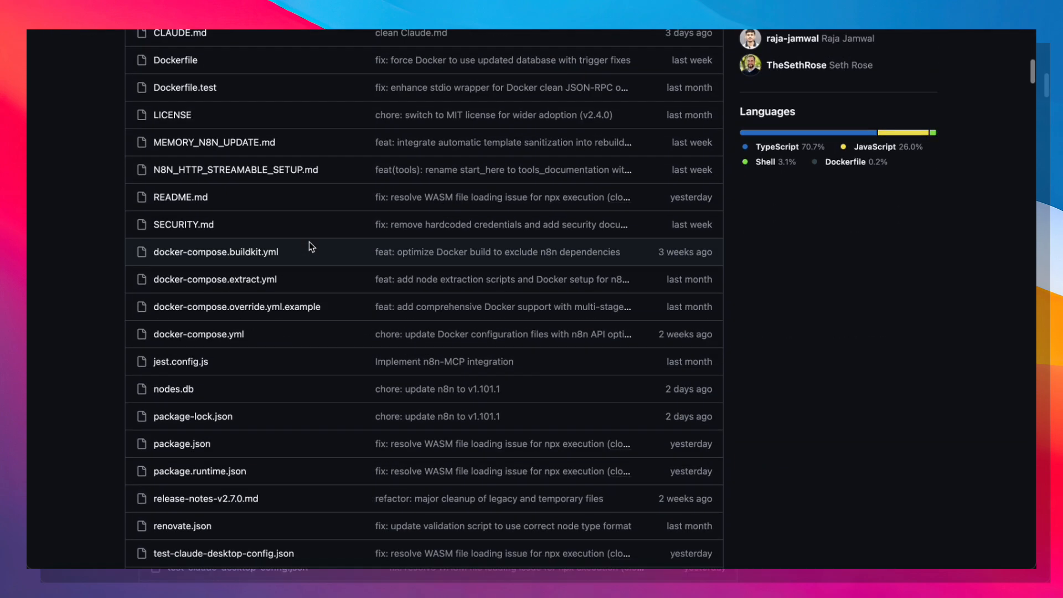
pyautogui.scroll(-3)
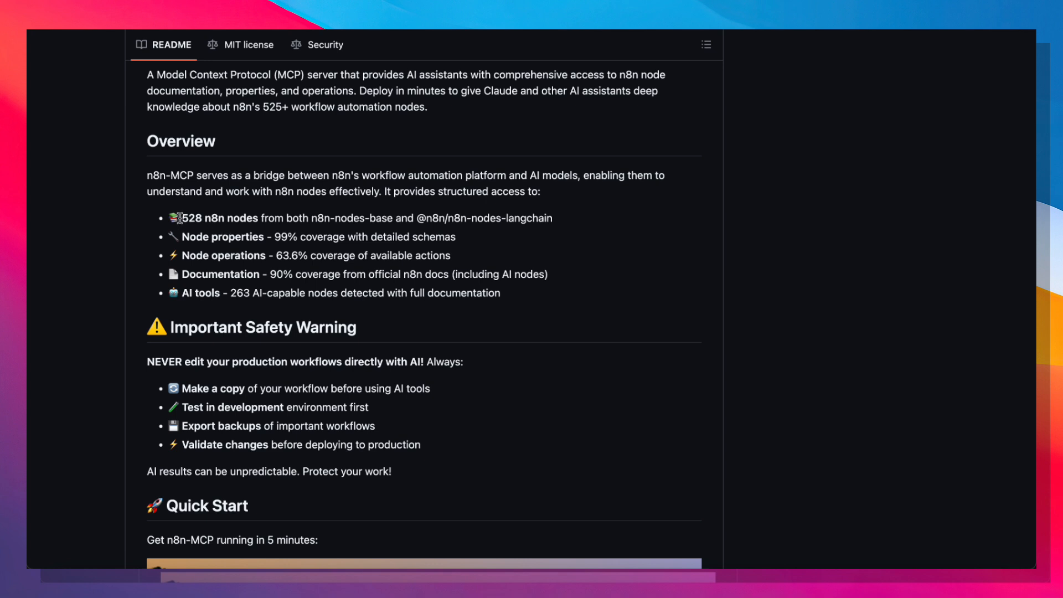
pyautogui.moveTo(183, 218); pyautogui.dragTo(258, 218)
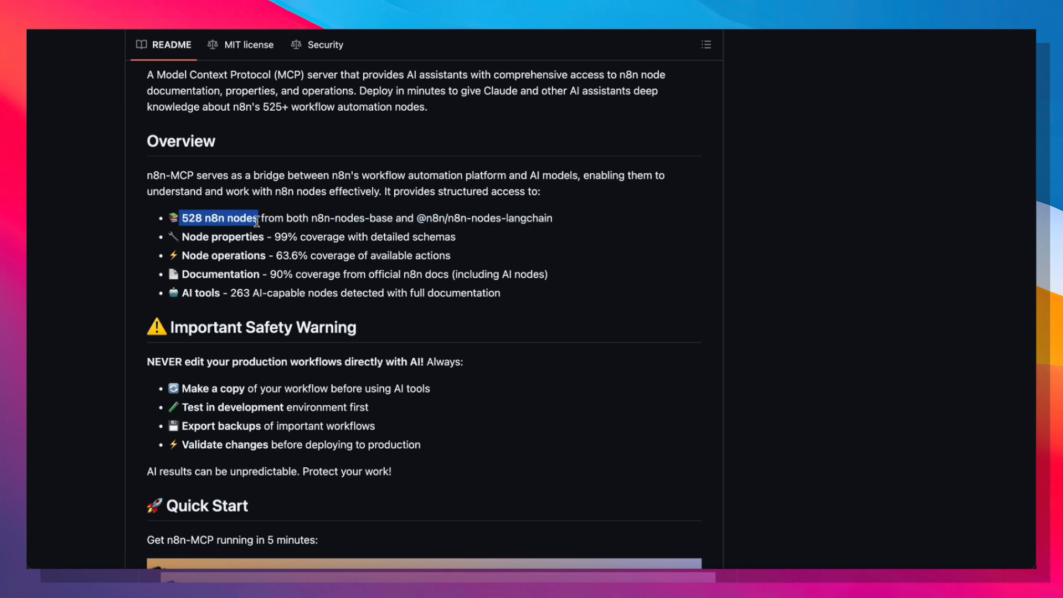
pyautogui.moveTo(182, 238)
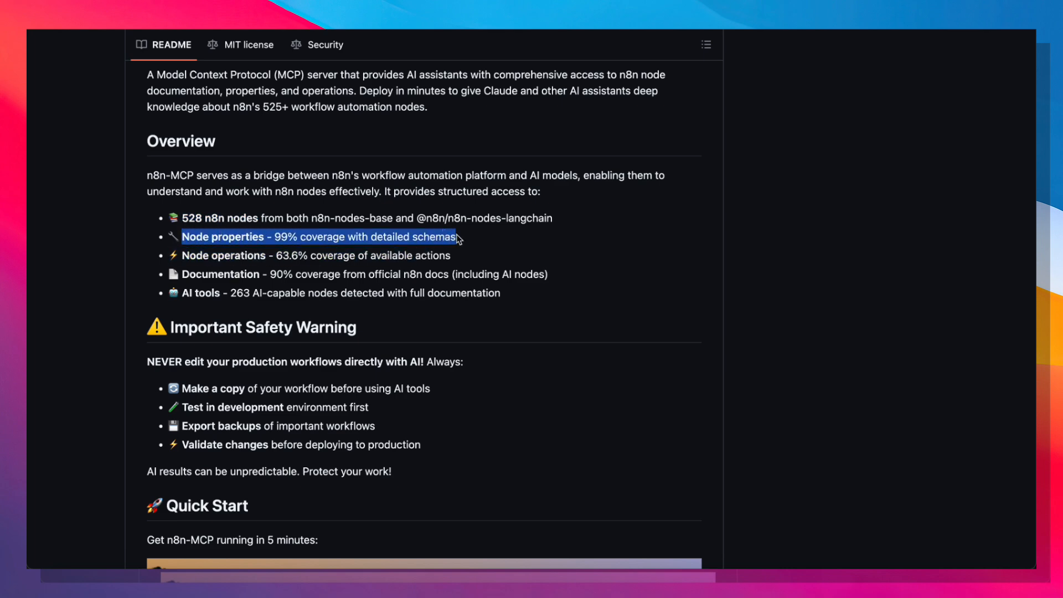
pyautogui.click(183, 256)
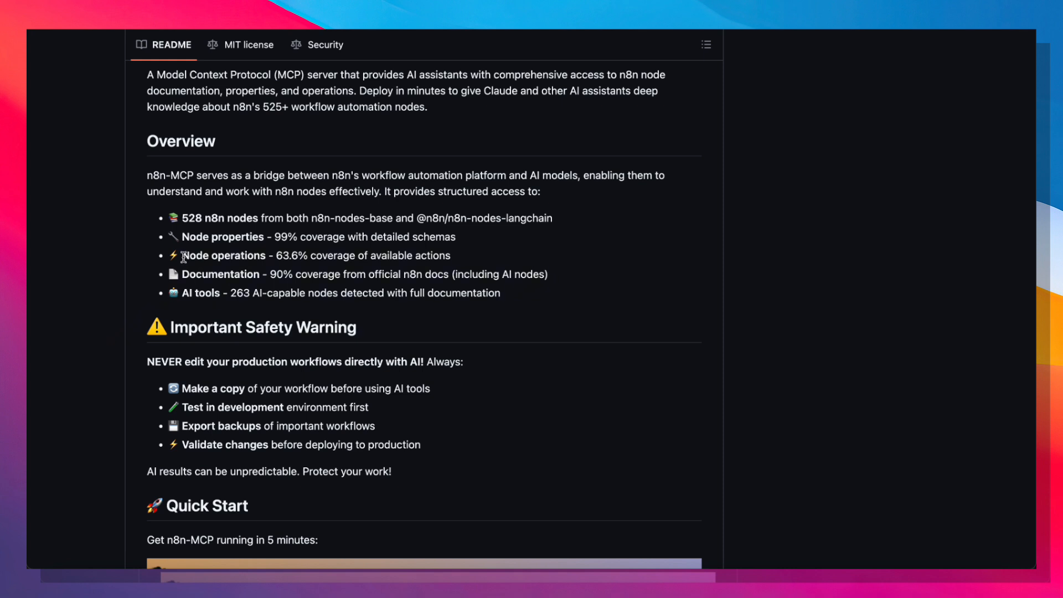
pyautogui.moveTo(191, 270)
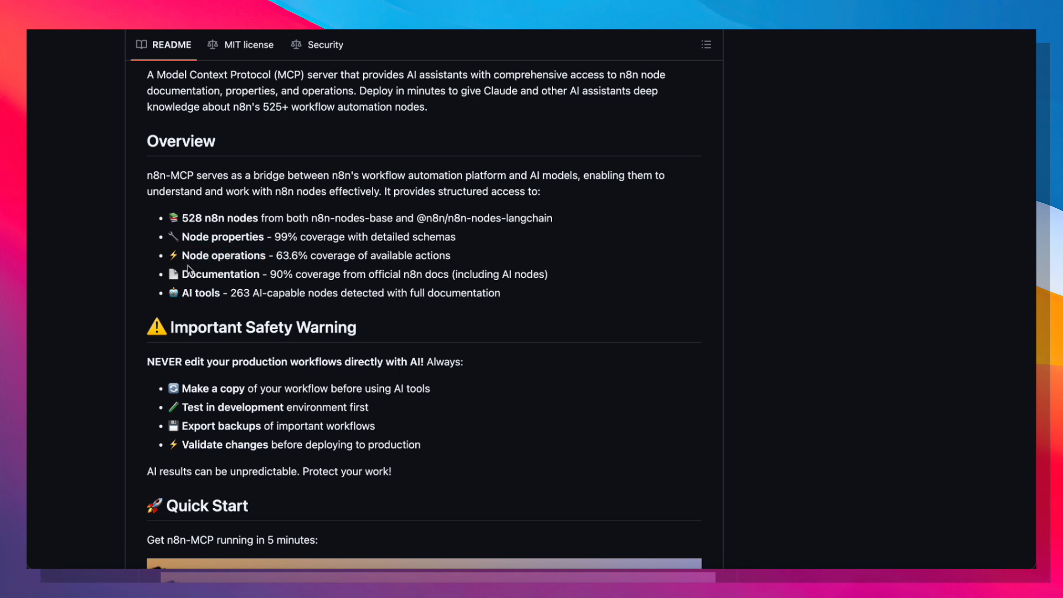
pyautogui.moveTo(181, 274); pyautogui.dragTo(340, 274)
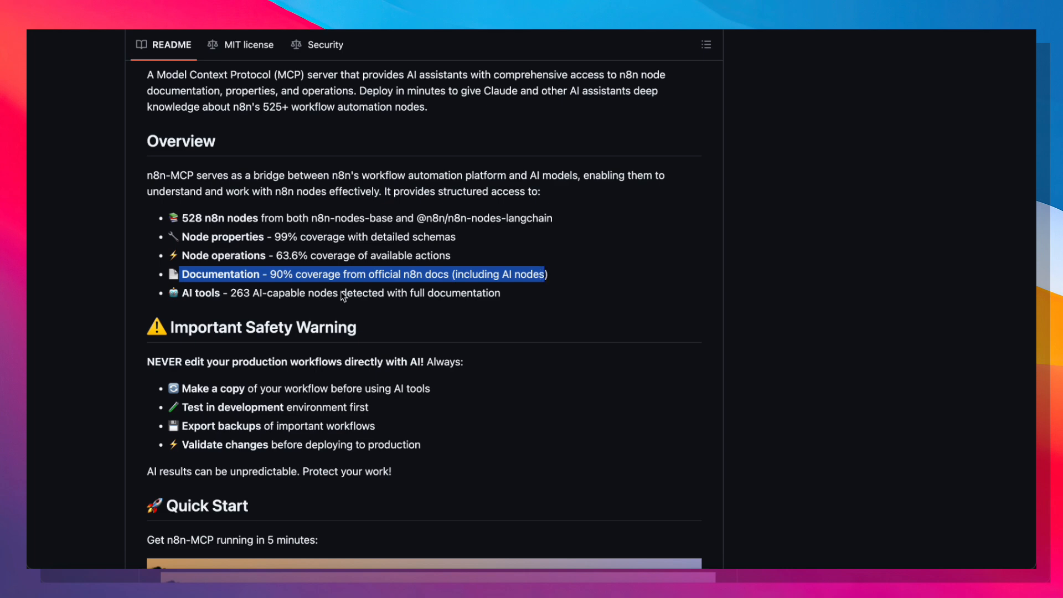
pyautogui.click(227, 311)
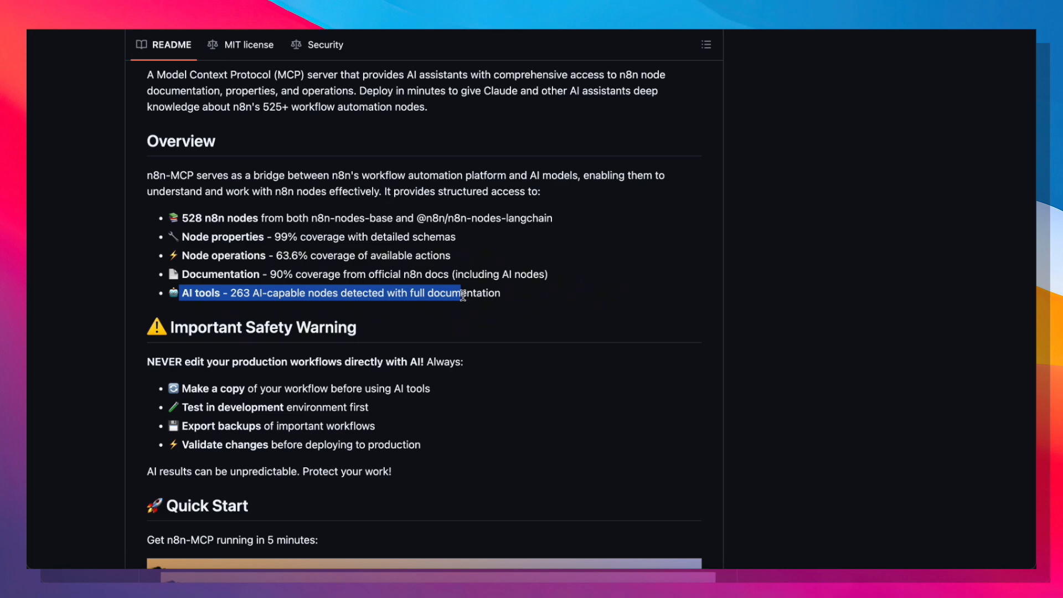
pyautogui.scroll(-3)
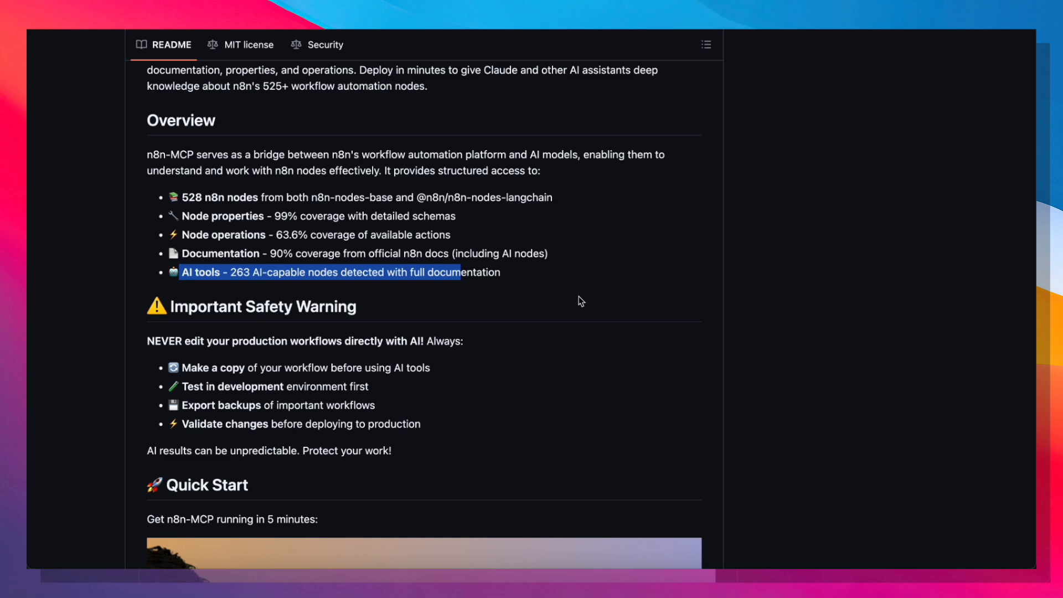
pyautogui.moveTo(527, 219)
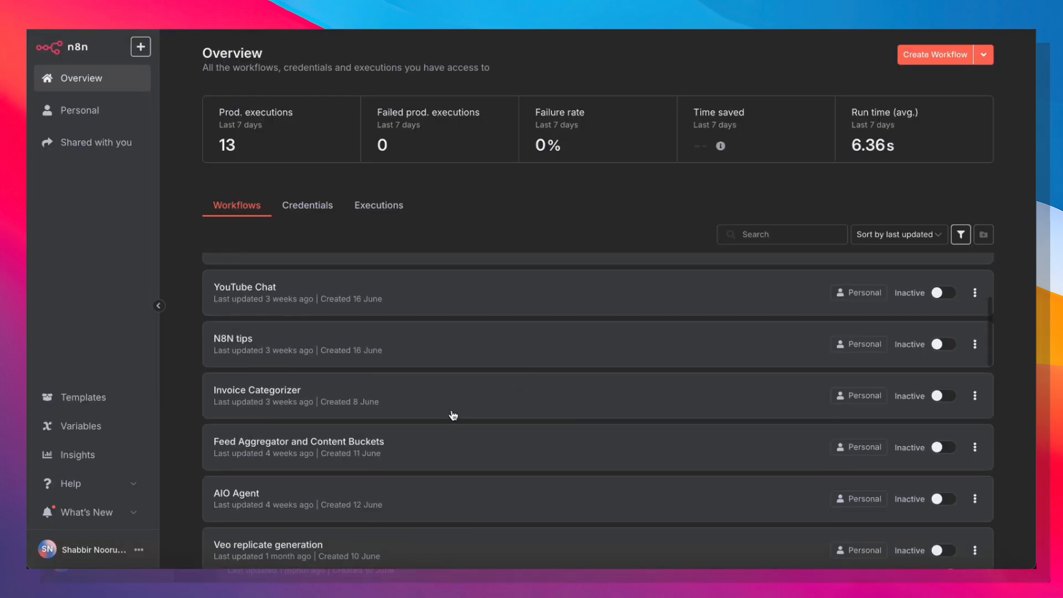
pyautogui.moveTo(377, 410)
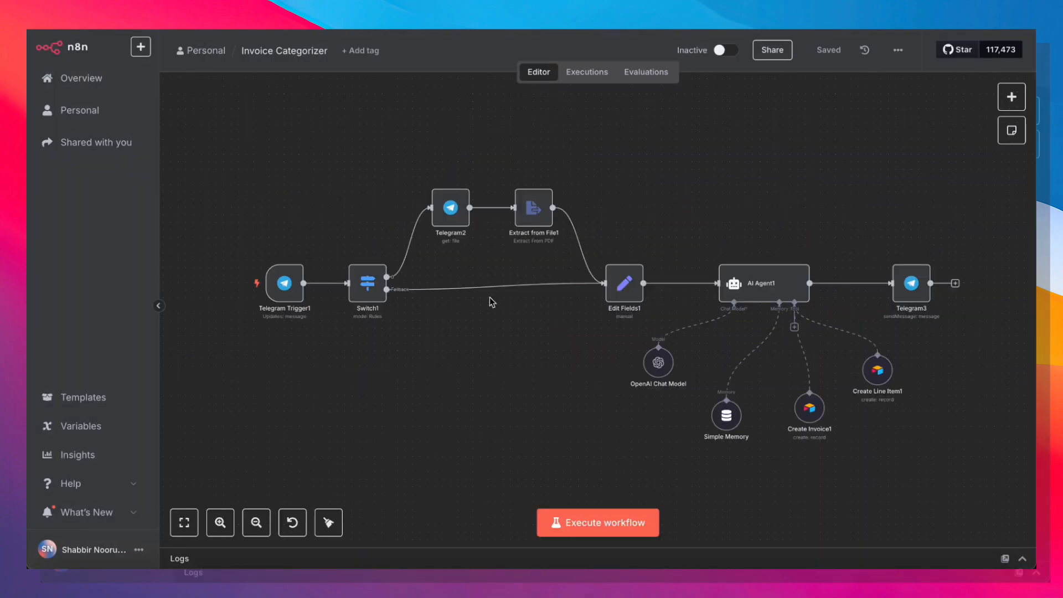
pyautogui.moveTo(263, 188)
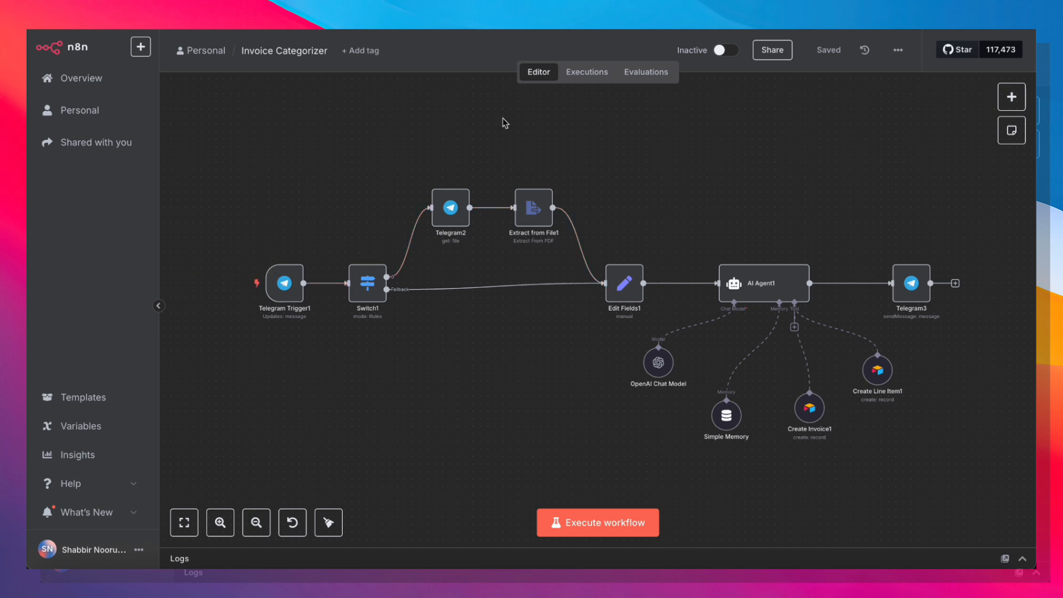
pyautogui.moveTo(411, 421)
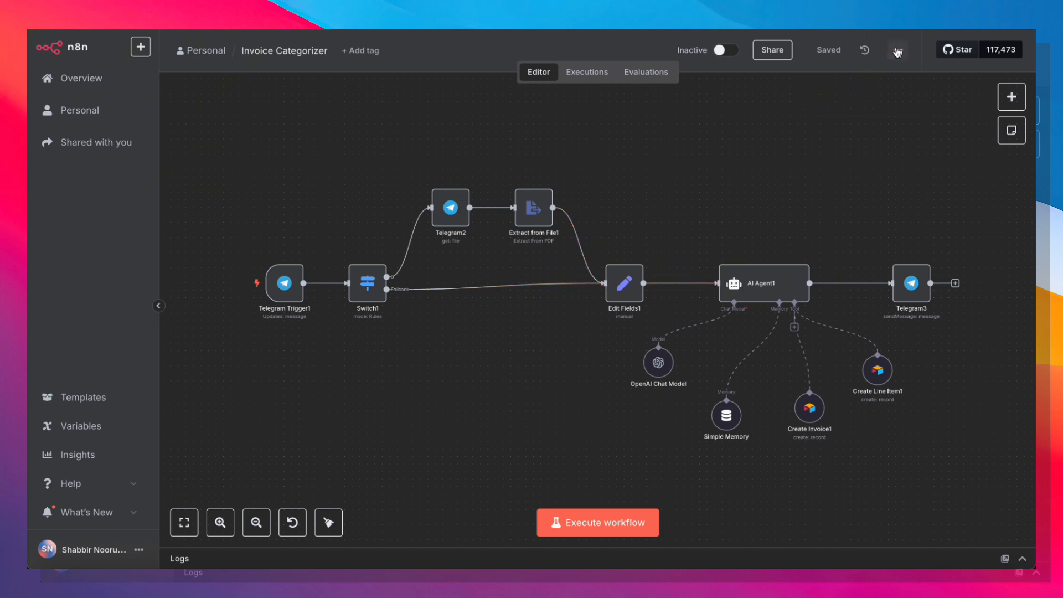
# Step: Open the Invoice Categorizer workflow's more-actions menu at the top right
pyautogui.click(897, 49)
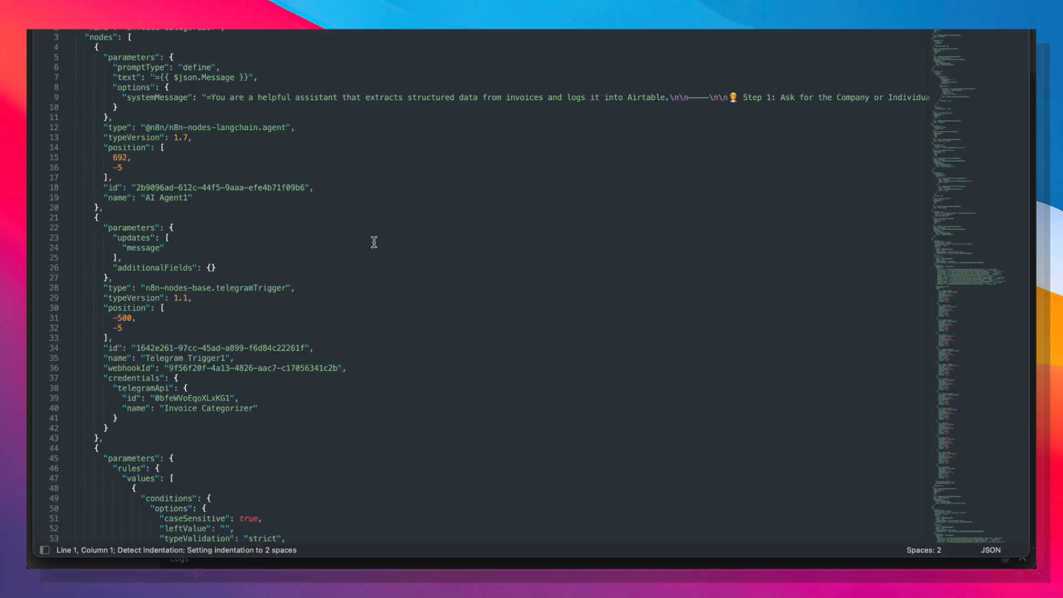
pyautogui.moveTo(593, 324)
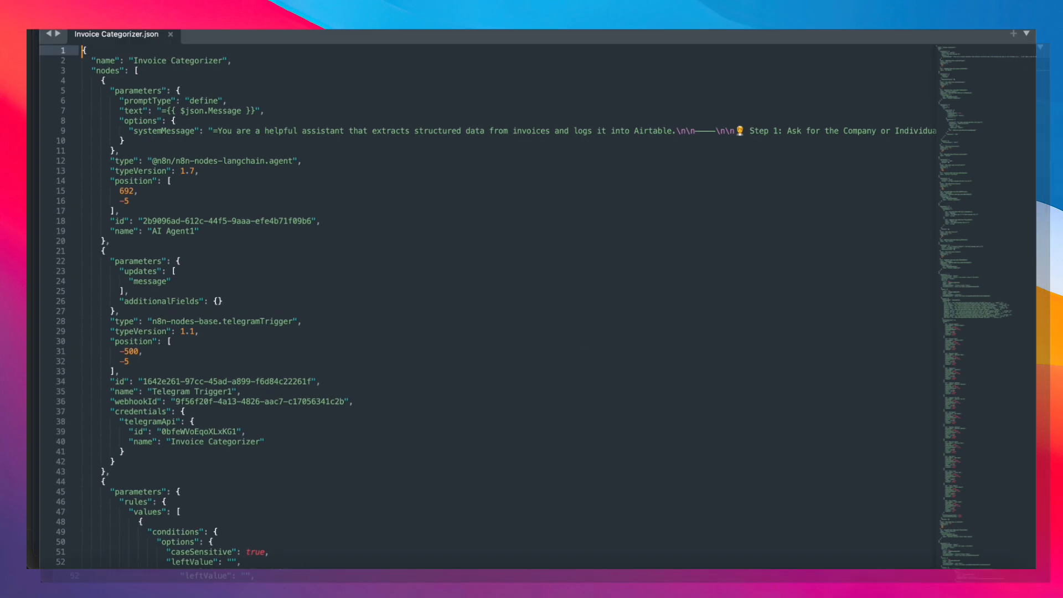
# Step: Scroll through the nodes array of Invoice Categorizer.json in Sublime Text
pyautogui.scroll(-3)
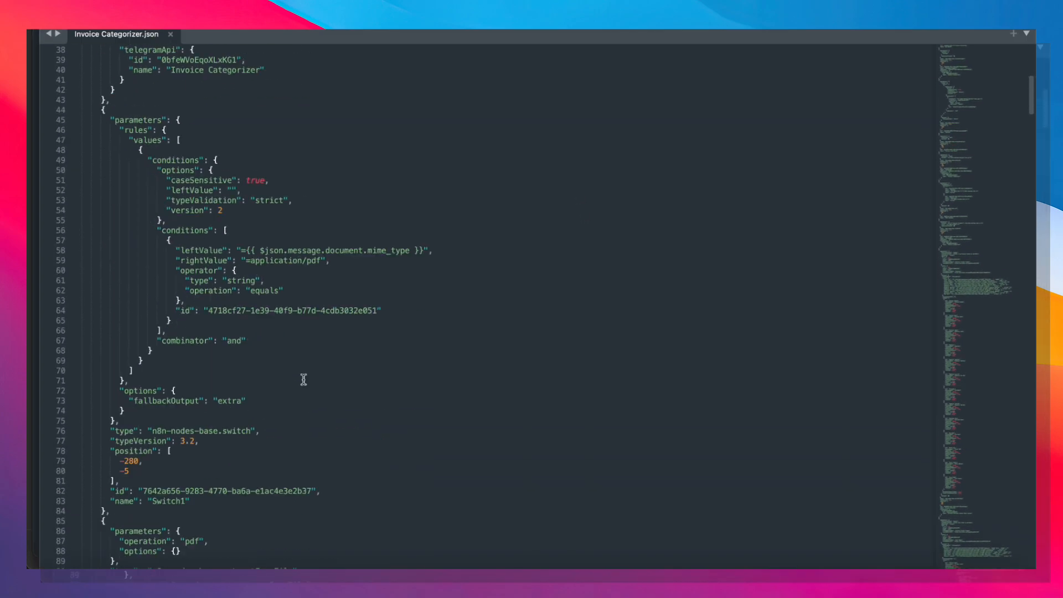
pyautogui.scroll(-3)
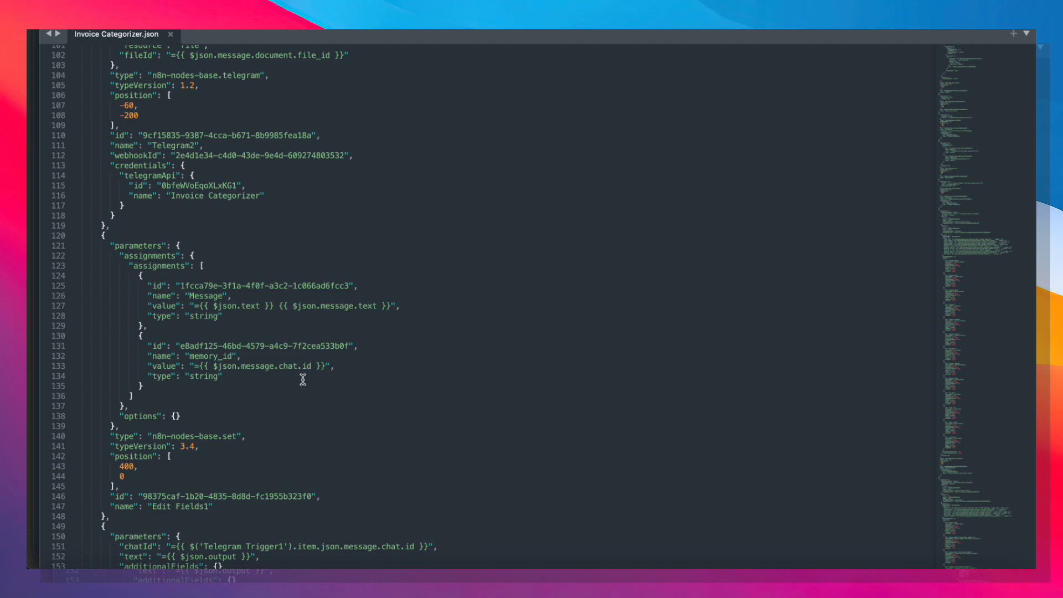
pyautogui.scroll(-3)
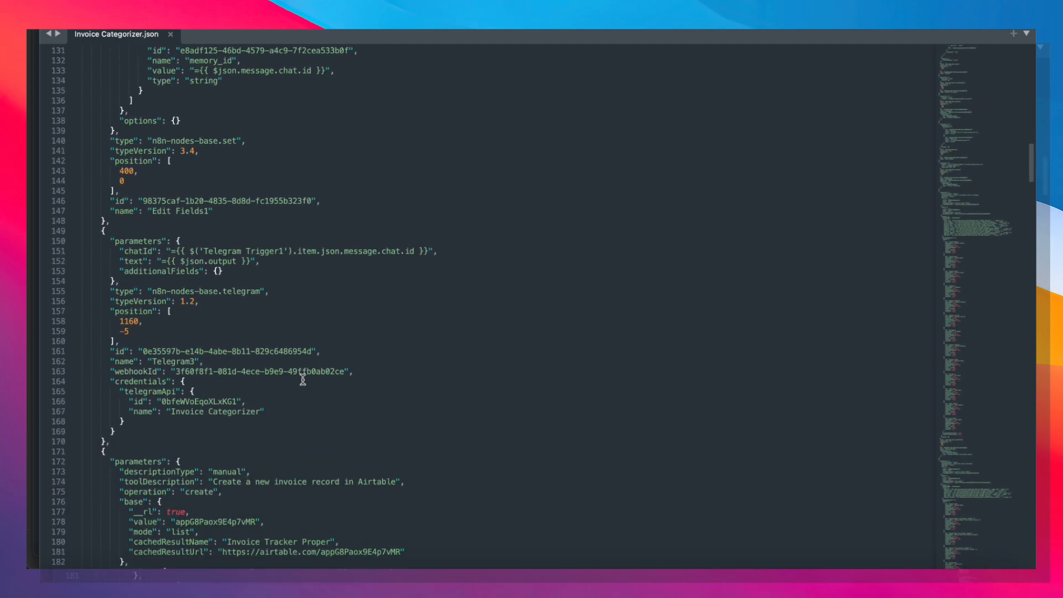
pyautogui.scroll(-3)
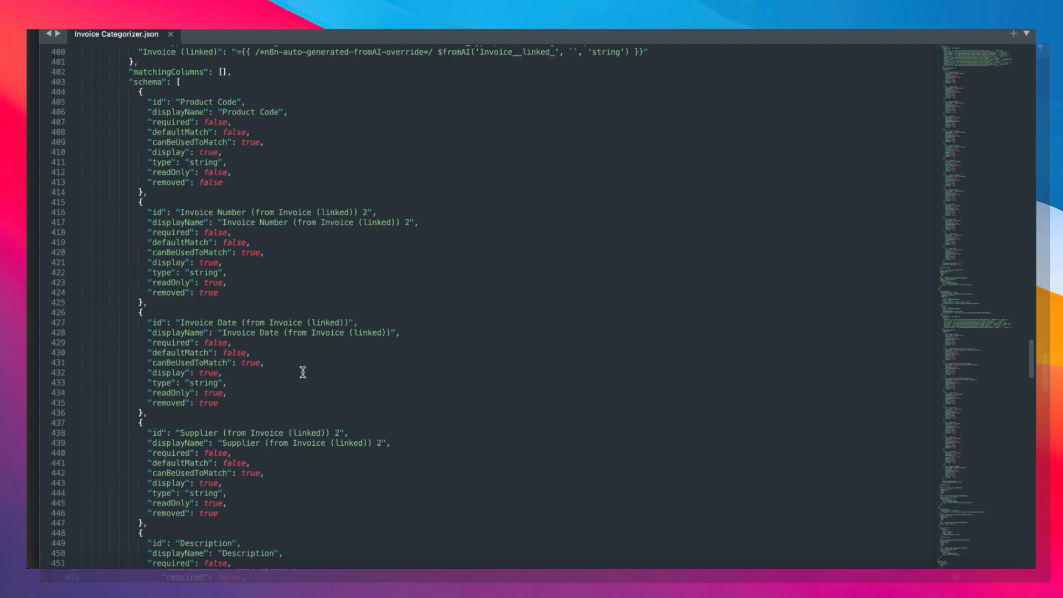
pyautogui.scroll(-3)
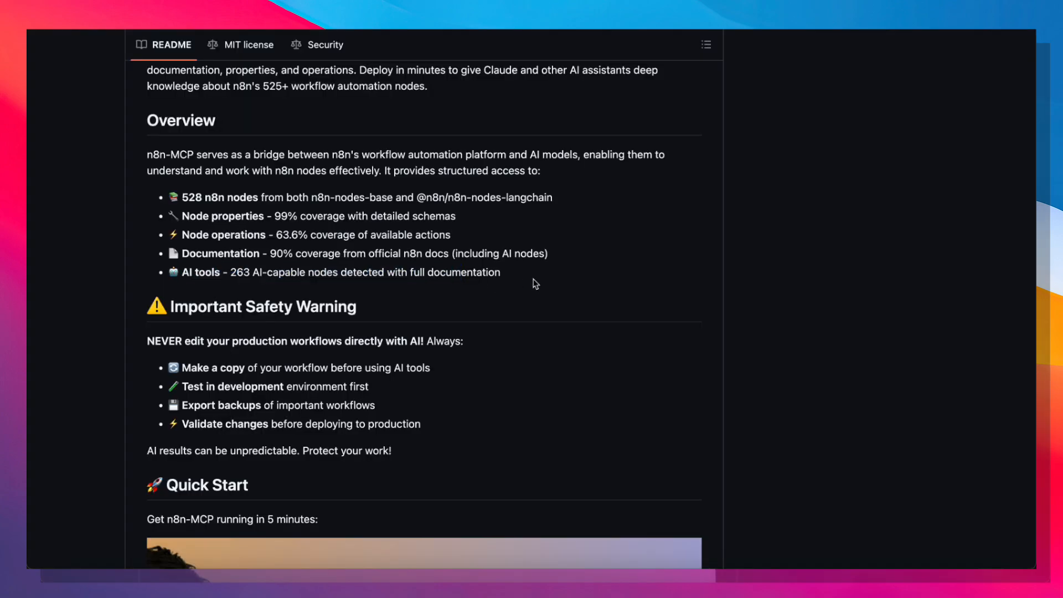
pyautogui.moveTo(323, 337)
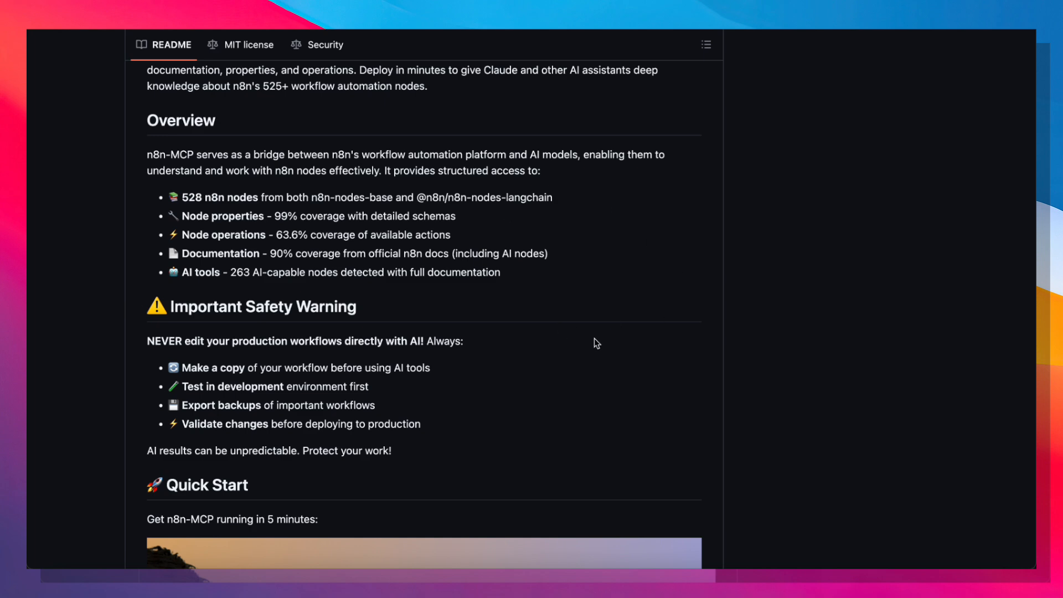
pyautogui.moveTo(353, 111)
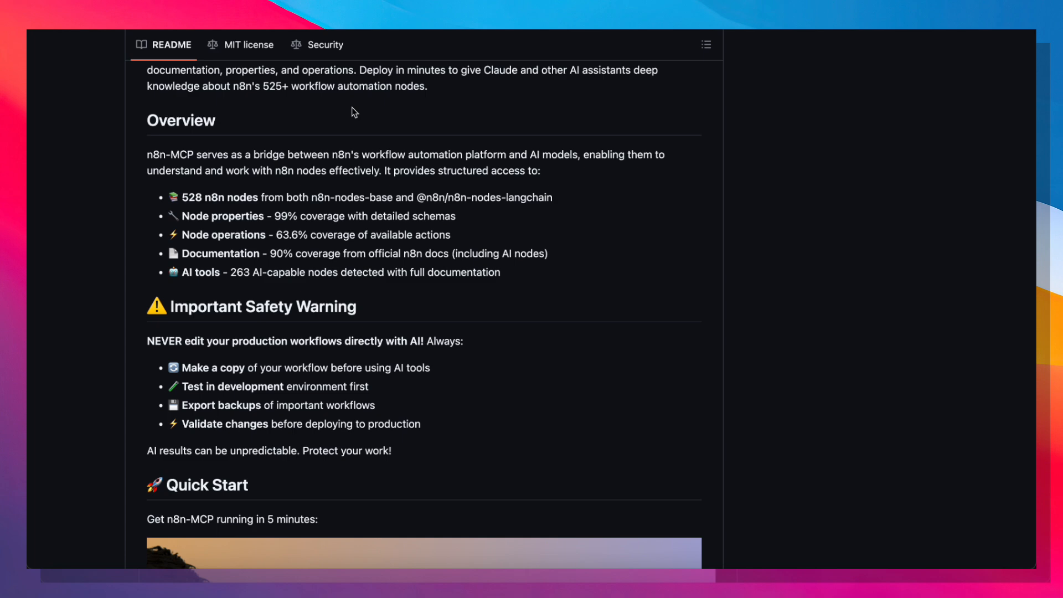
pyautogui.moveTo(529, 282)
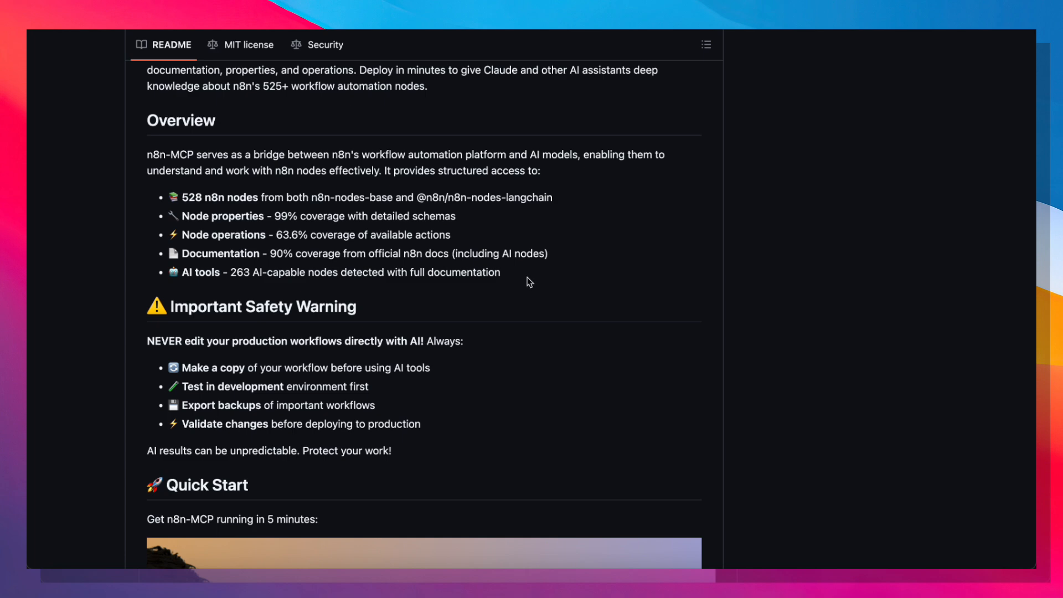
# Step: Scroll the README down to the Quick Start video guide and npx option
pyautogui.scroll(-3)
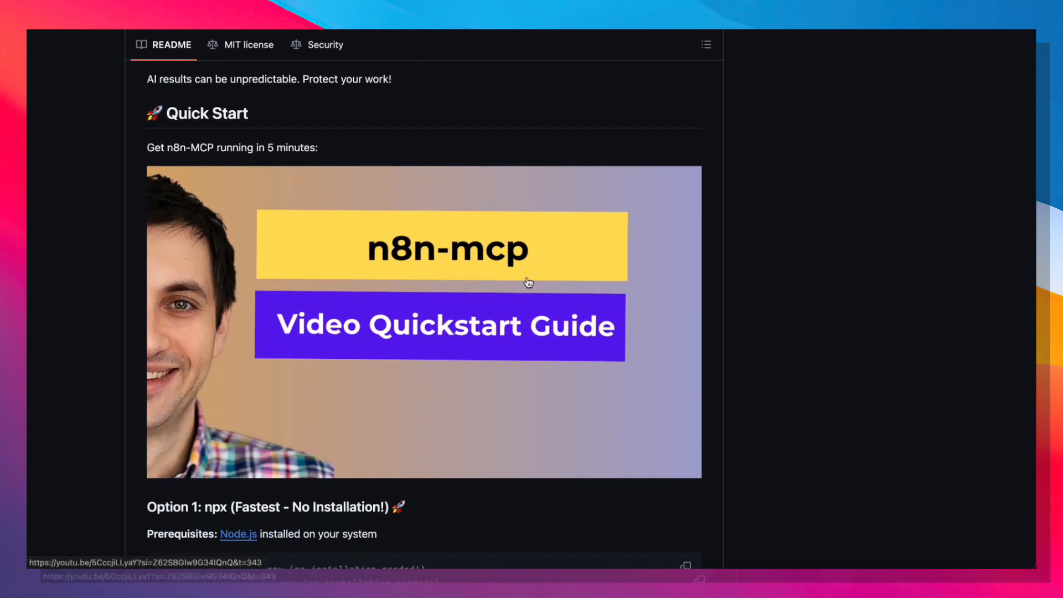
pyautogui.moveTo(804, 359)
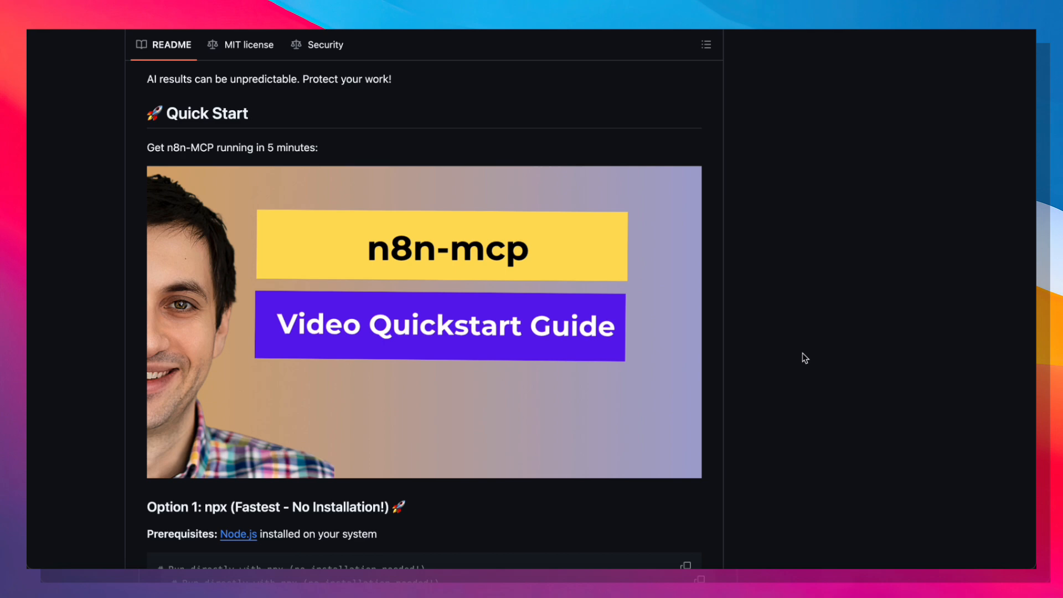
pyautogui.scroll(-3)
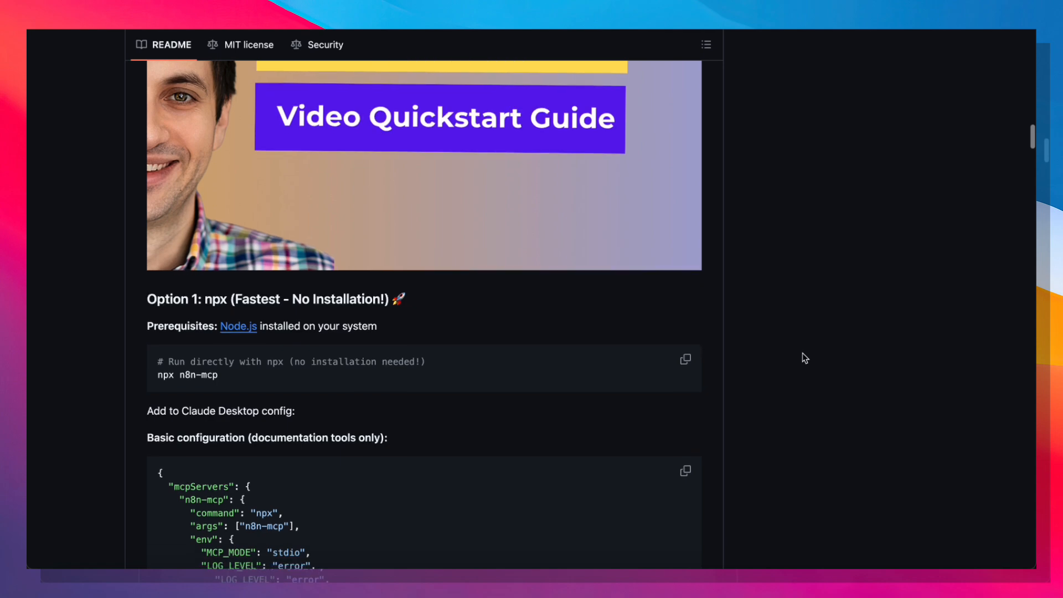
pyautogui.moveTo(326, 404)
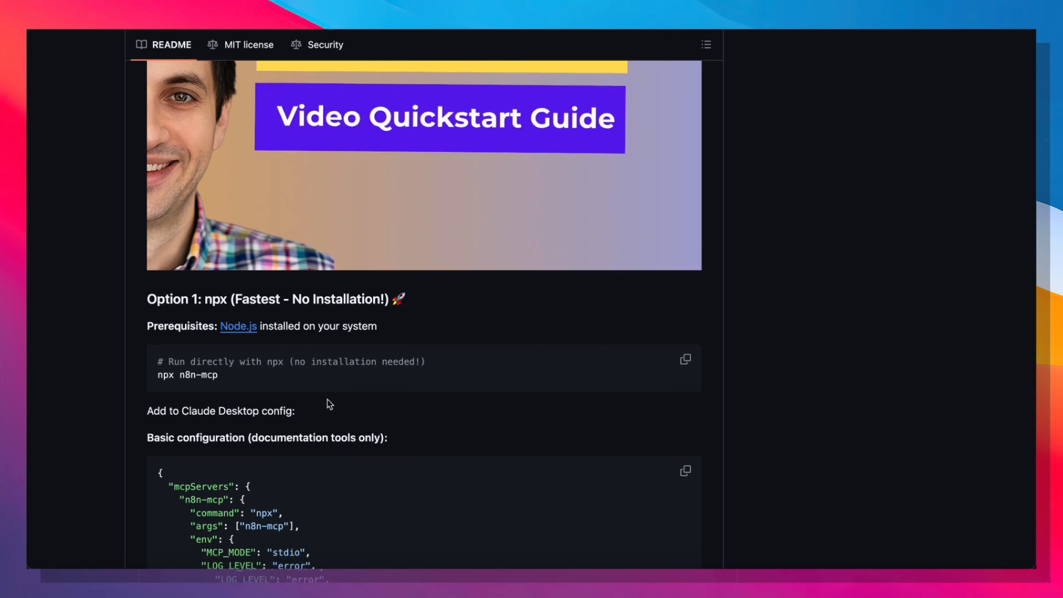
pyautogui.moveTo(661, 433)
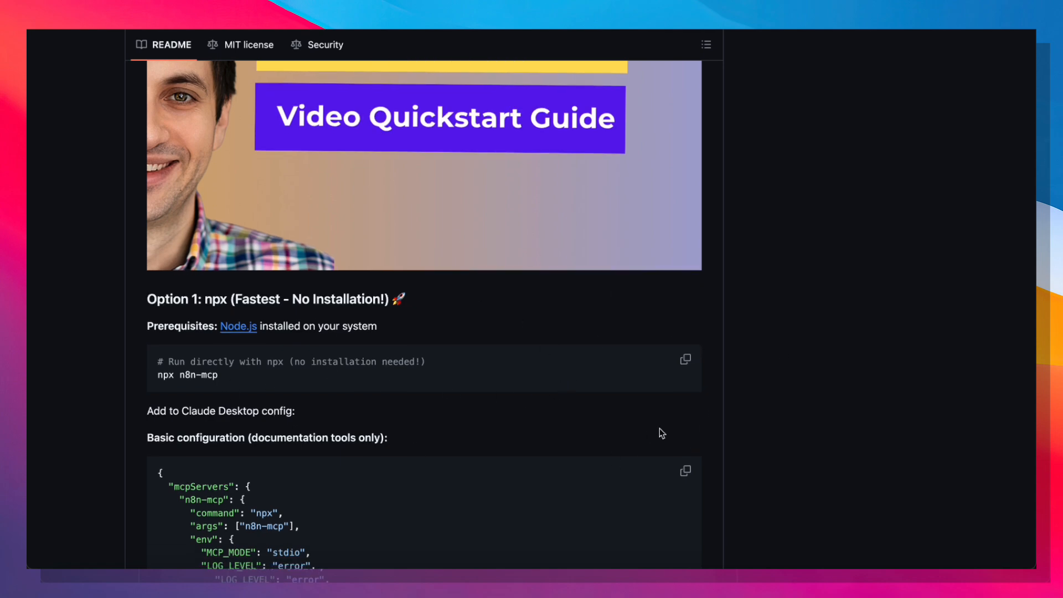
pyautogui.moveTo(834, 372)
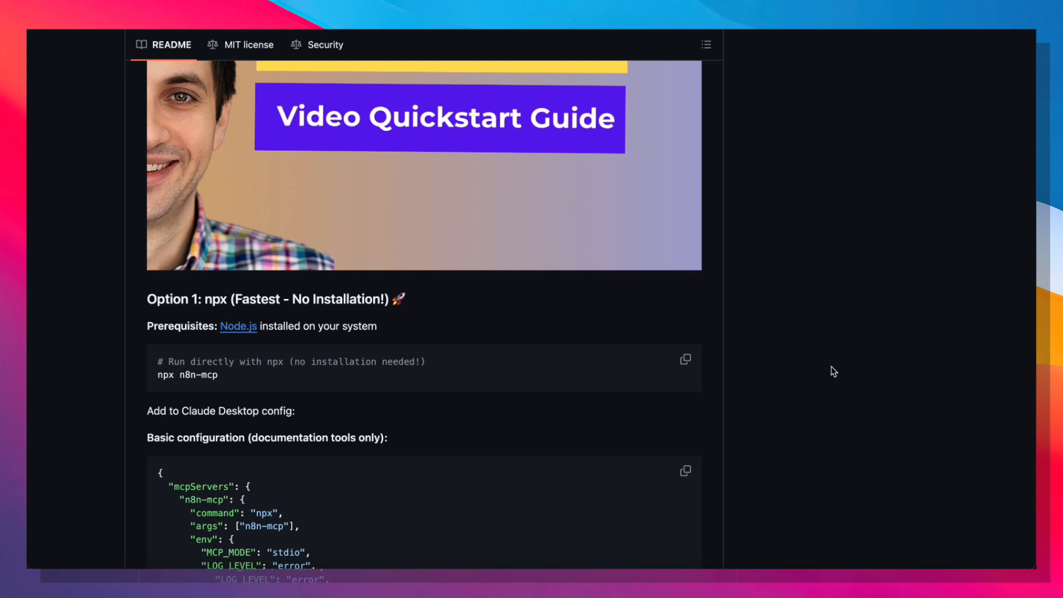
pyautogui.scroll(-3)
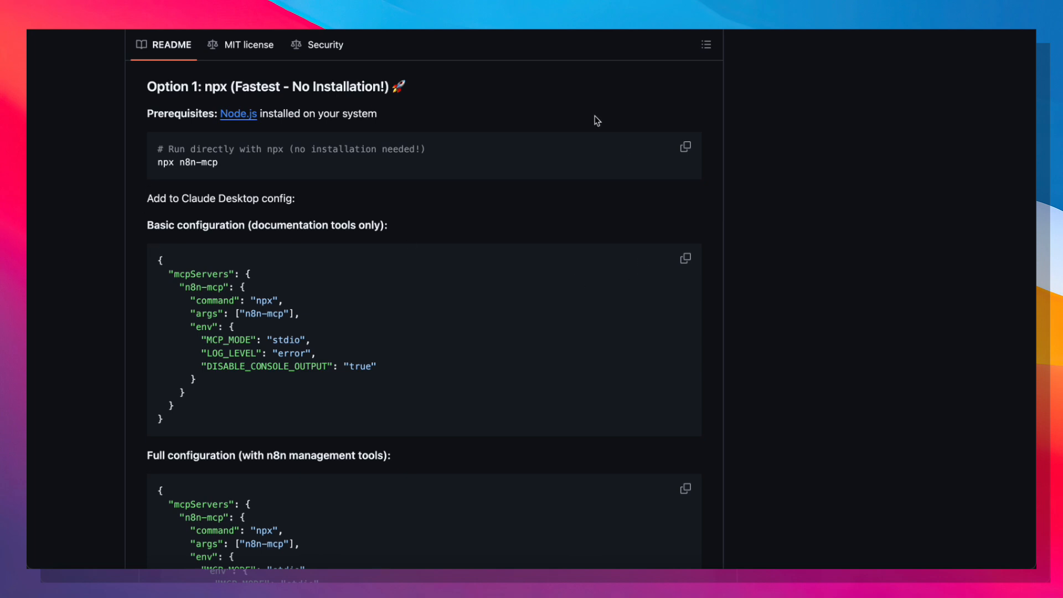
pyautogui.moveTo(608, 216)
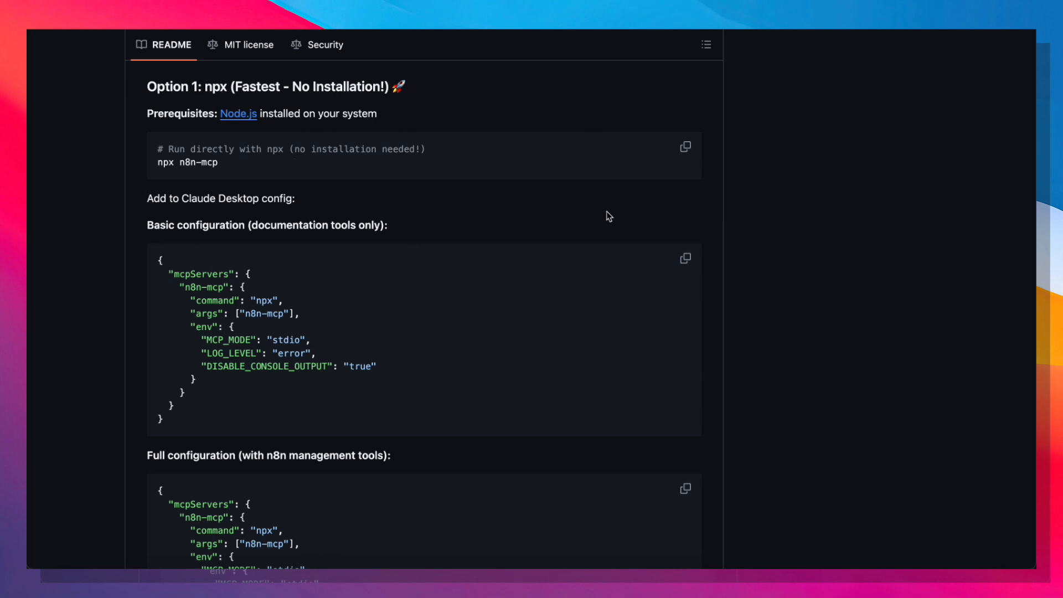
pyautogui.moveTo(300, 297)
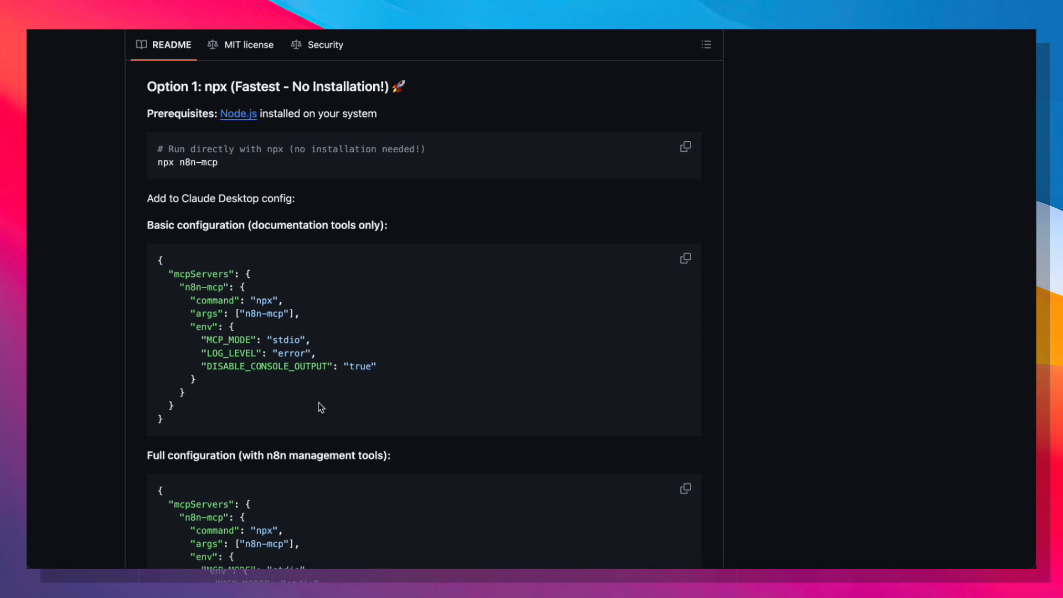
pyautogui.moveTo(239, 113)
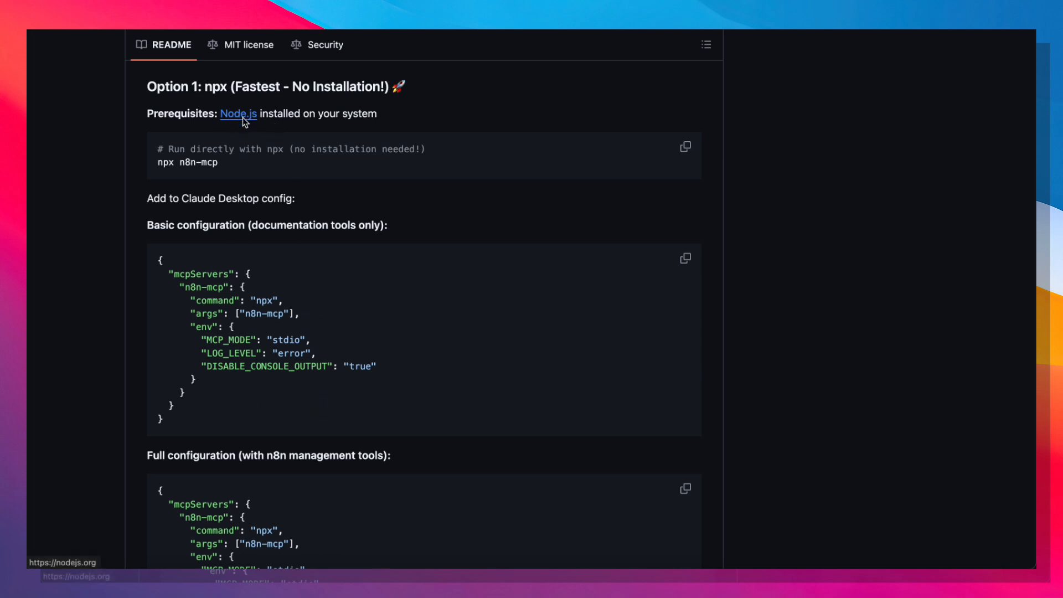
pyautogui.click(238, 113)
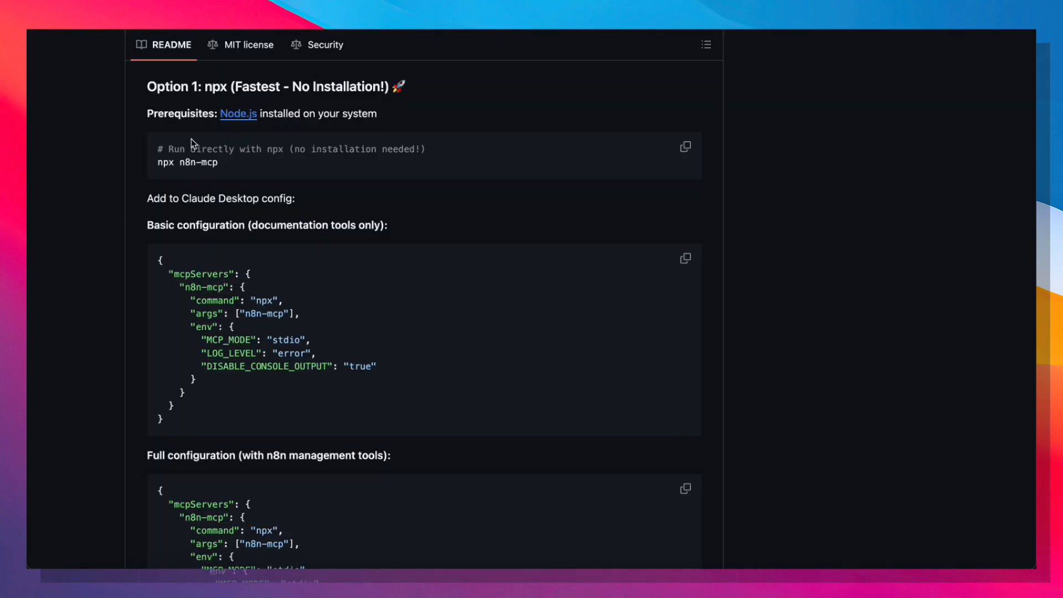
pyautogui.moveTo(214, 196)
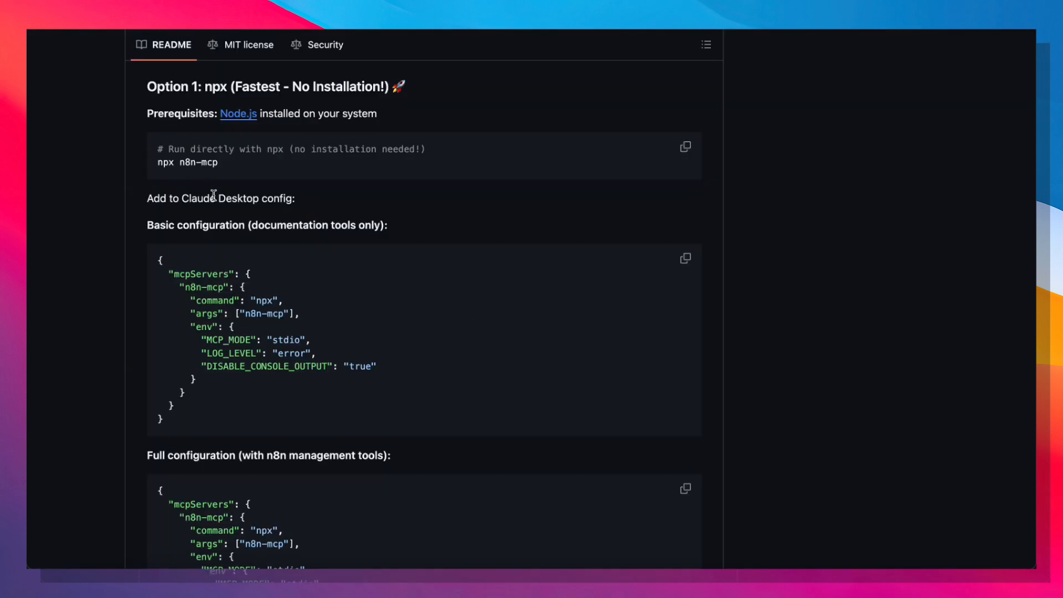
pyautogui.moveTo(681, 162)
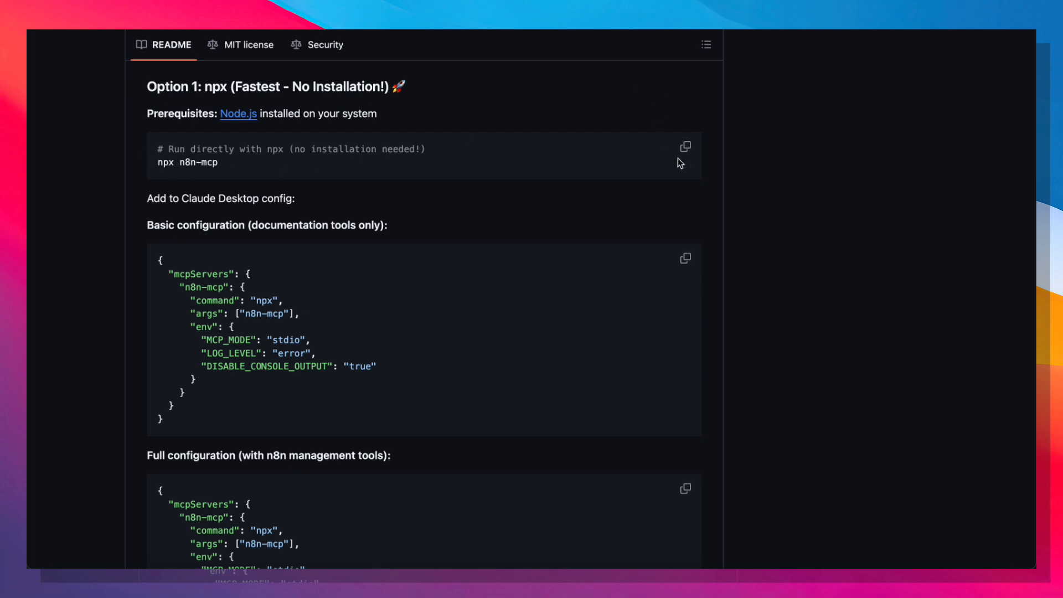
pyautogui.click(685, 146)
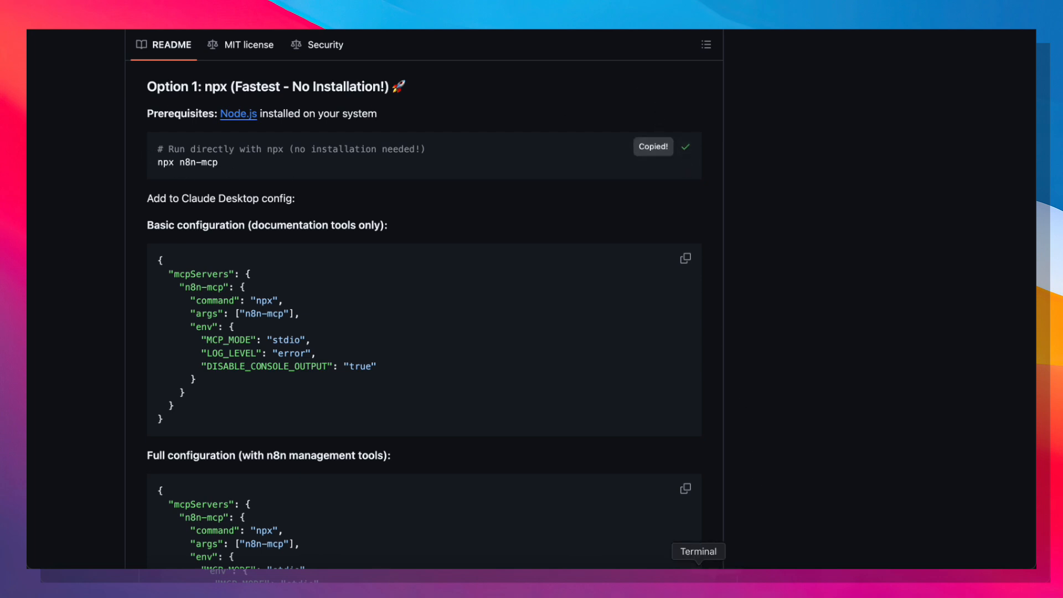
pyautogui.write('npx n')
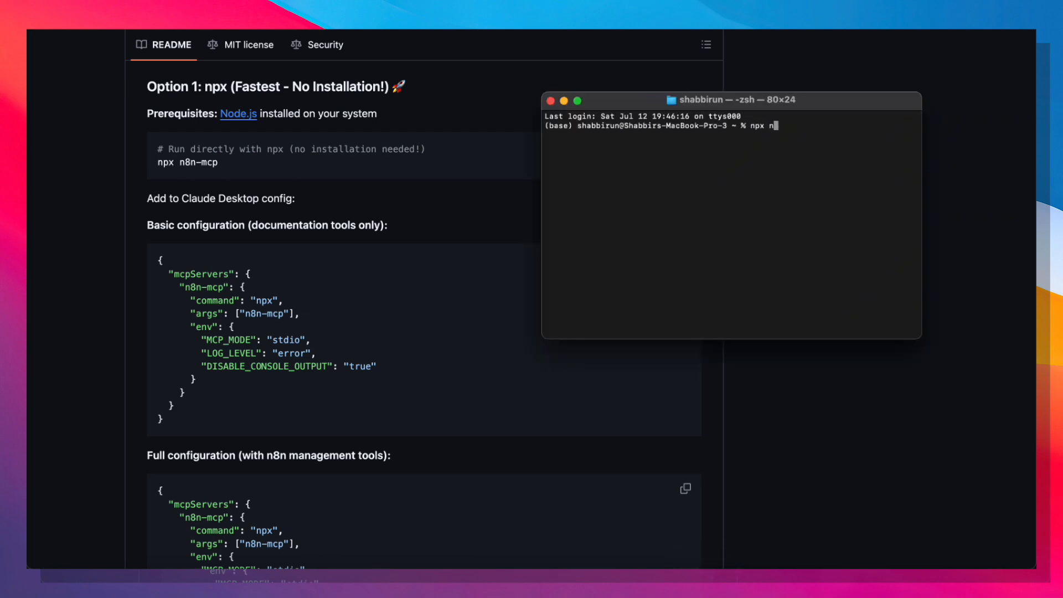
pyautogui.write('8n-mcp')
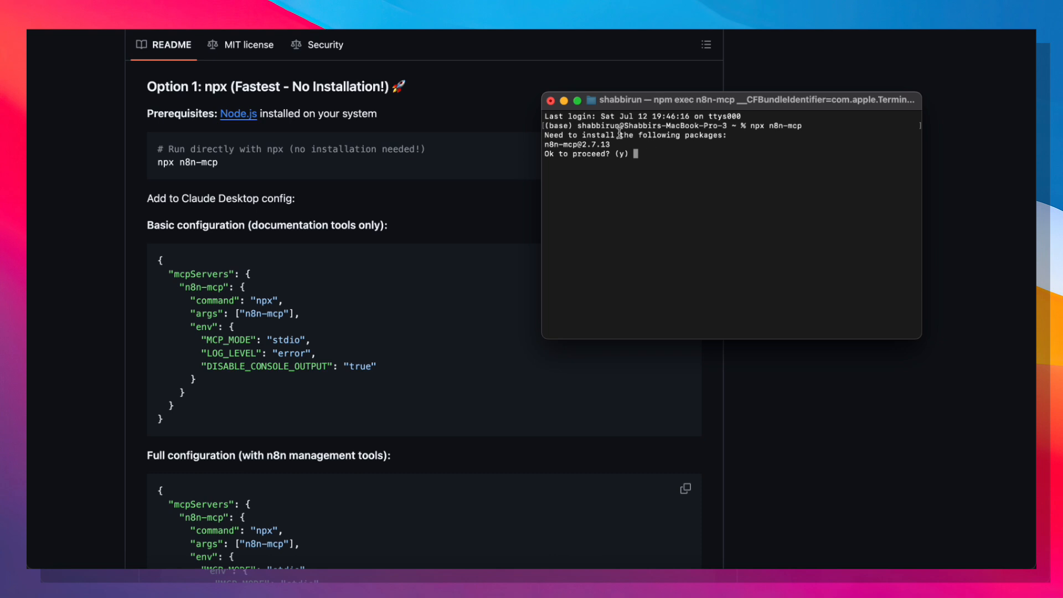
pyautogui.write('y')
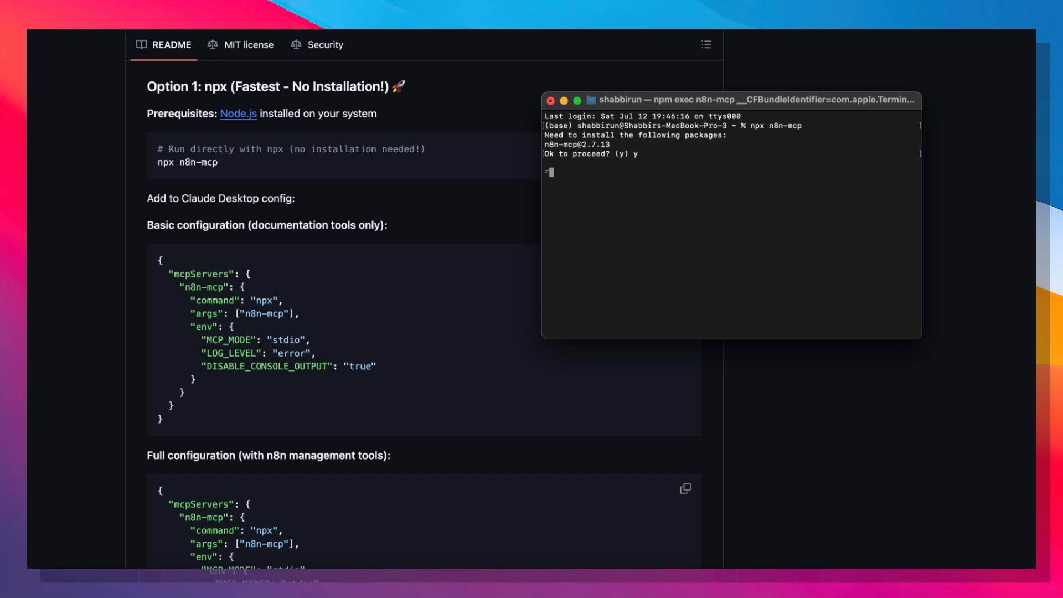
pyautogui.moveTo(371, 193)
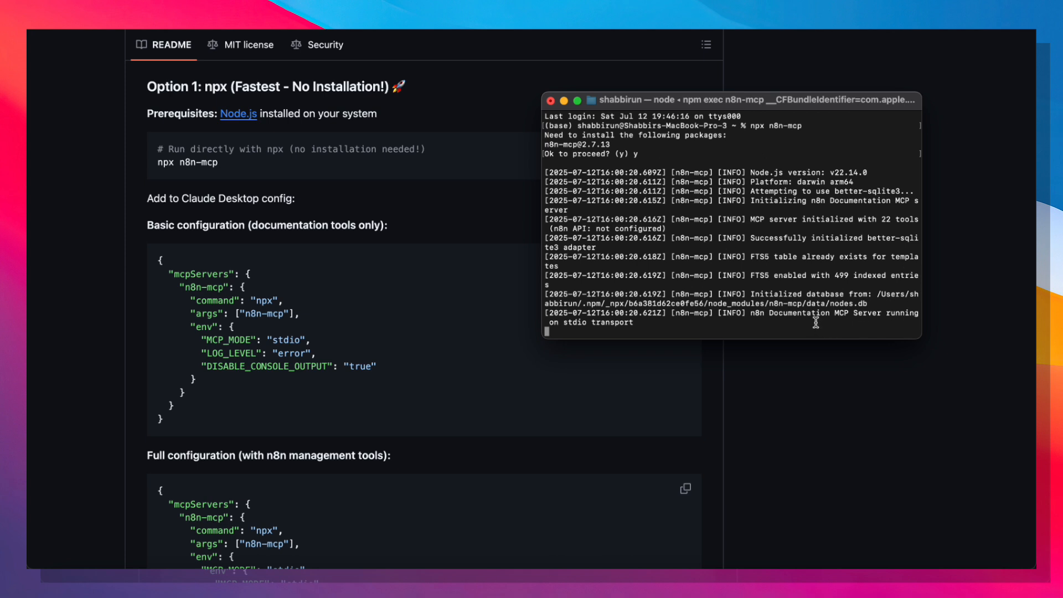
pyautogui.moveTo(808, 325)
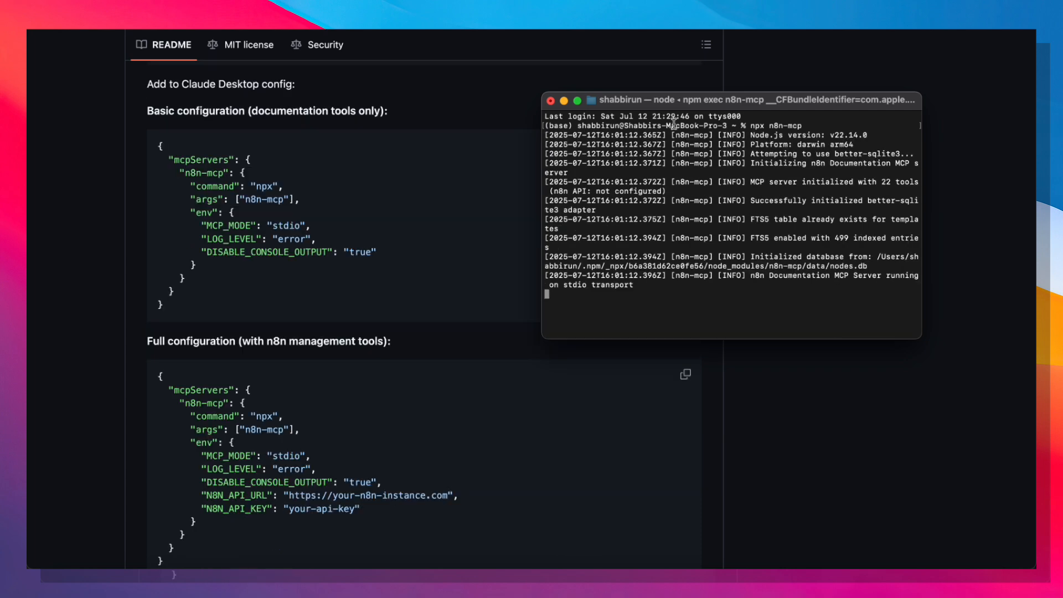
pyautogui.moveTo(922, 331)
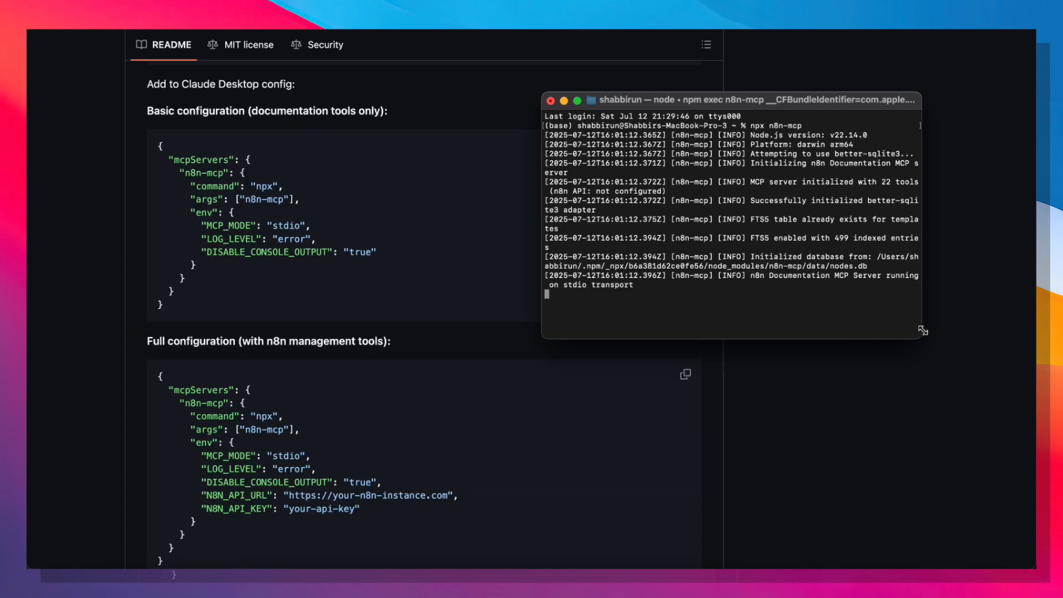
# Step: Hide Terminal and scroll the README through the basic and full configuration blocks
pyautogui.click(550, 100)
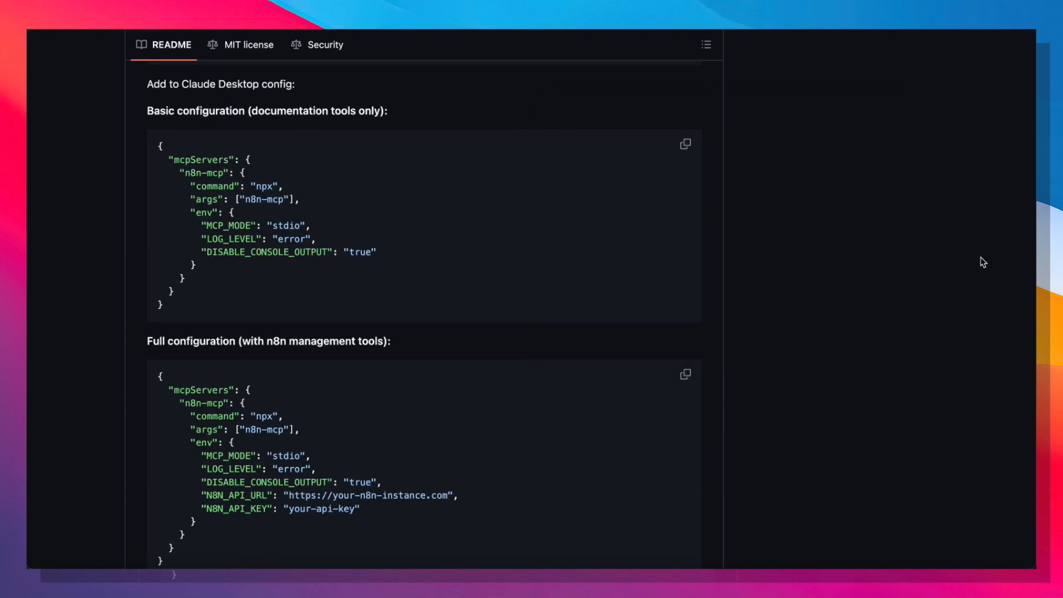
pyautogui.scroll(-3)
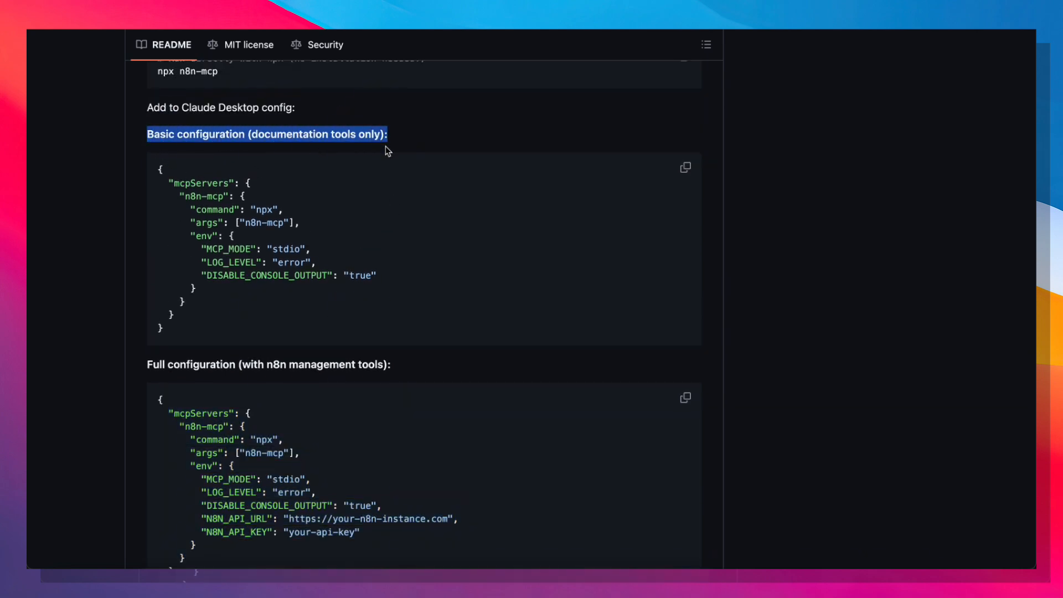
pyautogui.scroll(-3)
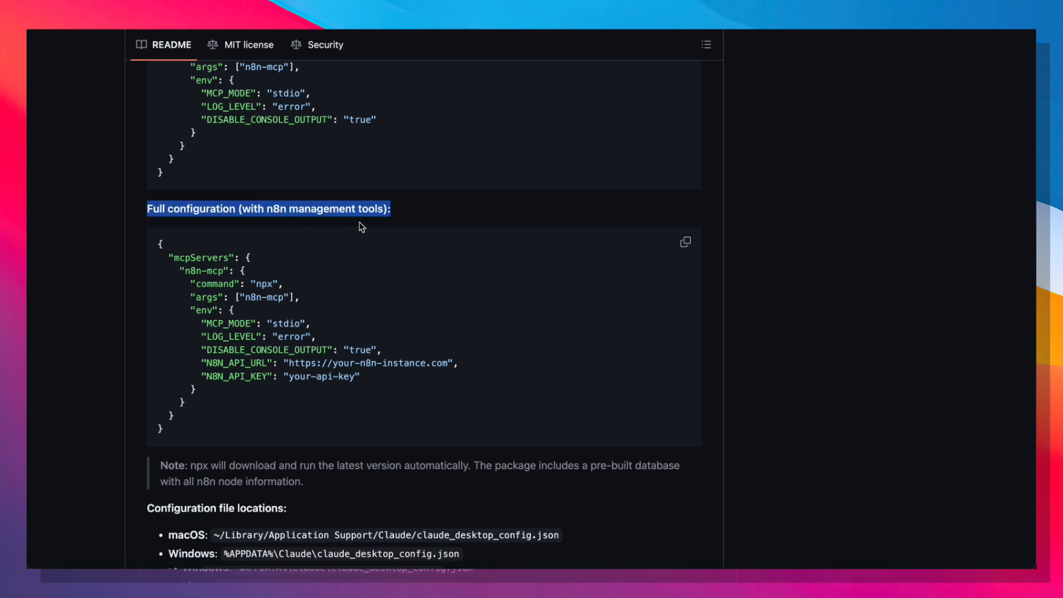
pyautogui.moveTo(453, 431)
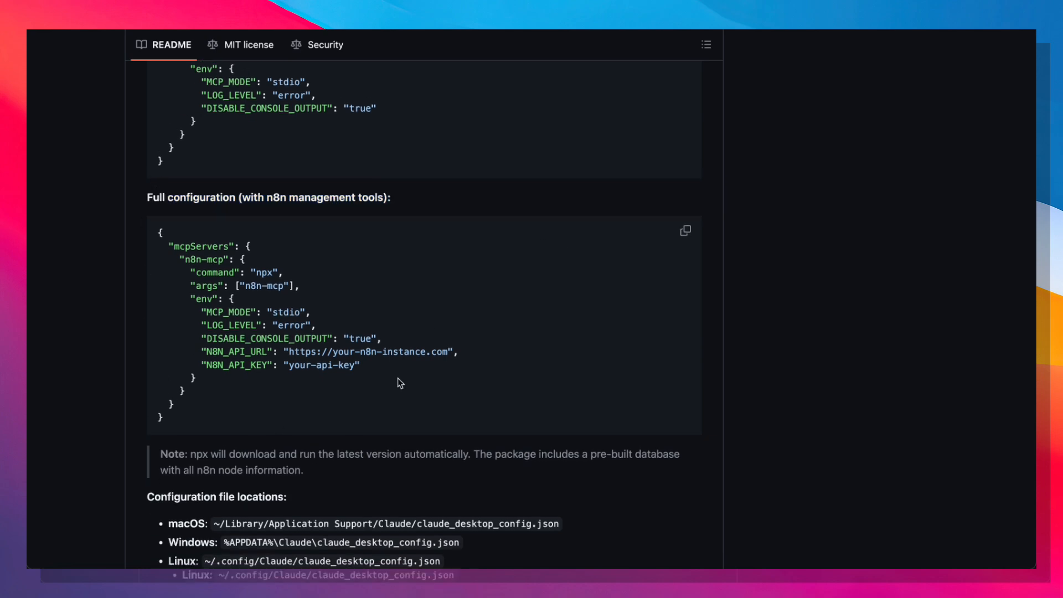
# Step: Open Claude Desktop's Developer settings and choose Edit Config for MCP servers
pyautogui.click(685, 231)
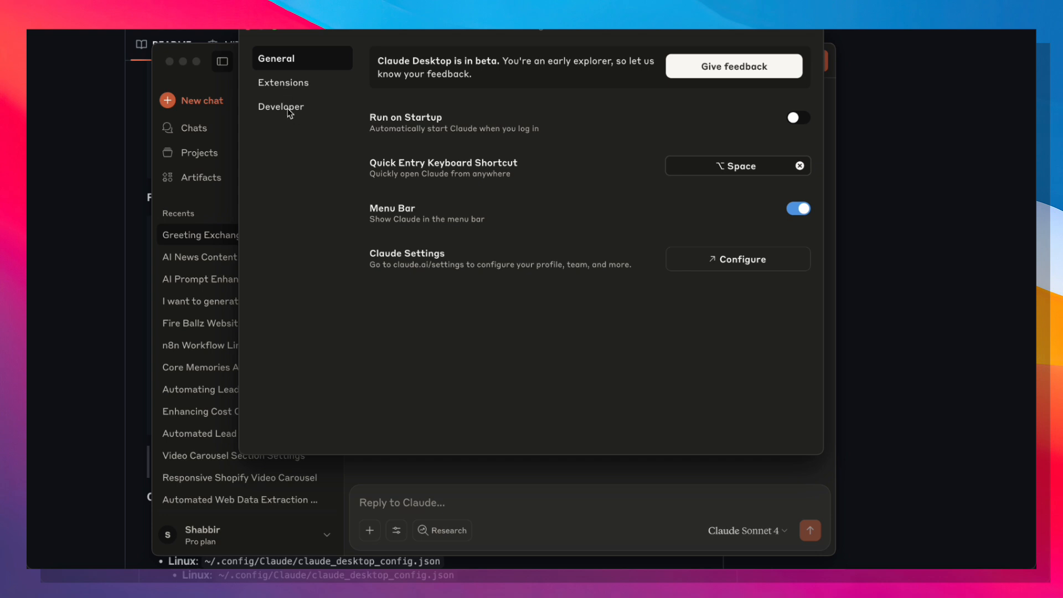
pyautogui.click(281, 106)
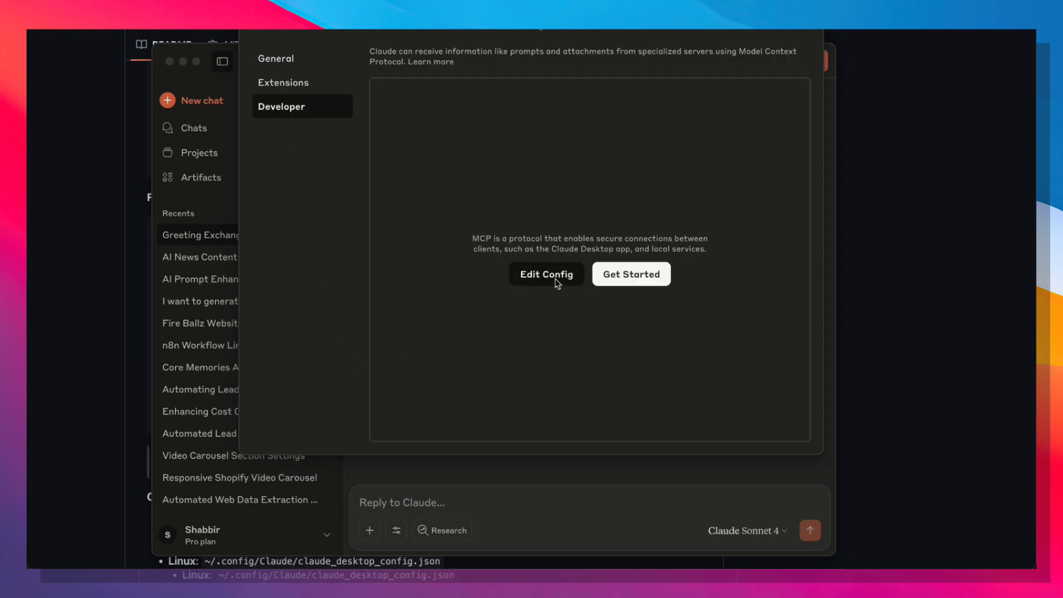
pyautogui.click(546, 274)
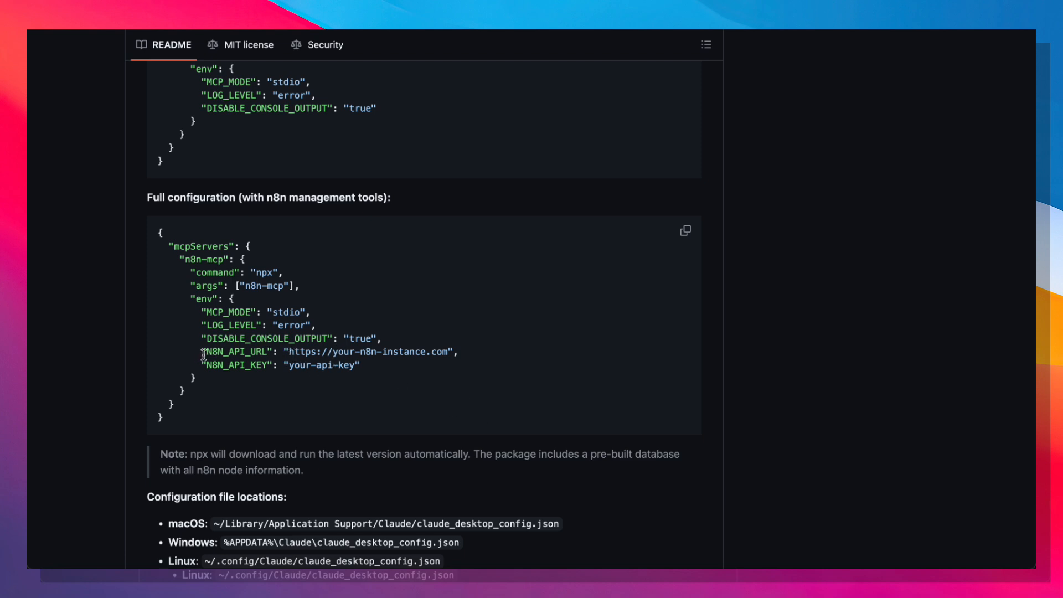
# Step: Select the full configuration, reopen claude_desktop_config.json and set the API URL domain to 'howdoiautomatthis'
pyautogui.moveTo(203, 353); pyautogui.dragTo(360, 365)
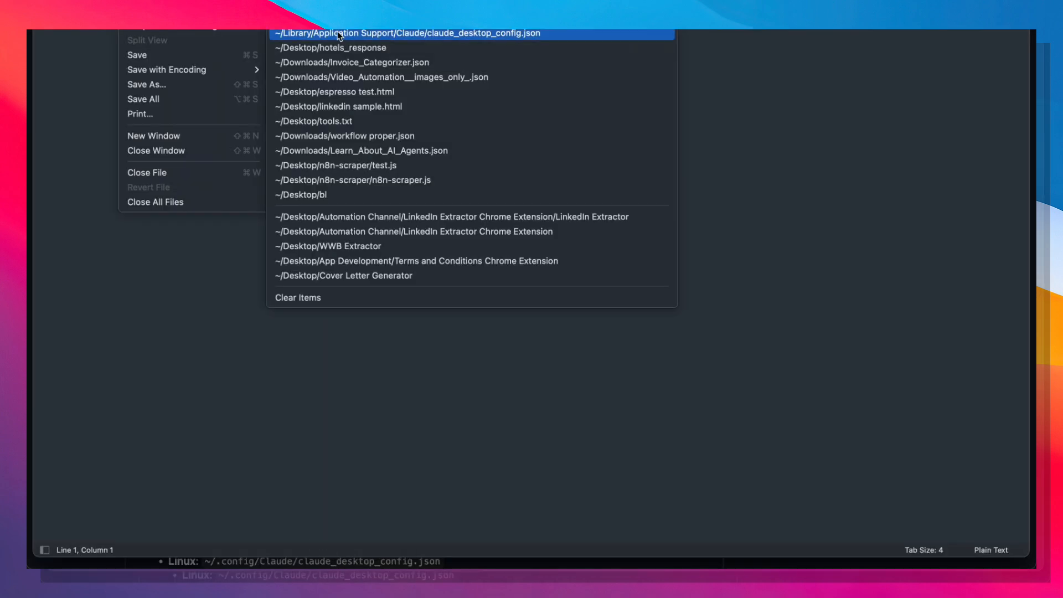
pyautogui.click(404, 33)
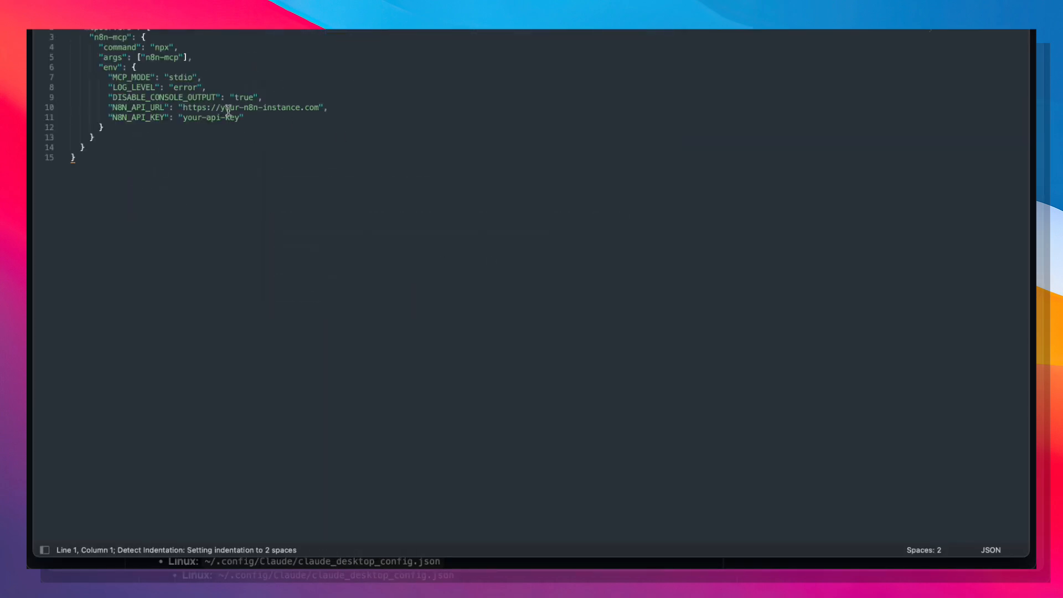
pyautogui.doubleClick(258, 107)
pyautogui.write('.')
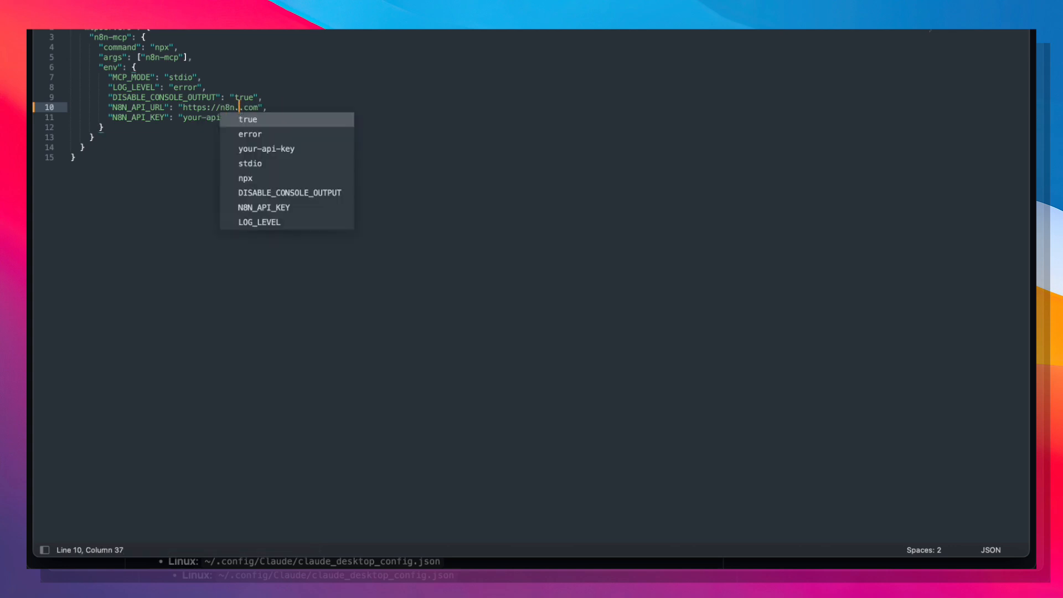
pyautogui.write('howdoiautomat')
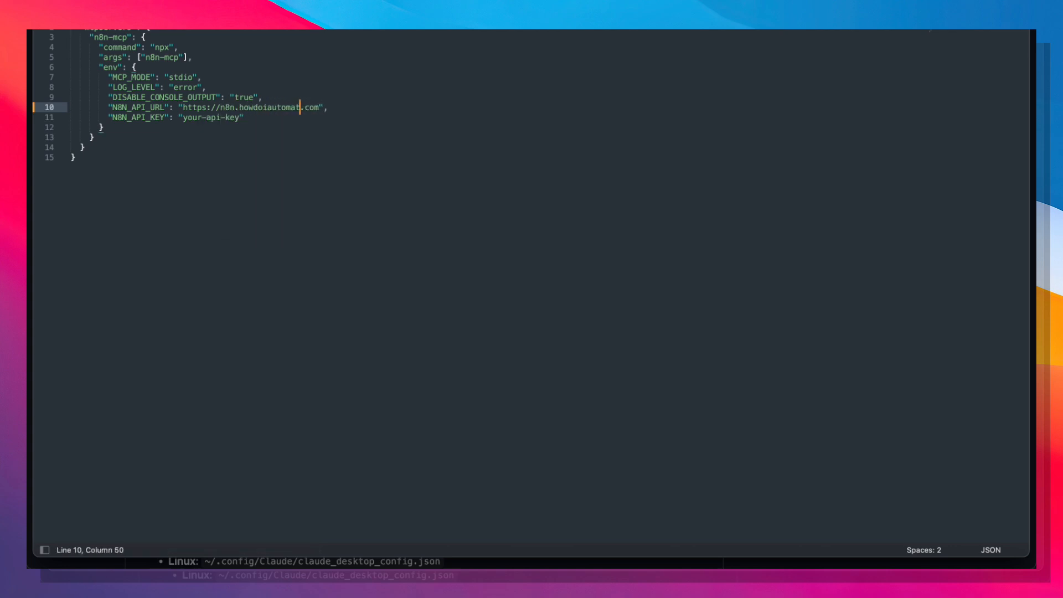
pyautogui.write('this')
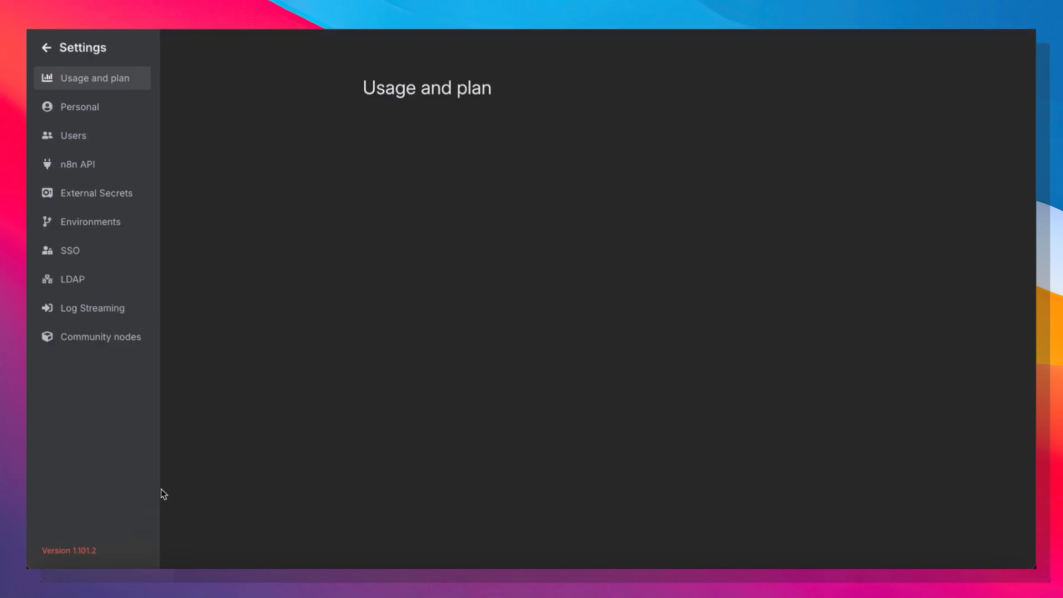
# Step: Create an n8n API key labelled 'claude-test' and pick its expiration period
pyautogui.click(78, 164)
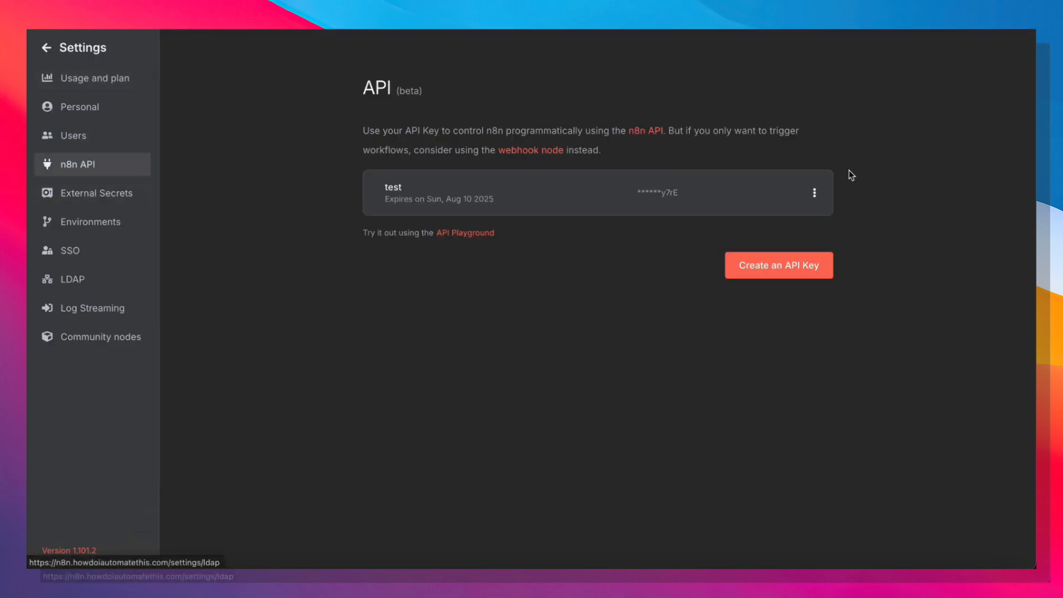
pyautogui.click(779, 265)
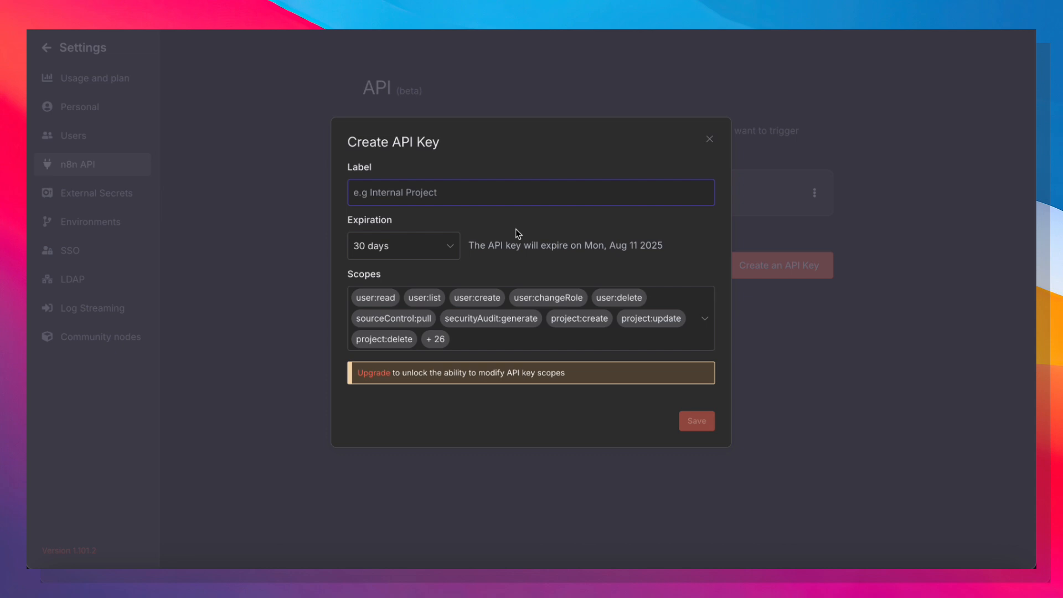
pyautogui.write('claude-test')
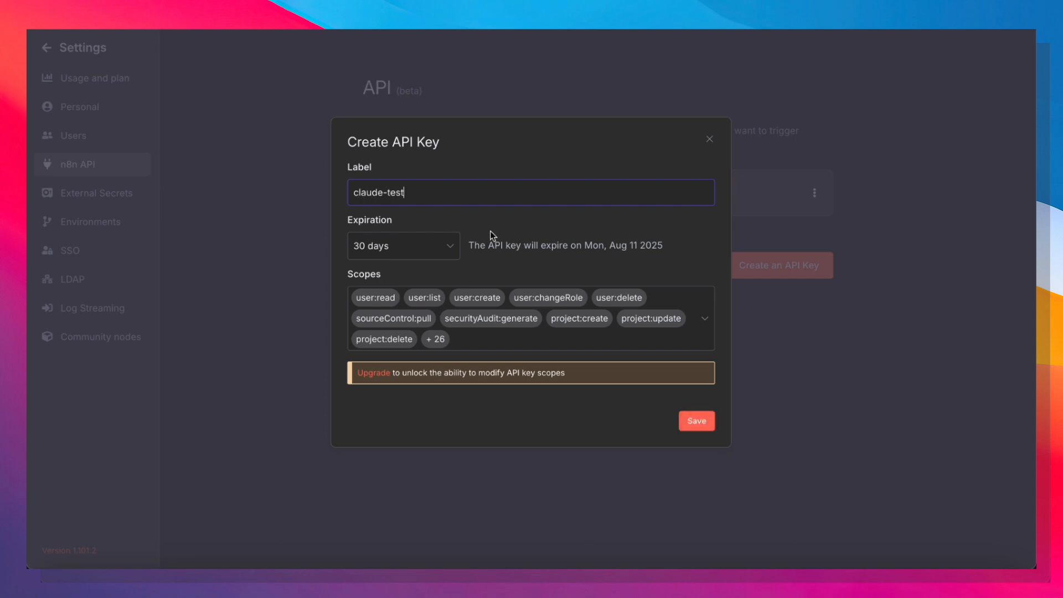
pyautogui.click(403, 245)
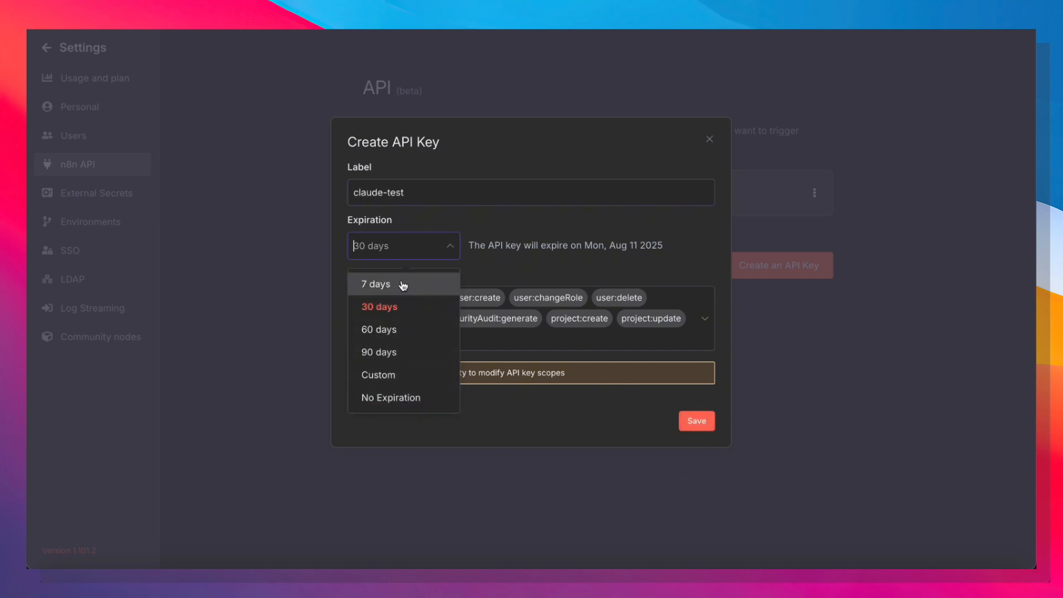
pyautogui.click(696, 421)
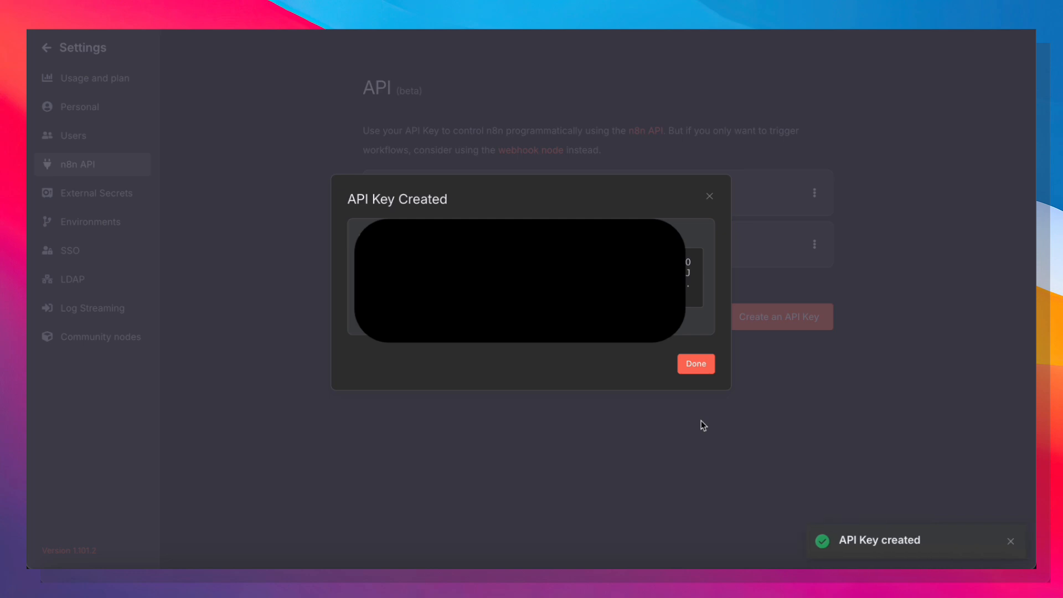
pyautogui.click(694, 364)
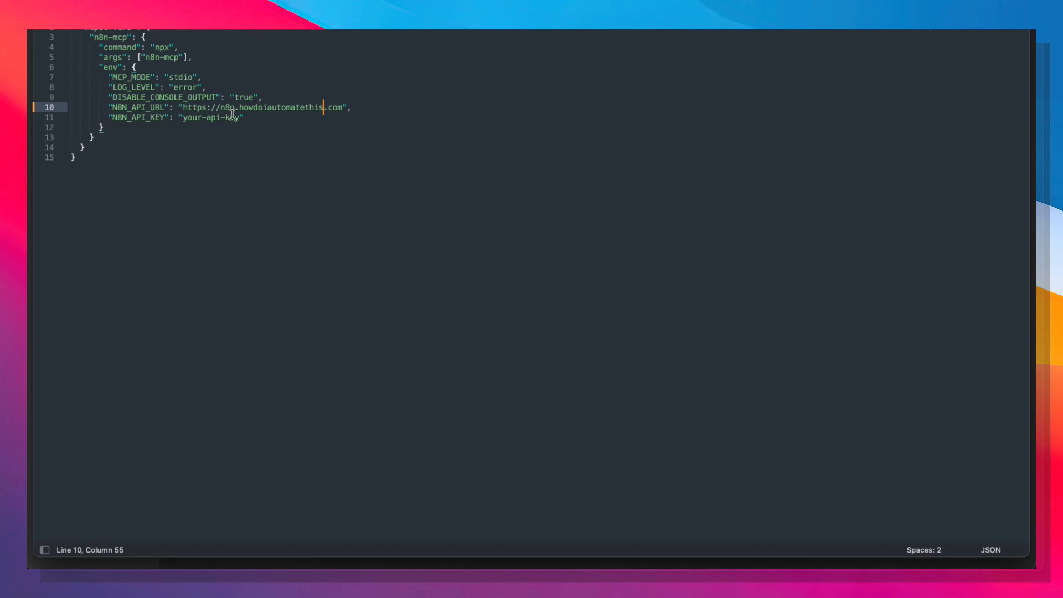
# Step: Select the your-api-key placeholder value in the config file
pyautogui.doubleClick(211, 117)
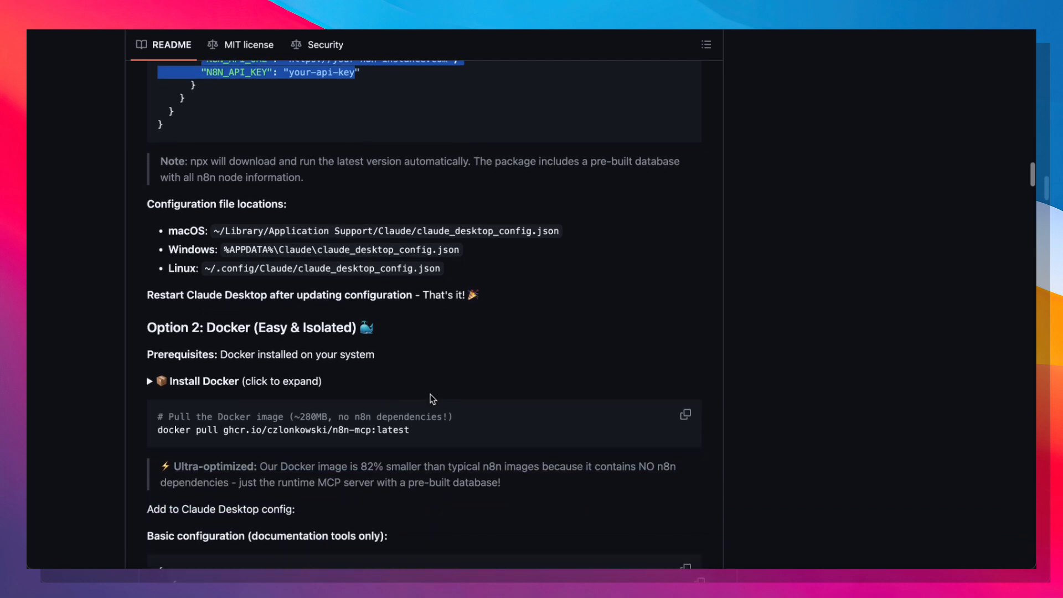
pyautogui.moveTo(734, 555)
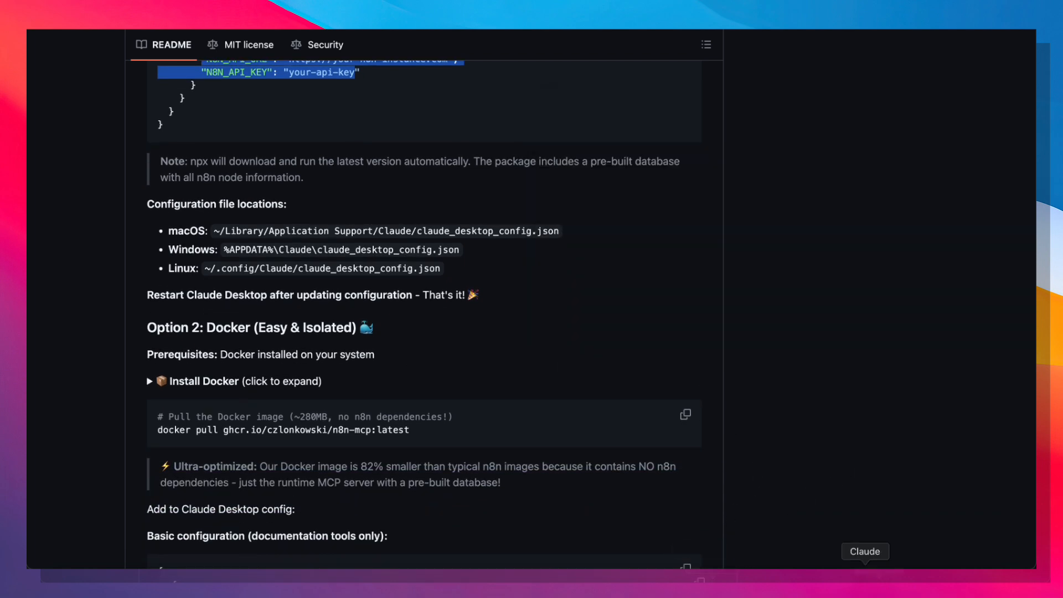
# Step: Check in Claude Desktop's Developer settings that n8n-mcp is running, then close settings
pyautogui.click(865, 552)
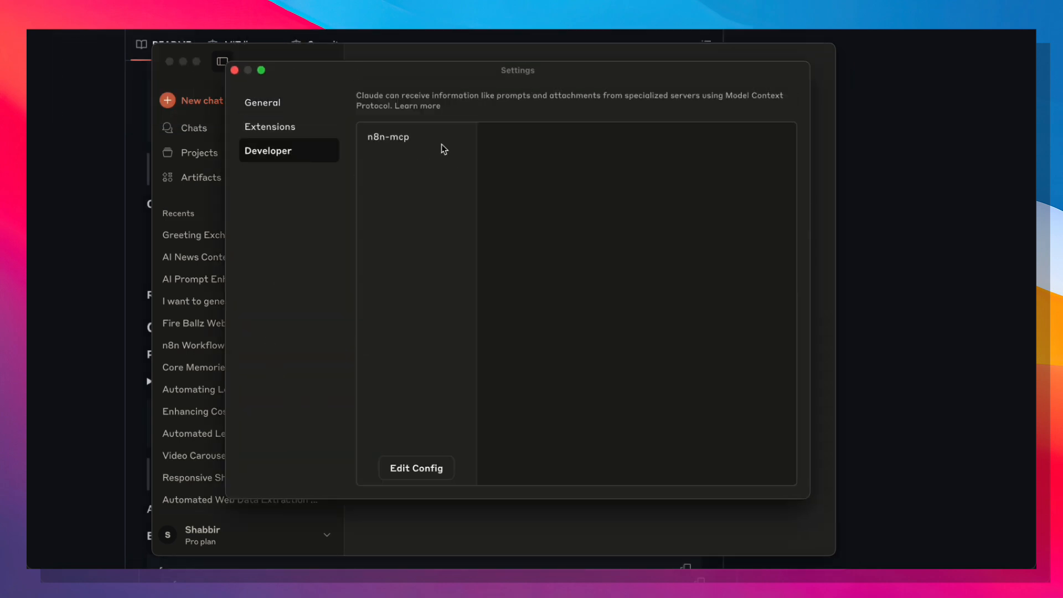
pyautogui.click(389, 136)
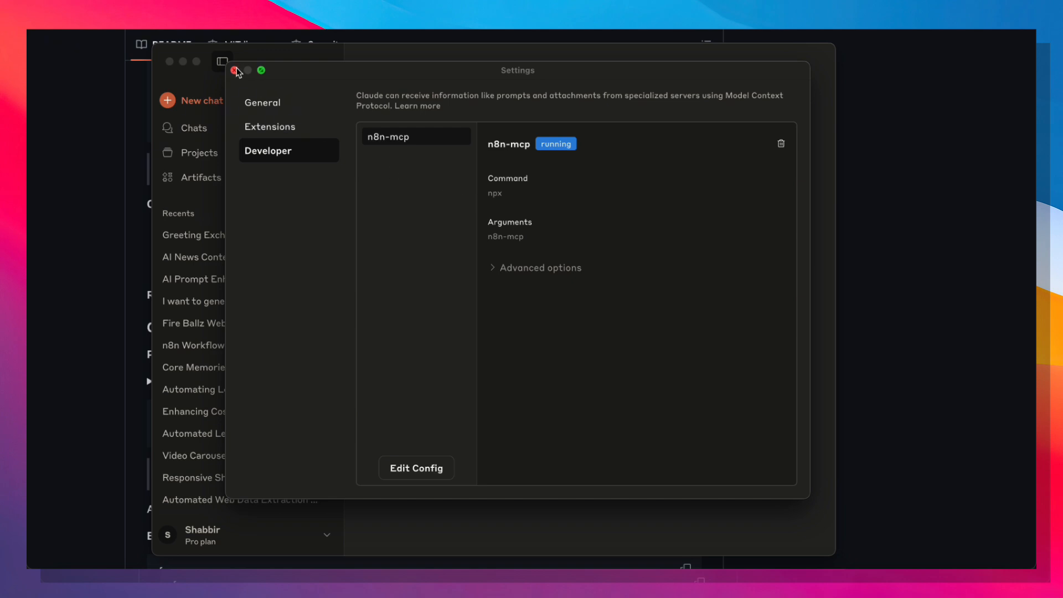
pyautogui.click(235, 70)
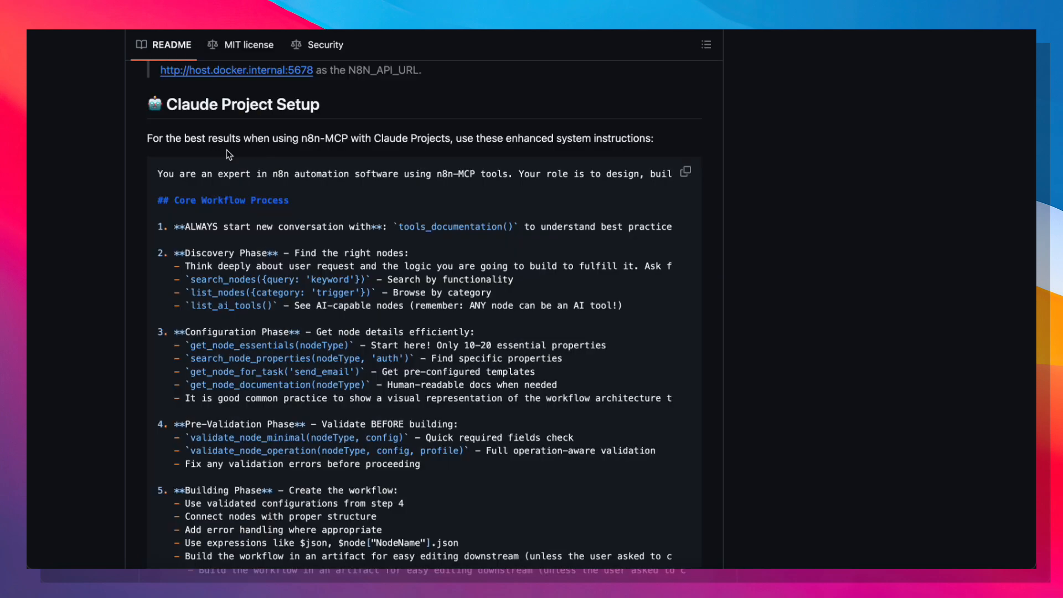
pyautogui.moveTo(118, 127)
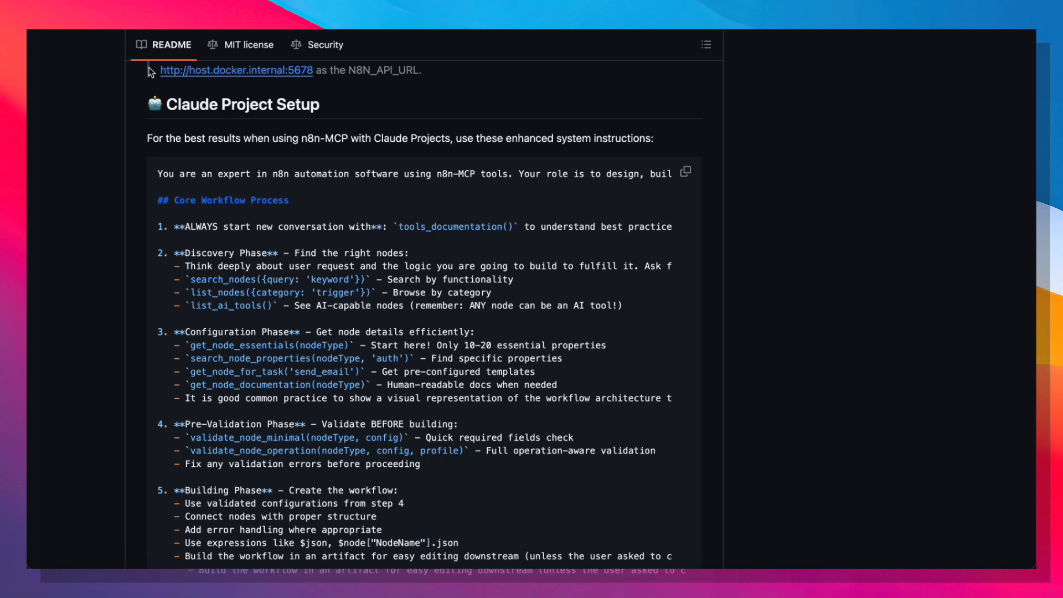
pyautogui.moveTo(281, 178)
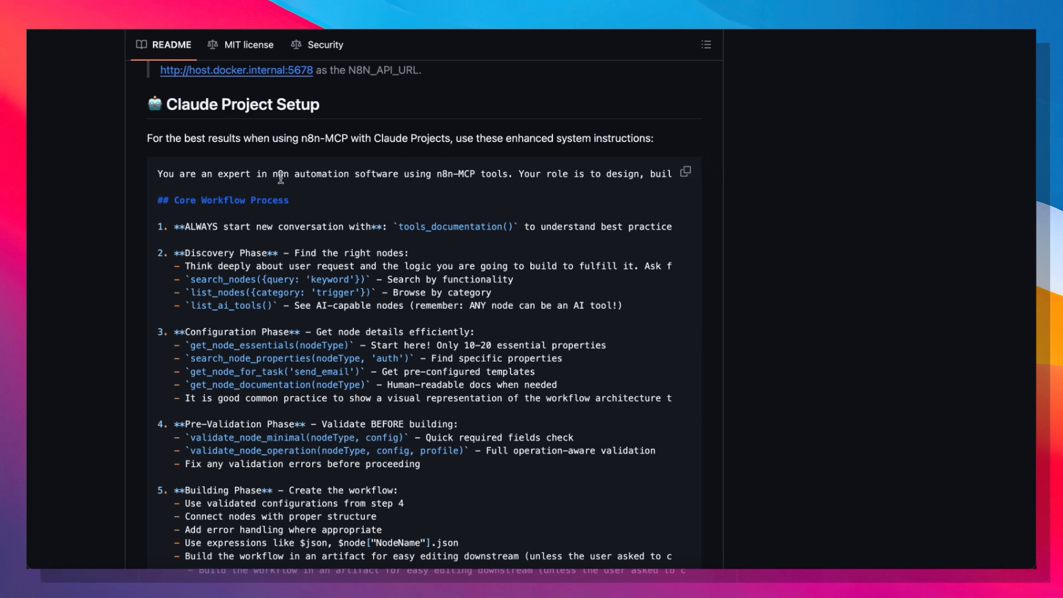
# Step: Read the README's Claude Project Setup instructions down to Response Structure and Example Workflow
pyautogui.scroll(-3)
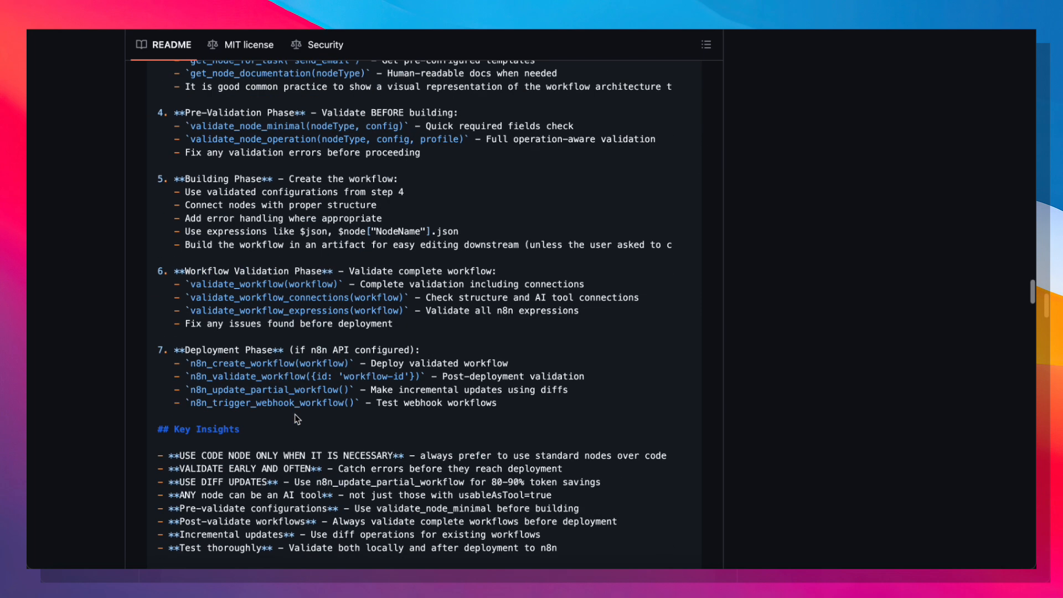
pyautogui.scroll(-3)
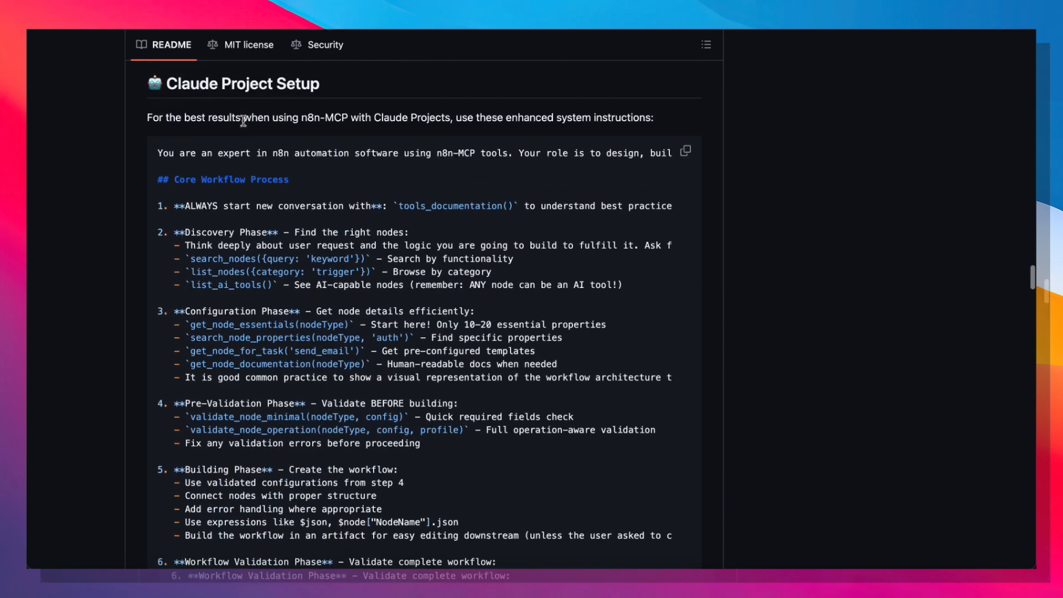
pyautogui.scroll(-3)
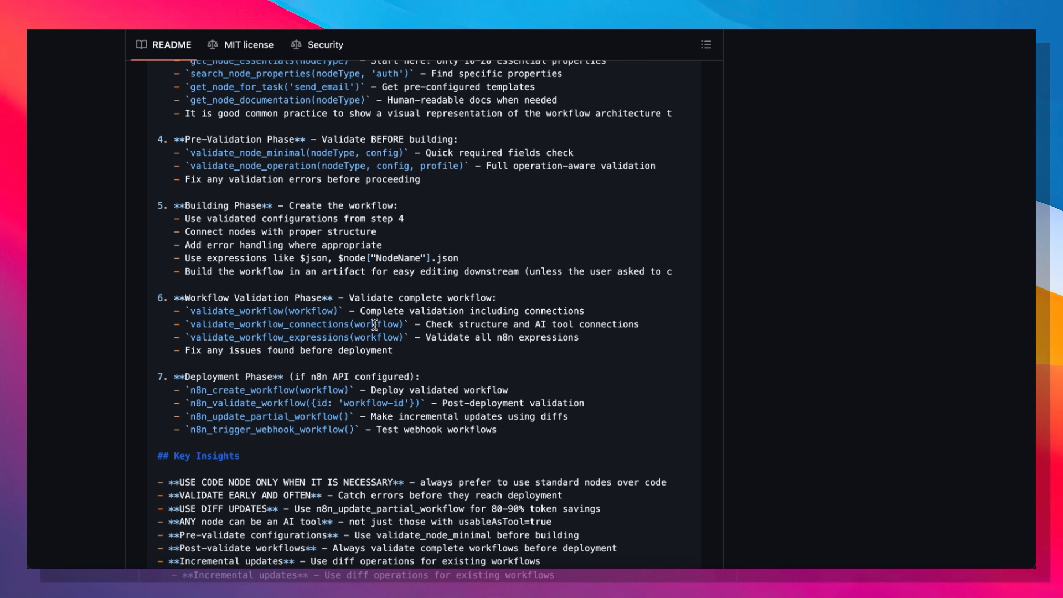
pyautogui.moveTo(529, 230)
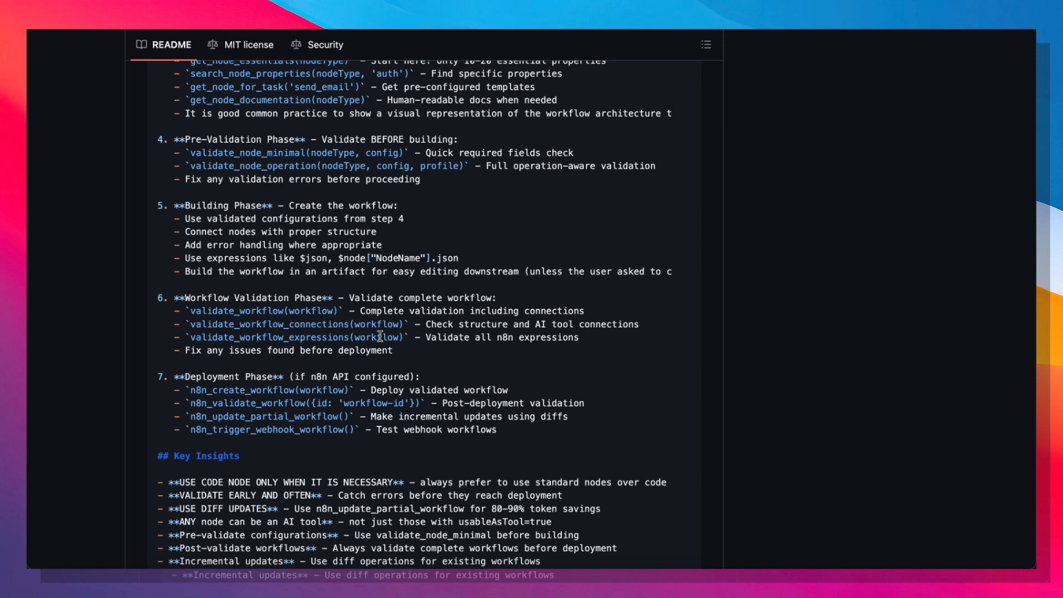
pyautogui.scroll(-3)
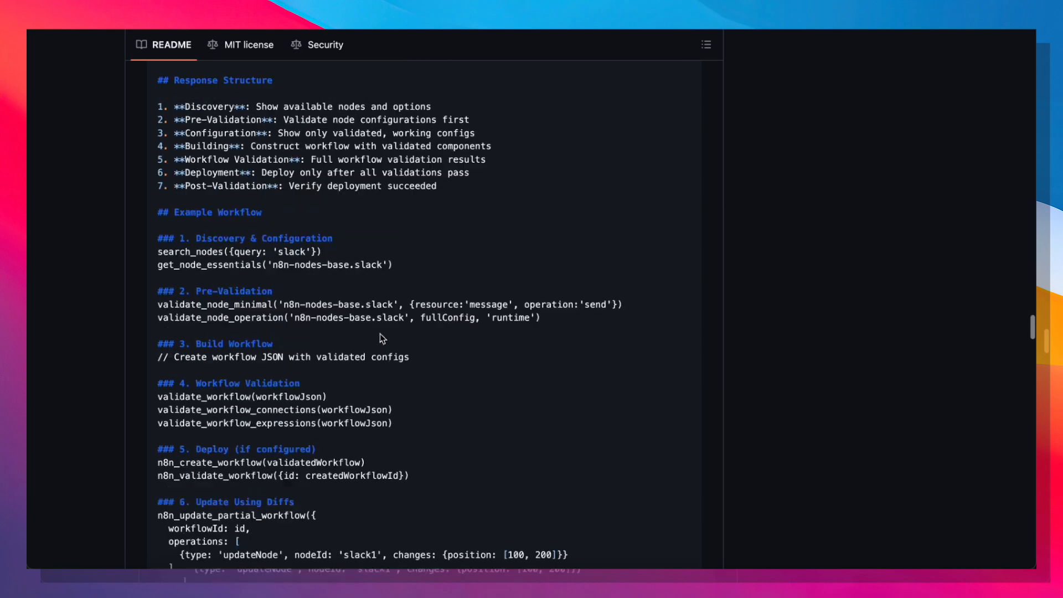
pyautogui.scroll(-3)
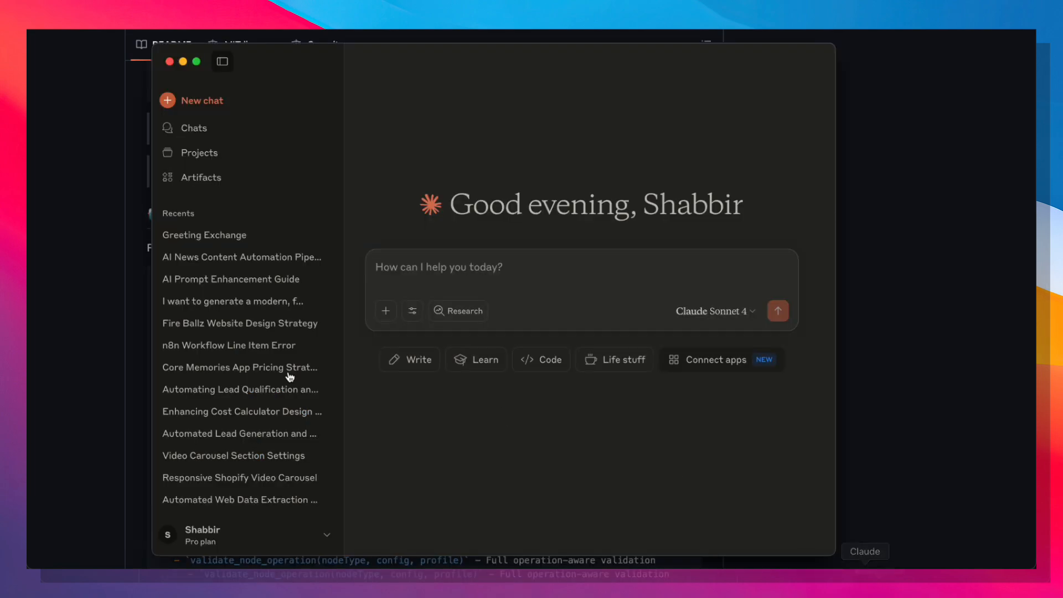
# Step: Create the project 'N8n workflow generation' with description 'Automatically generate n8n workflows'
pyautogui.click(200, 153)
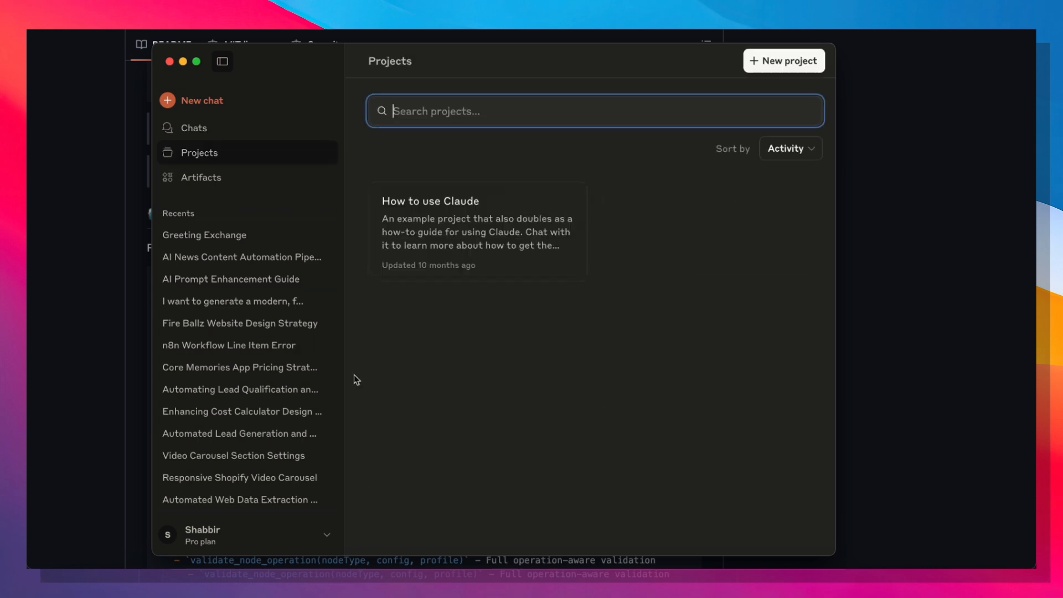
pyautogui.click(785, 61)
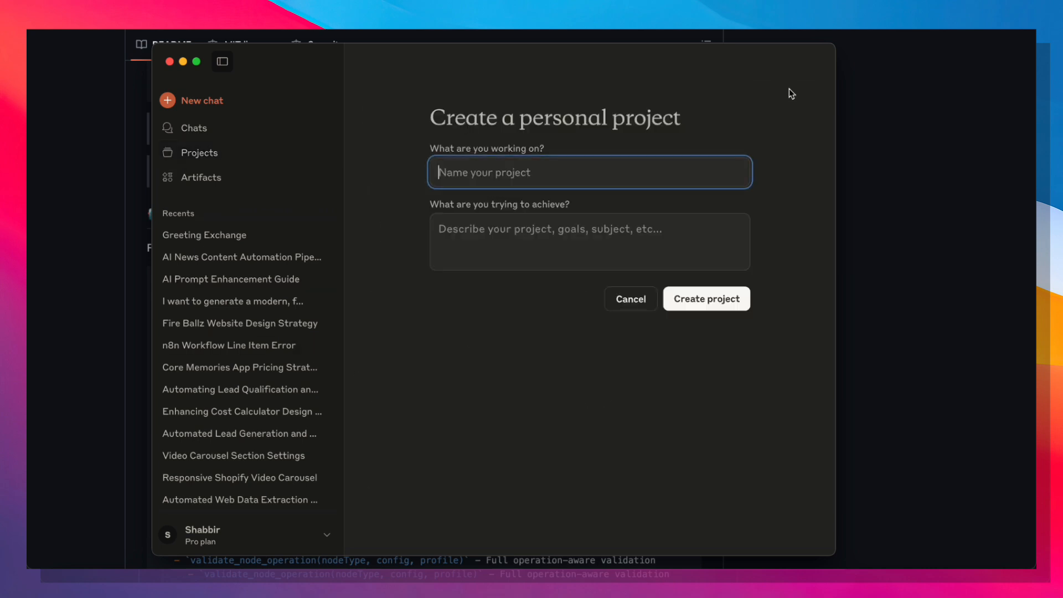
pyautogui.moveTo(550, 73)
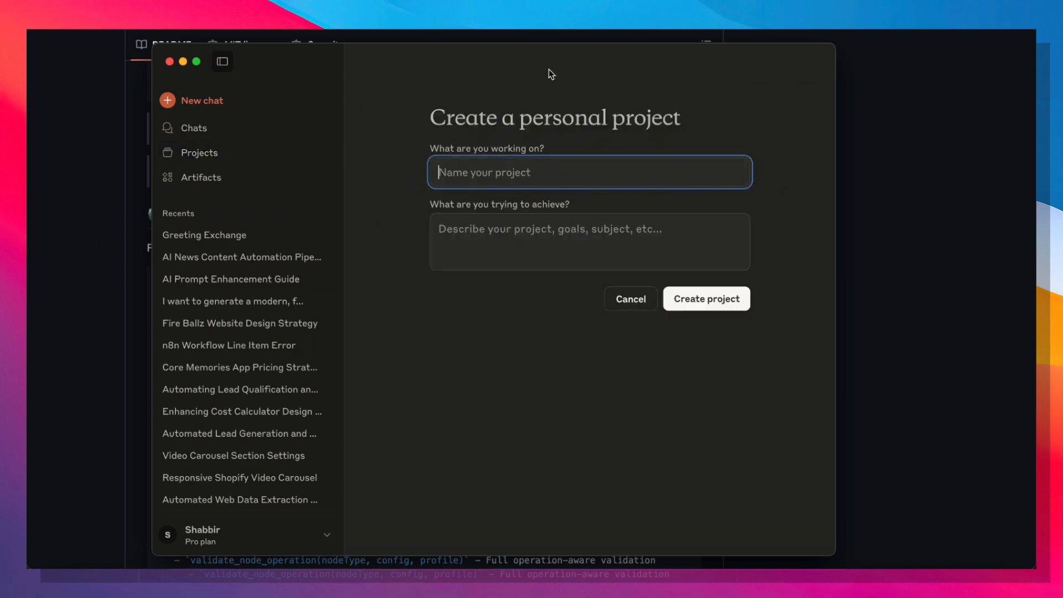
pyautogui.write('N8n workflow')
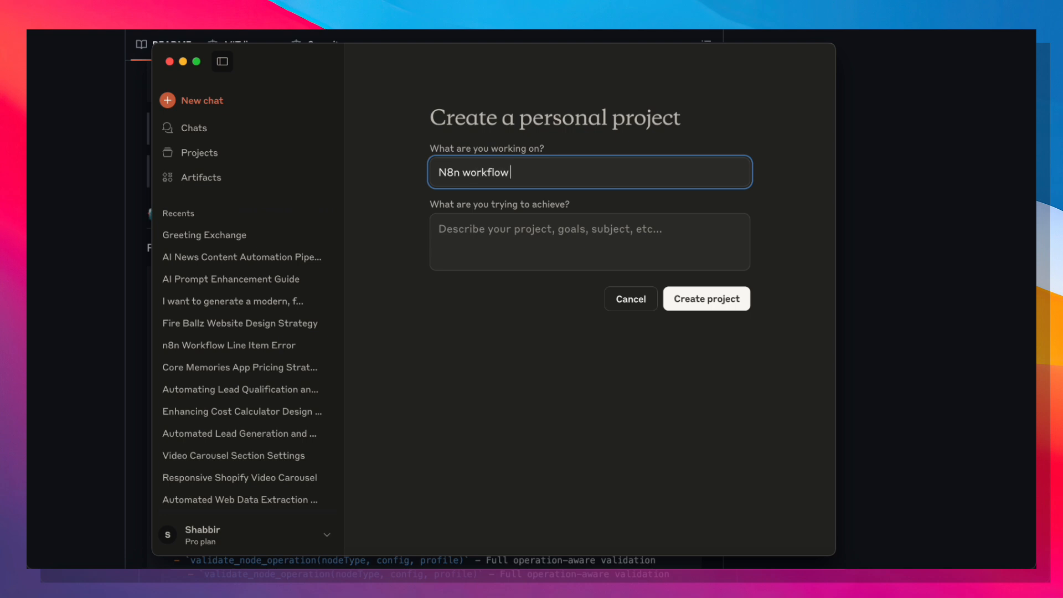
pyautogui.write('gener')
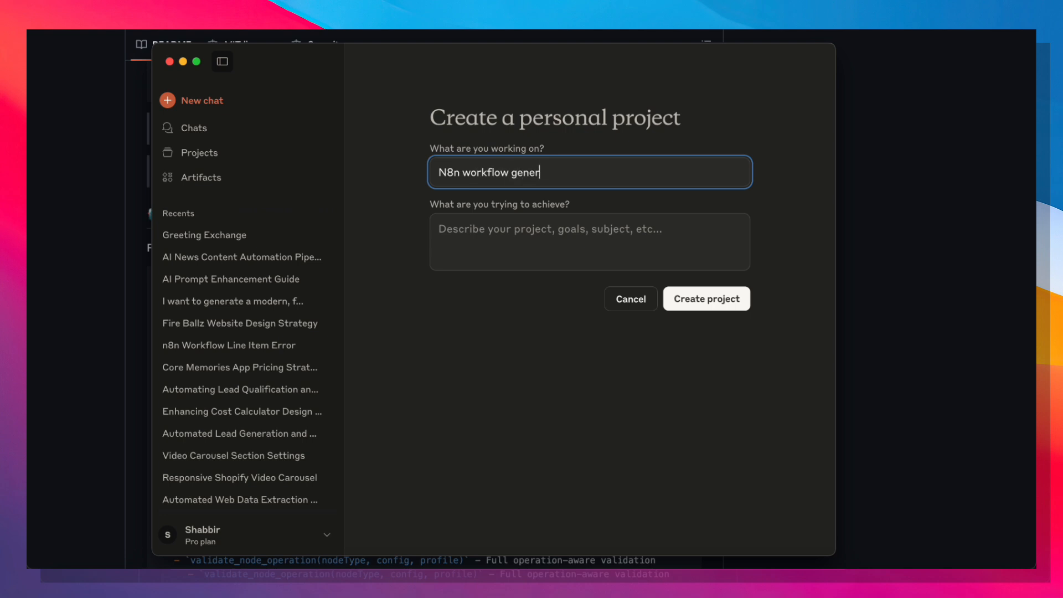
pyautogui.write('Automatically generate')
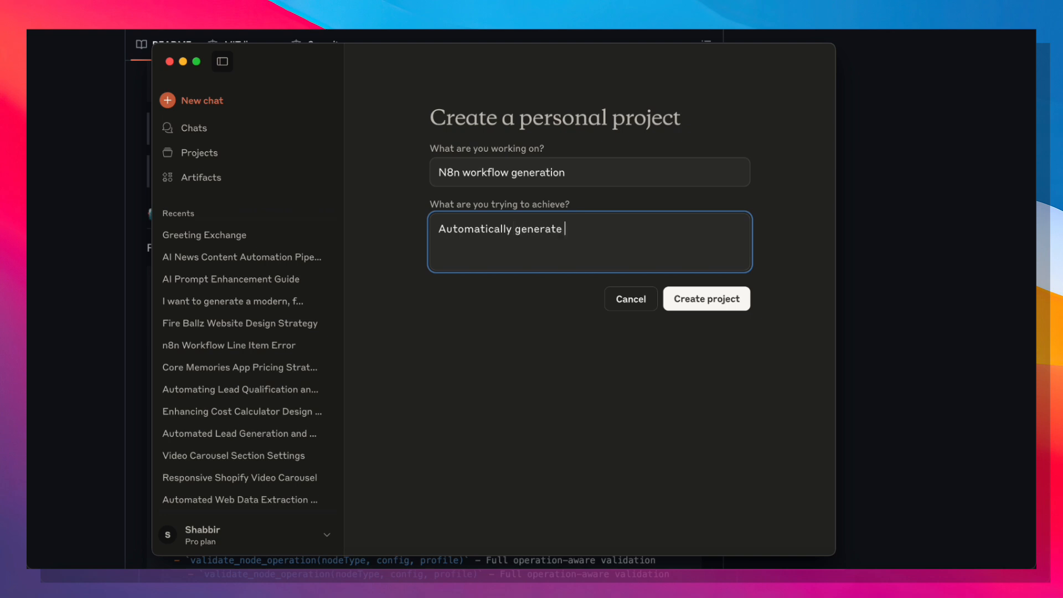
pyautogui.write('n8n workflows')
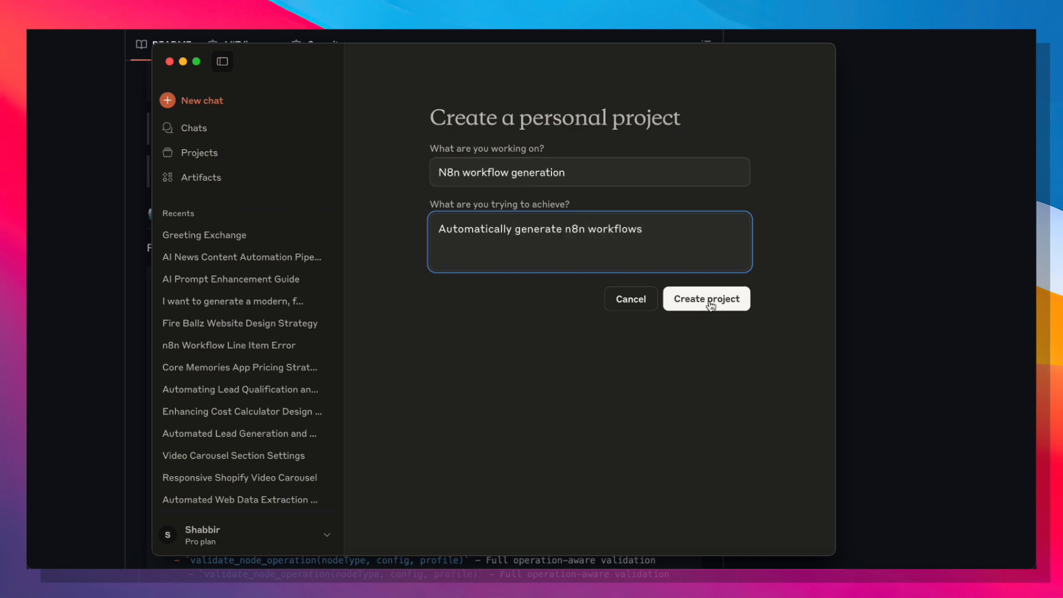
pyautogui.click(705, 298)
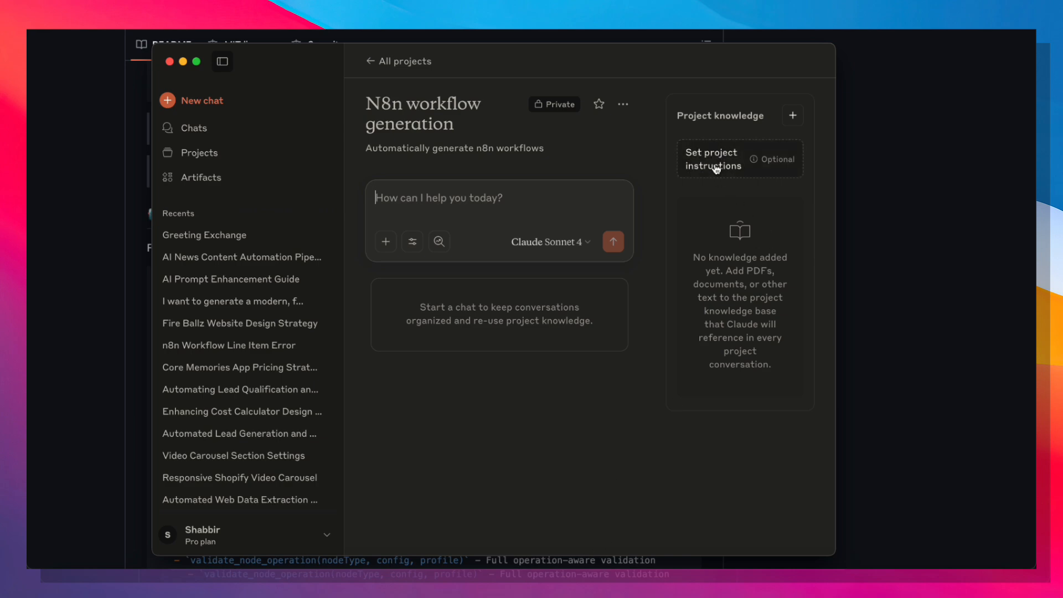
# Step: Add system instructions to the N8n workflow generation project, then move to a chat view
pyautogui.click(713, 159)
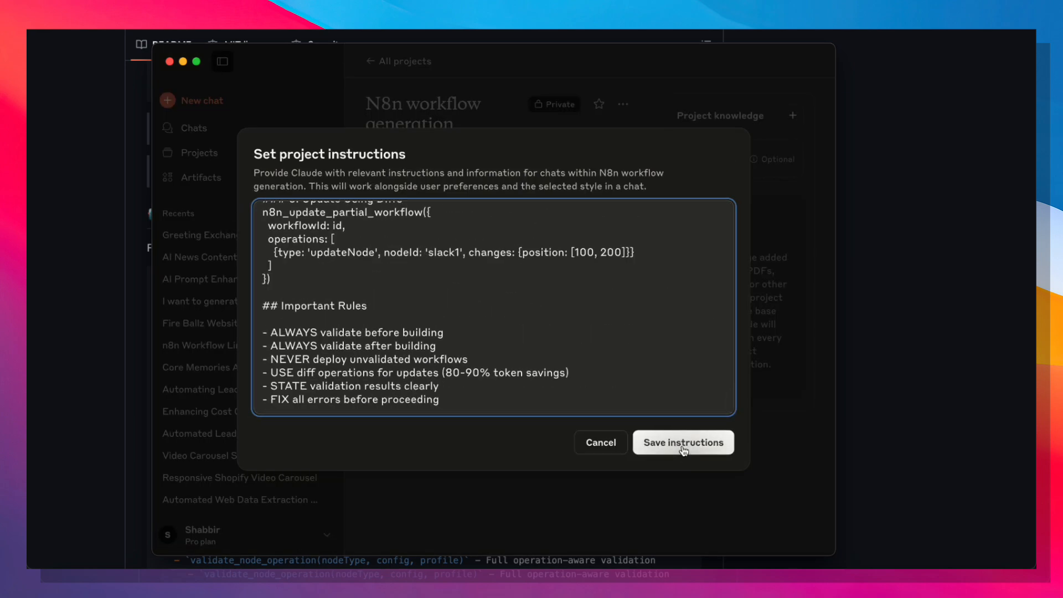
pyautogui.click(683, 442)
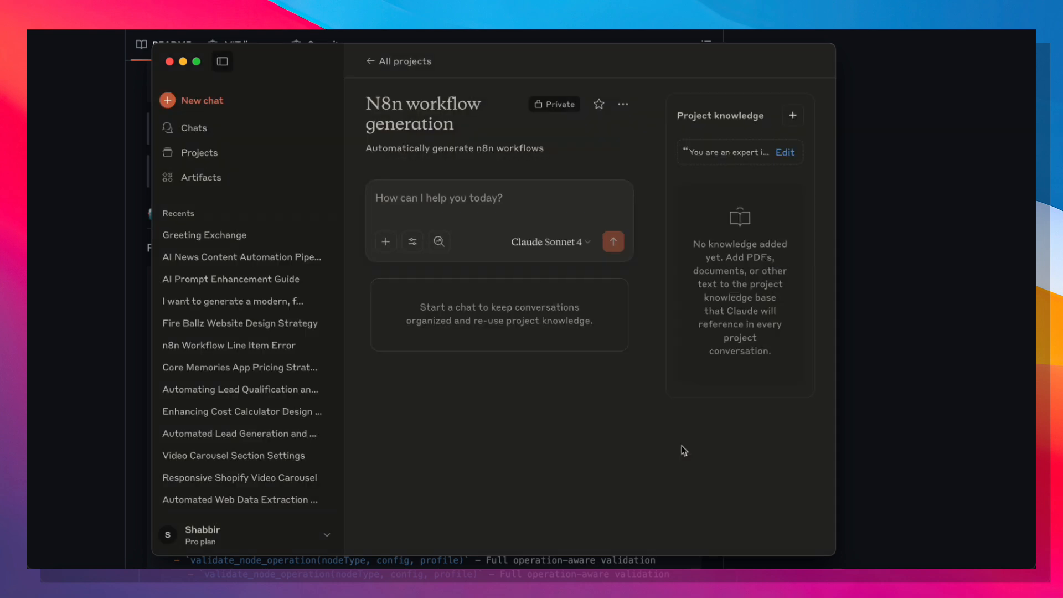
pyautogui.click(499, 198)
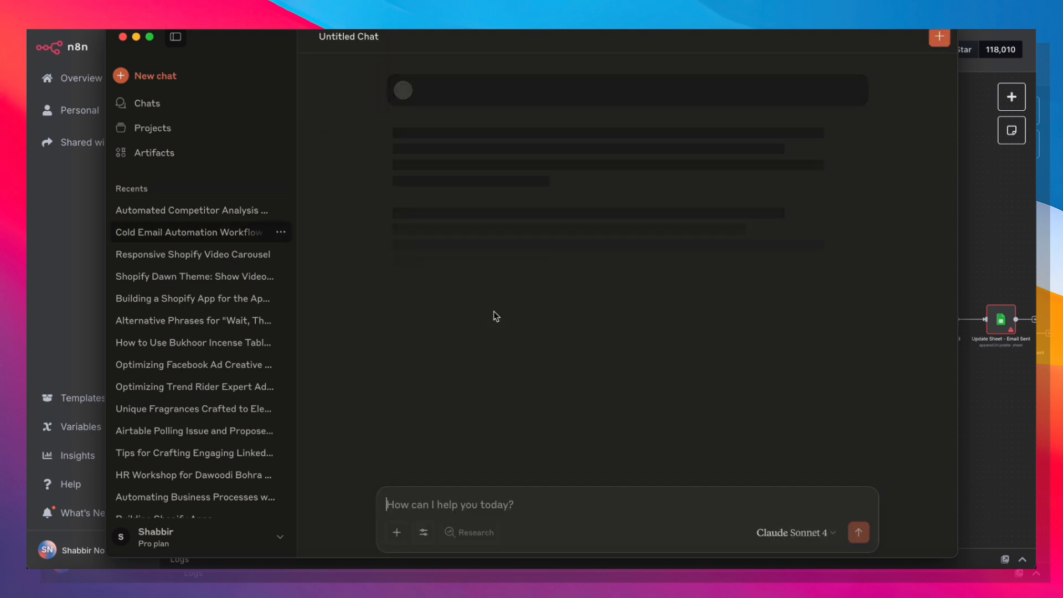
# Step: Open the Cold Email Automation Workflow chat and expand its tools_documentation call
pyautogui.click(189, 232)
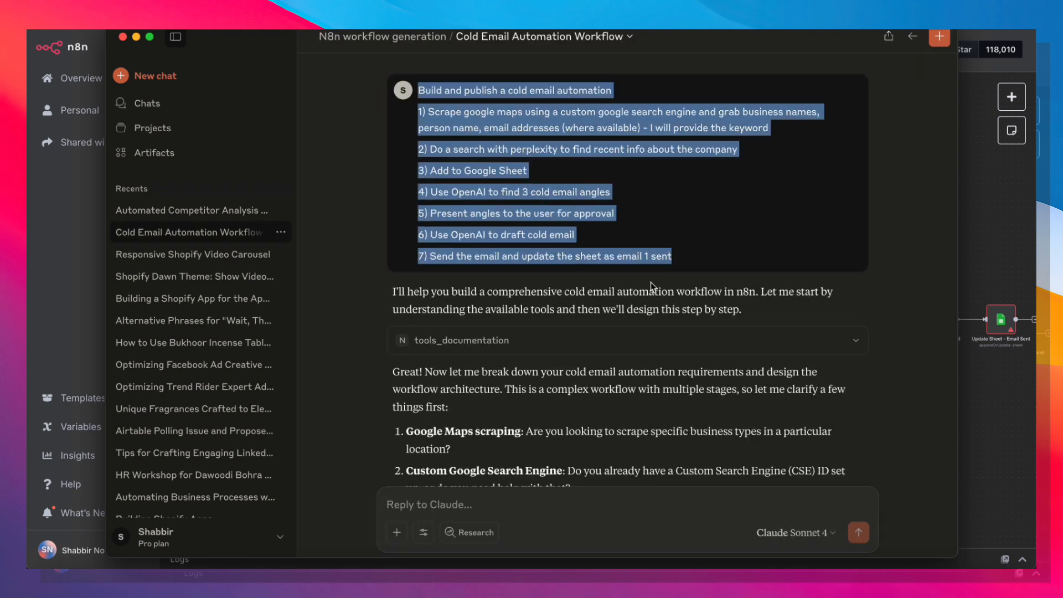
pyautogui.scroll(-3)
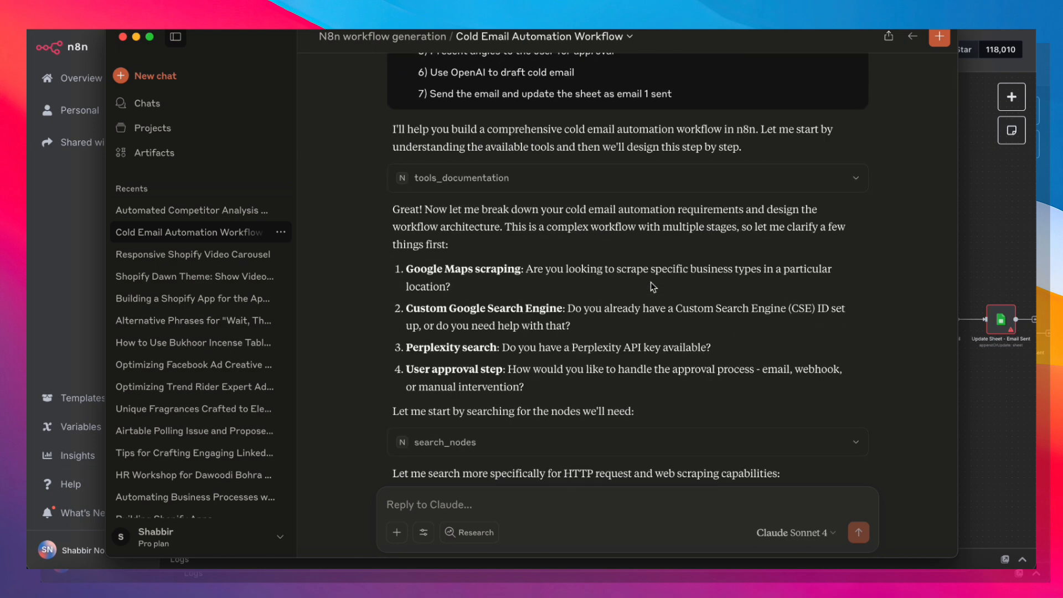
pyautogui.moveTo(794, 541)
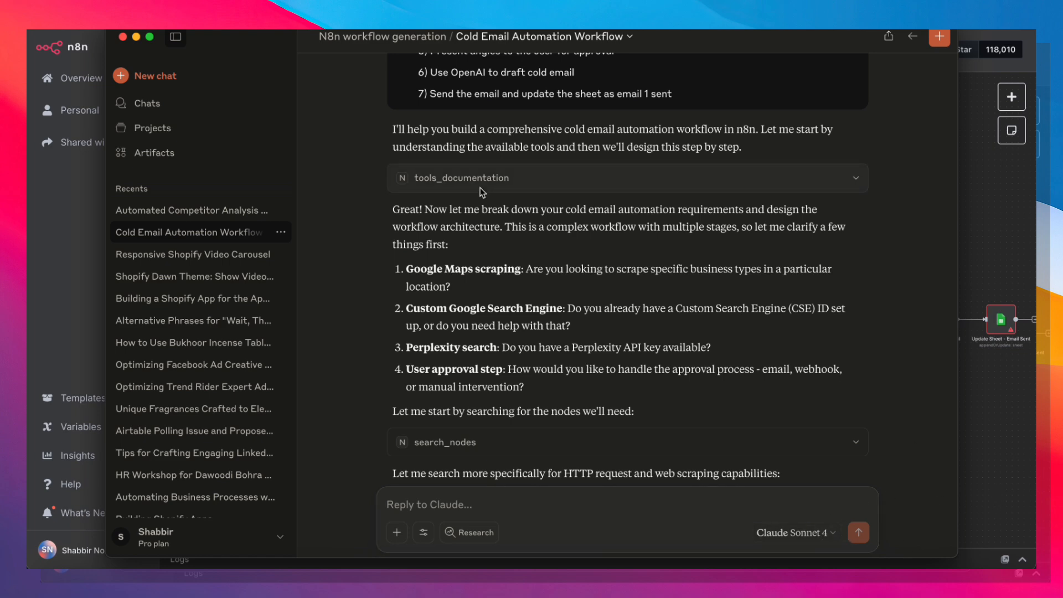
pyautogui.moveTo(435, 159)
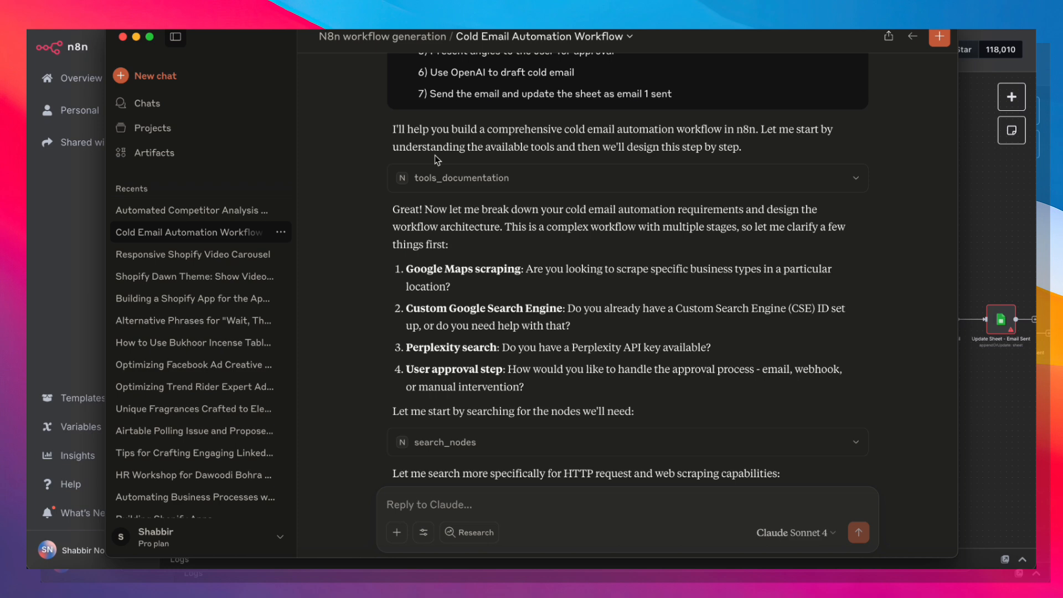
pyautogui.scroll(-3)
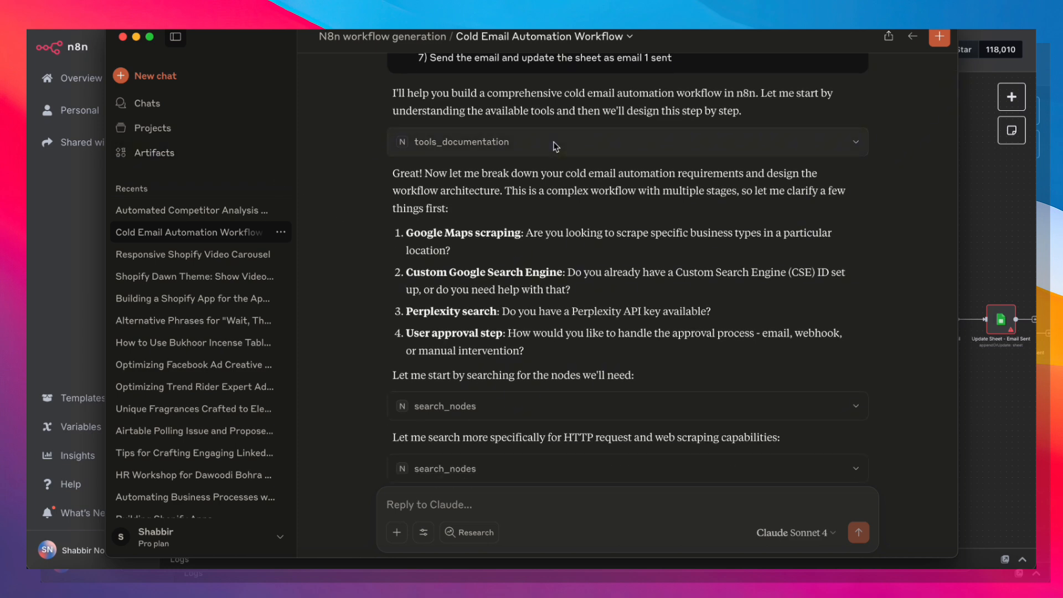
pyautogui.click(855, 142)
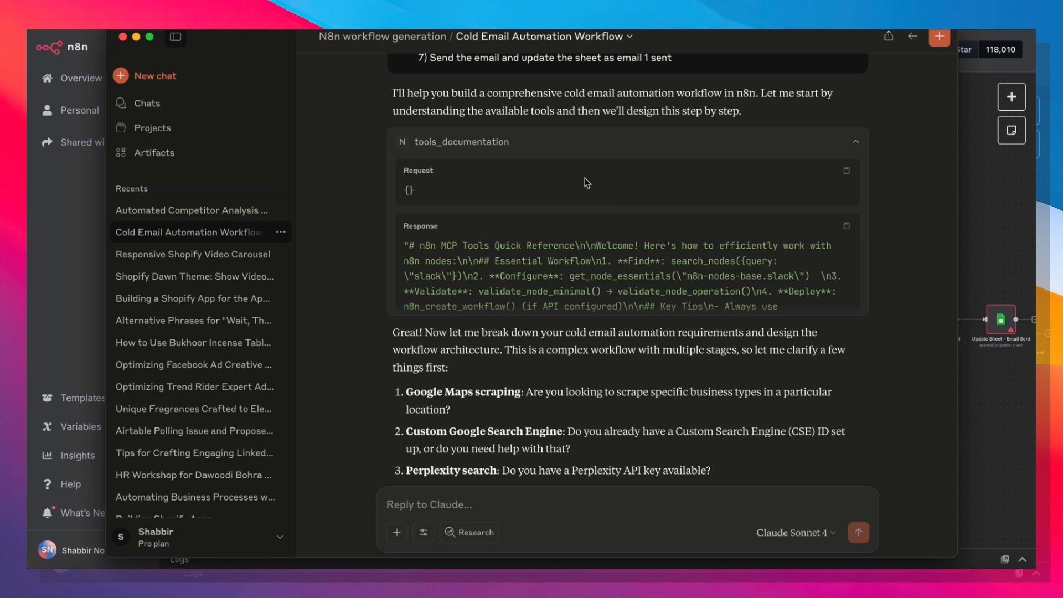
# Step: Scroll through the architecture proposal to the validated 13-node workflow and code artifact
pyautogui.scroll(-3)
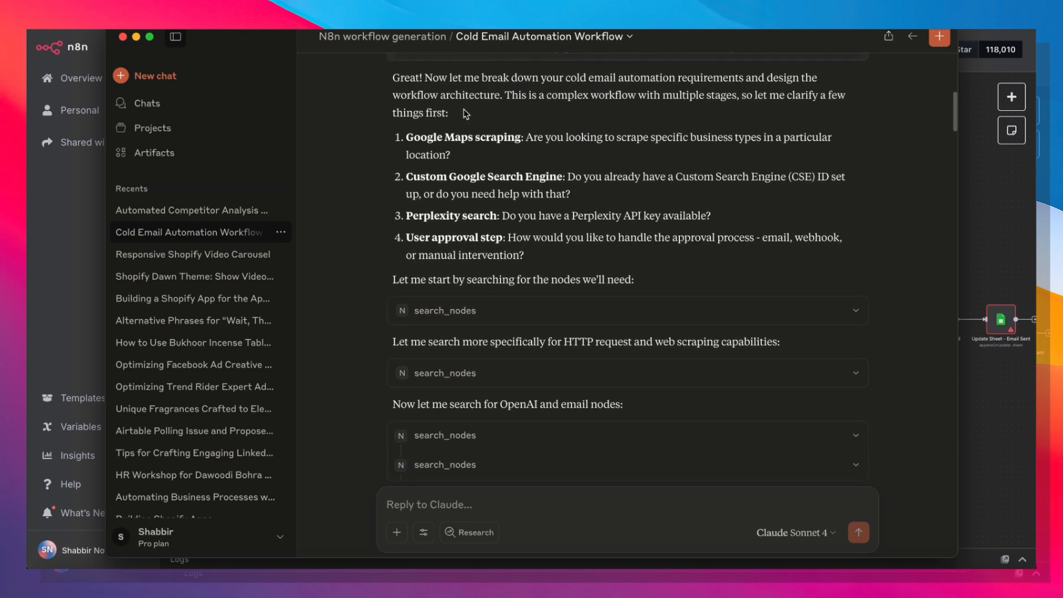
pyautogui.scroll(-3)
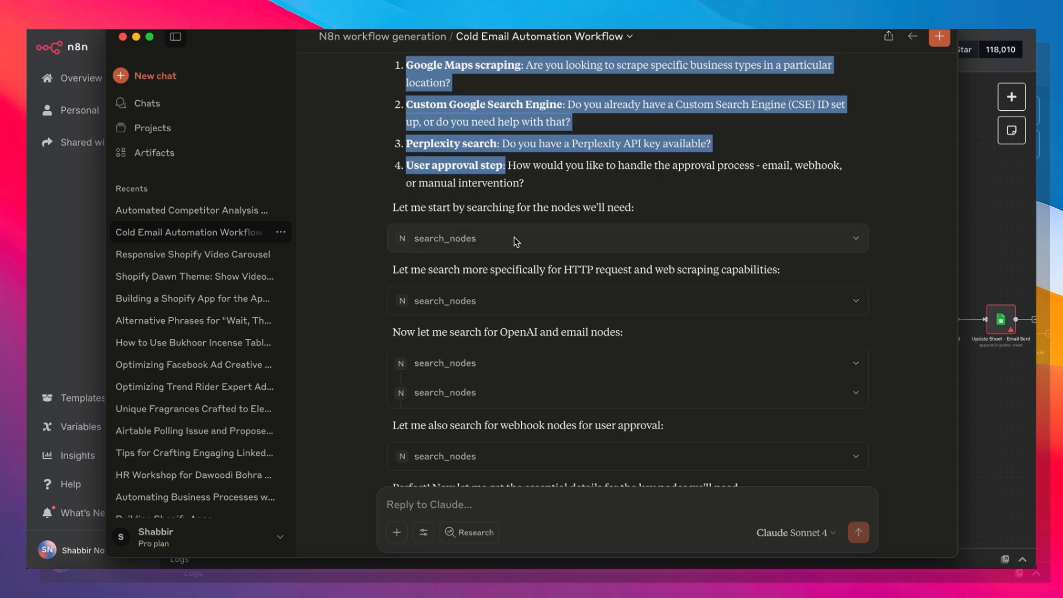
pyautogui.scroll(-3)
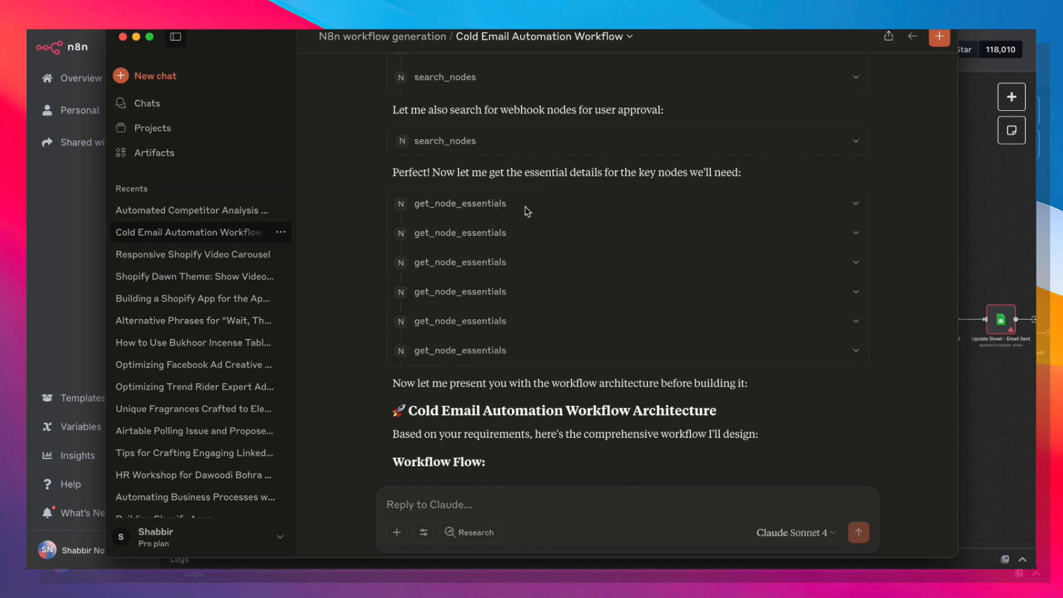
pyautogui.scroll(-3)
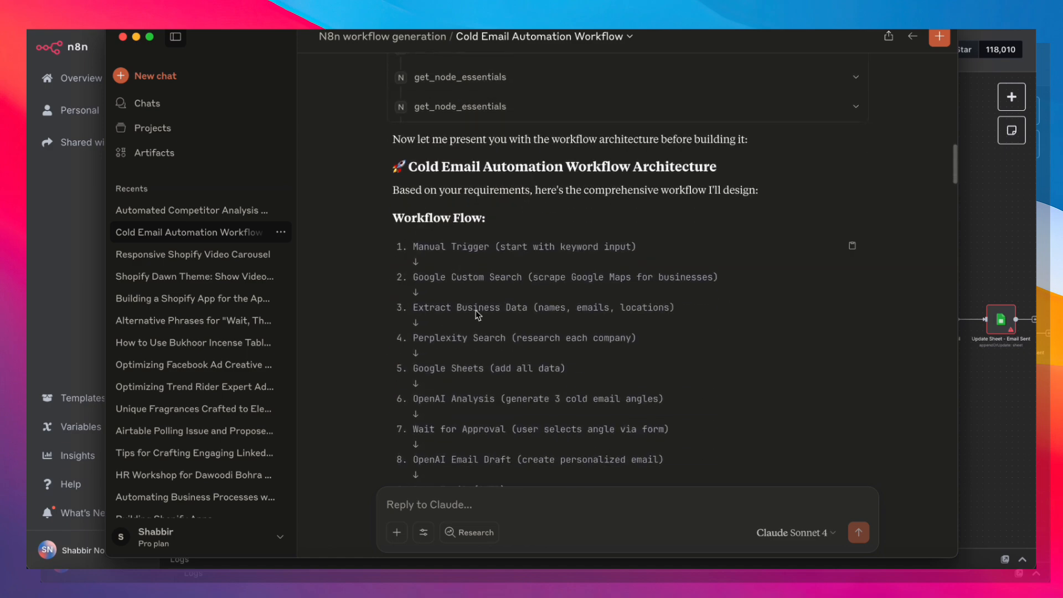
pyautogui.scroll(-3)
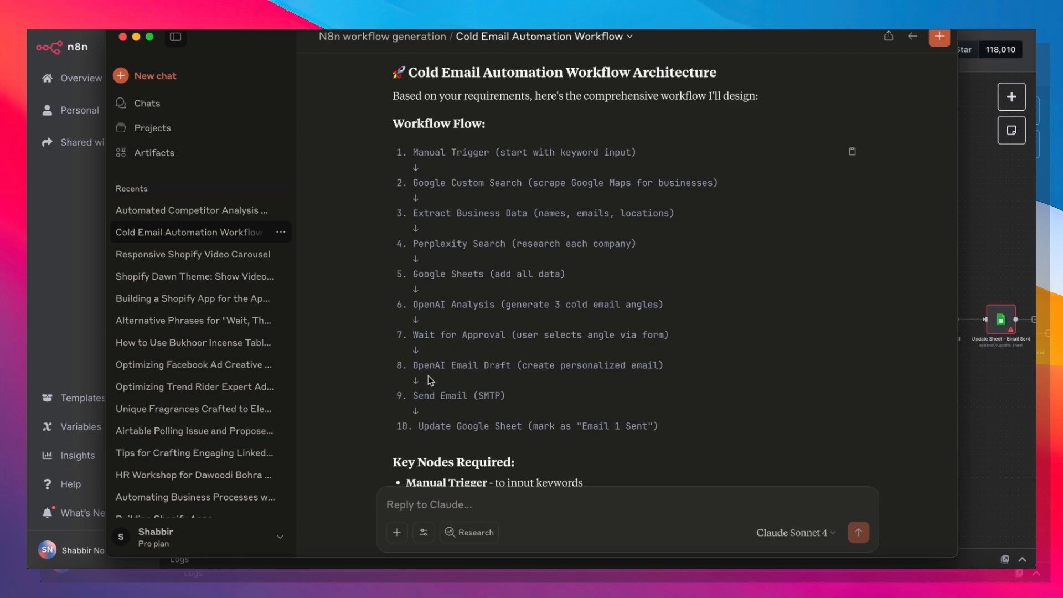
pyautogui.scroll(-3)
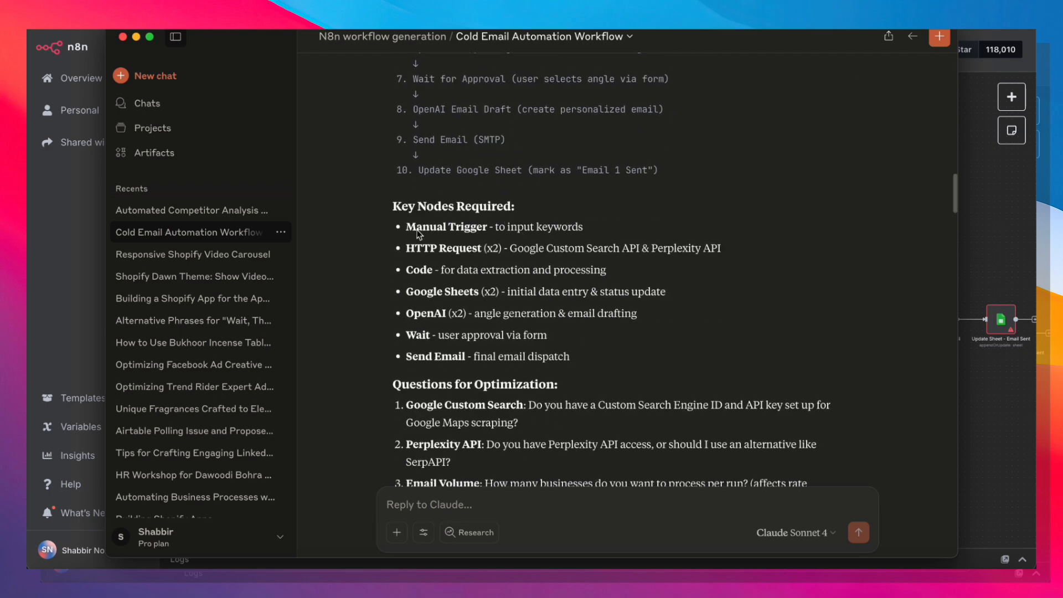
pyautogui.scroll(-3)
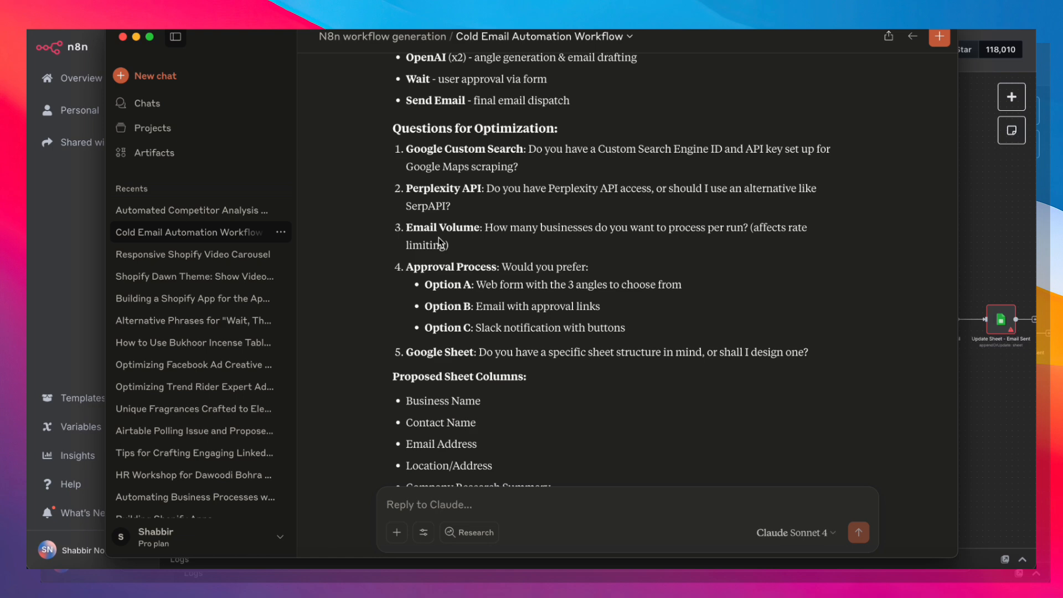
pyautogui.scroll(3)
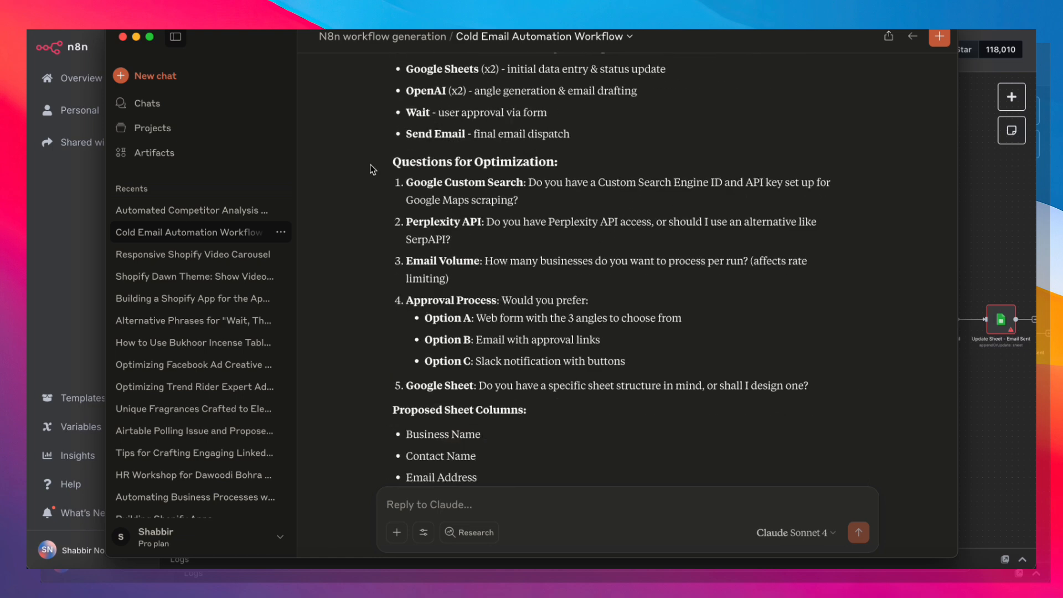
pyautogui.scroll(-3)
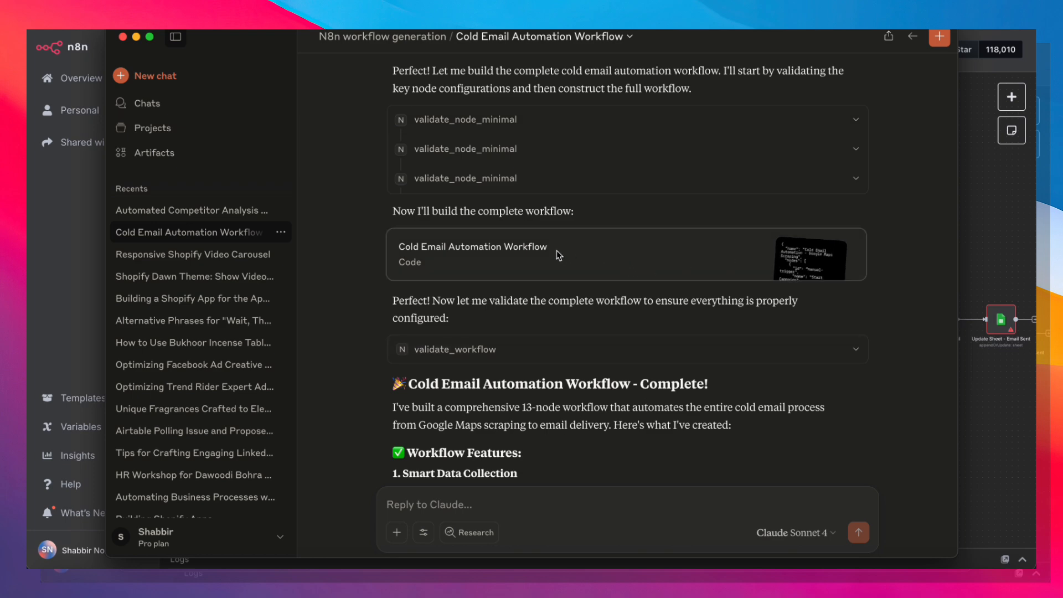
pyautogui.scroll(-3)
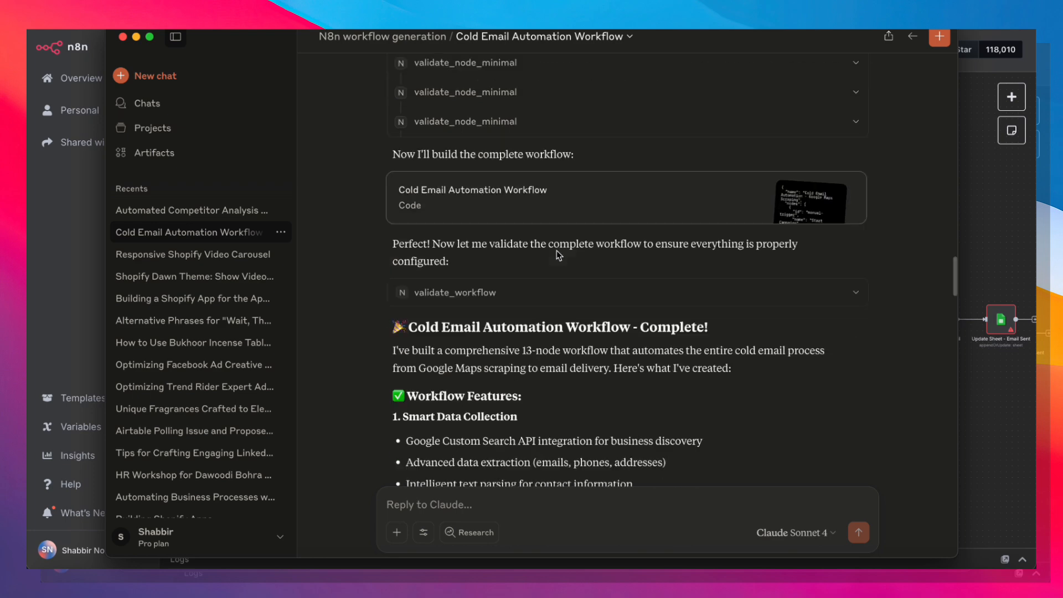
pyautogui.scroll(-3)
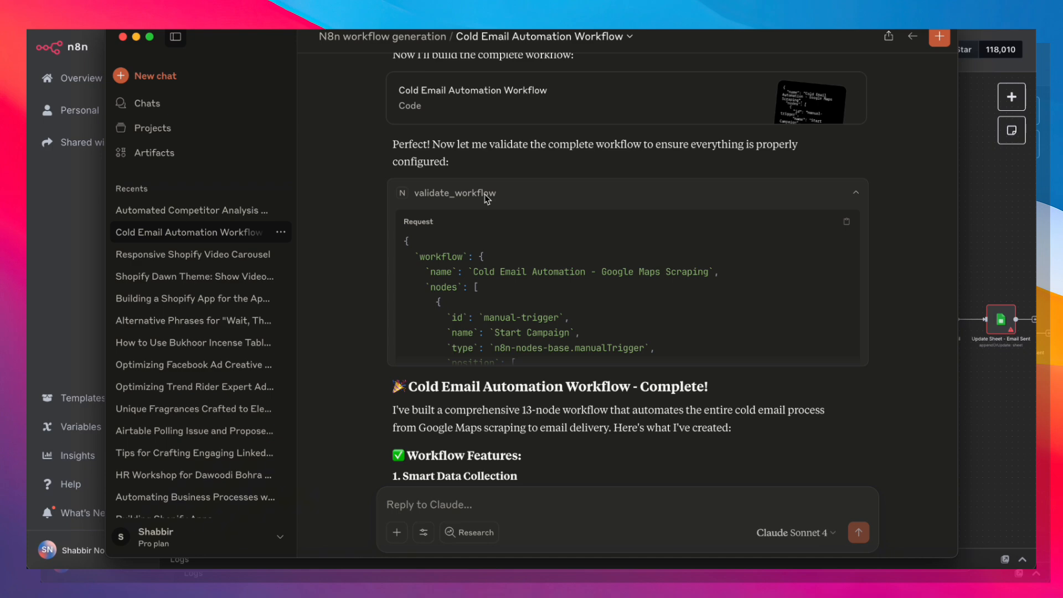
pyautogui.scroll(-3)
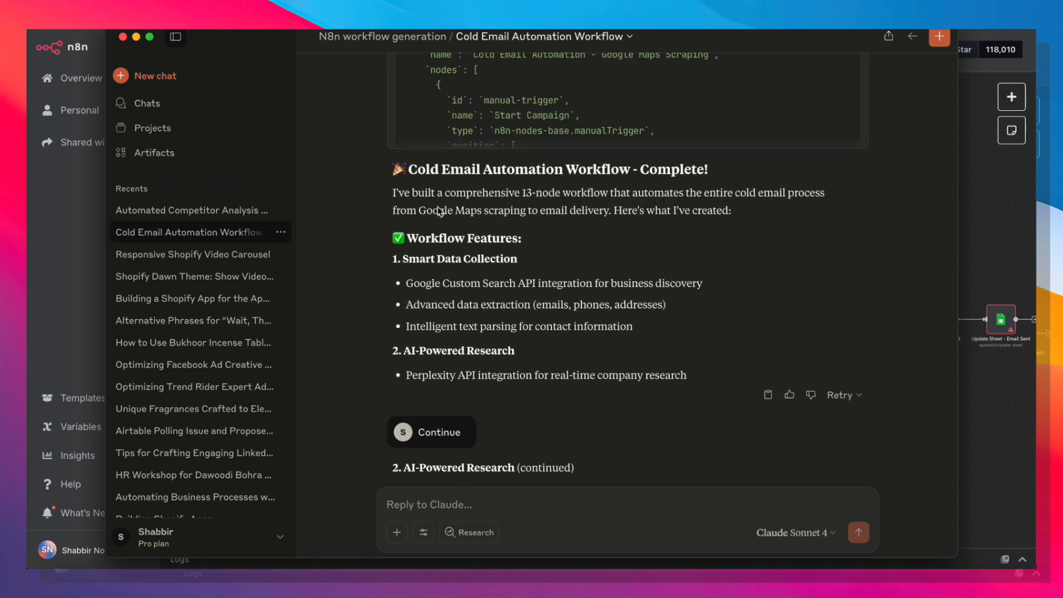
pyautogui.scroll(-3)
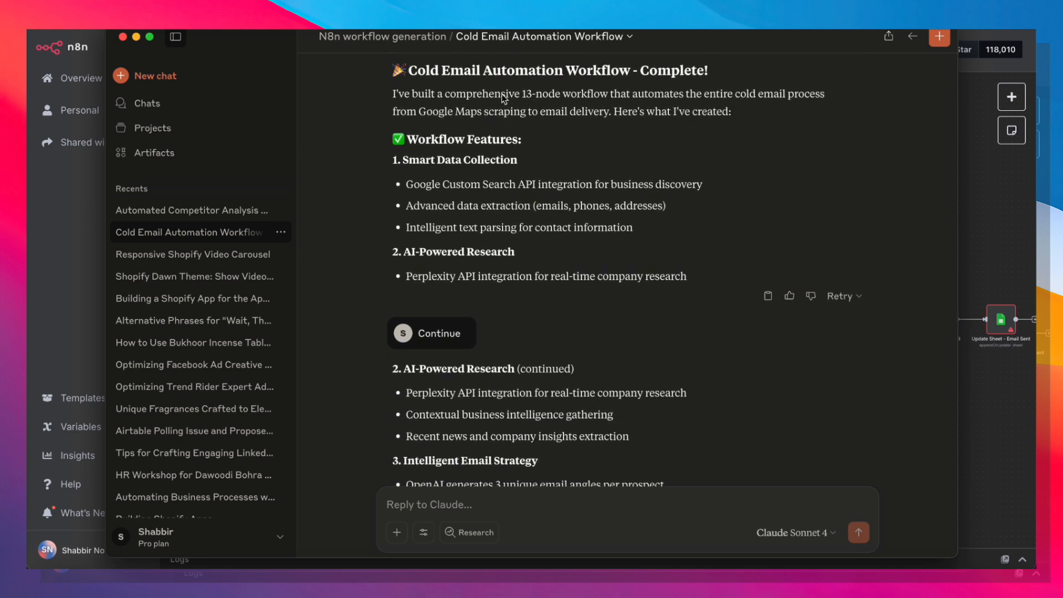
pyautogui.moveTo(611, 260)
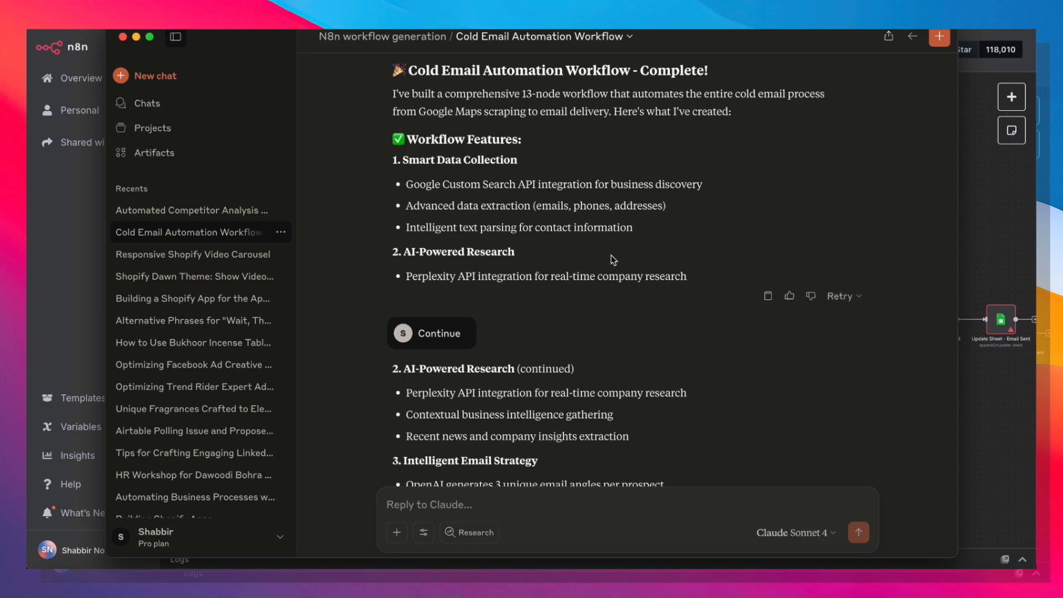
pyautogui.scroll(-3)
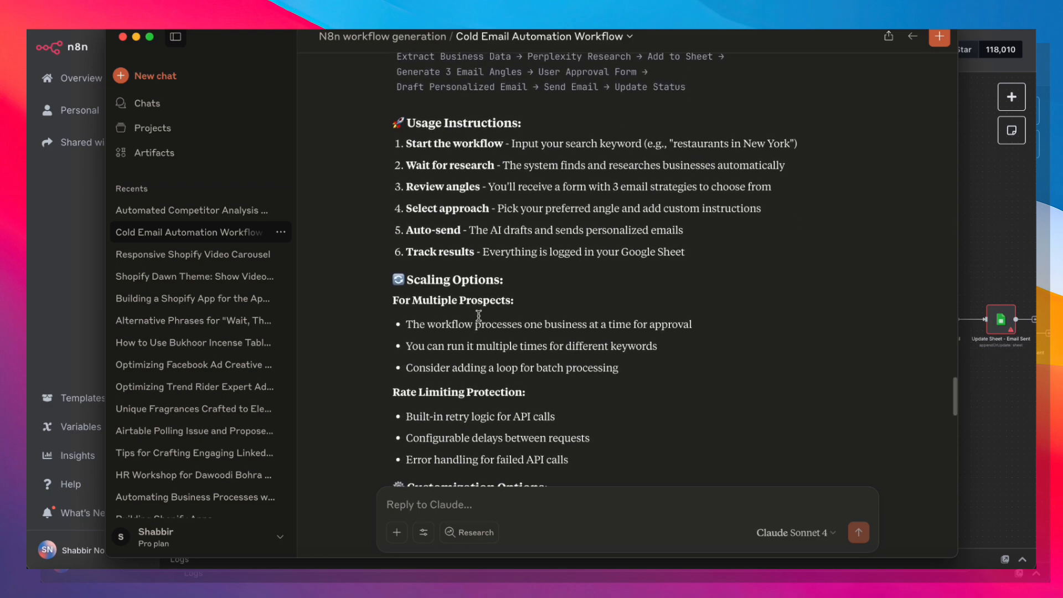
pyautogui.scroll(-3)
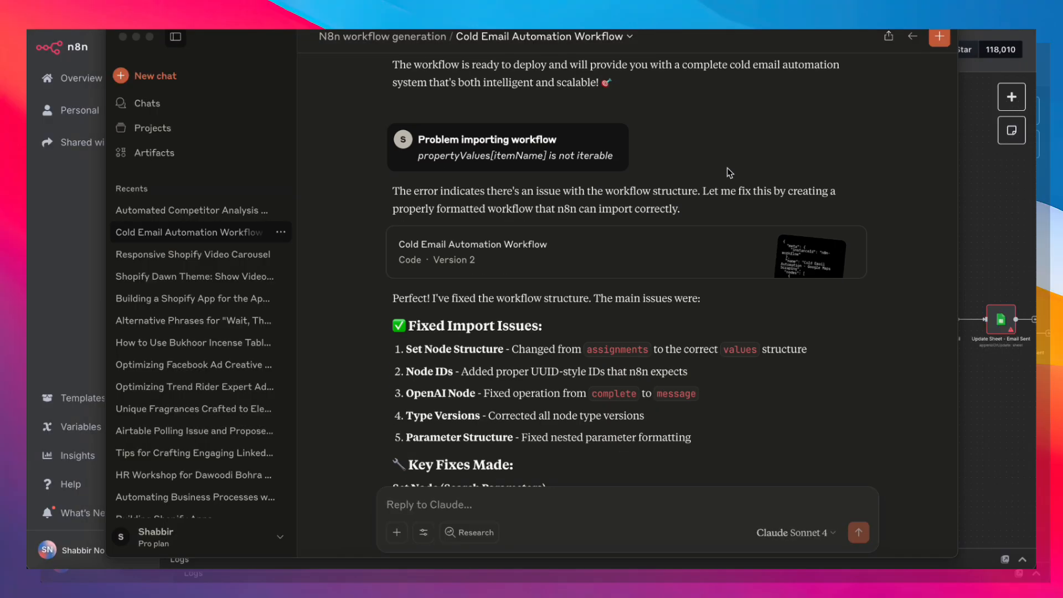
pyautogui.moveTo(674, 216)
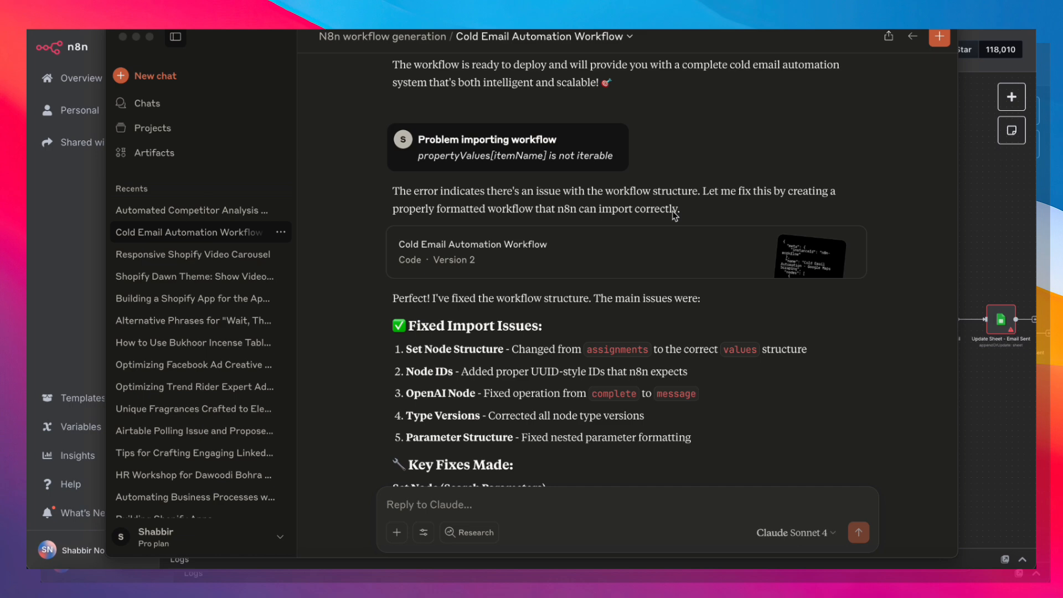
pyautogui.scroll(-3)
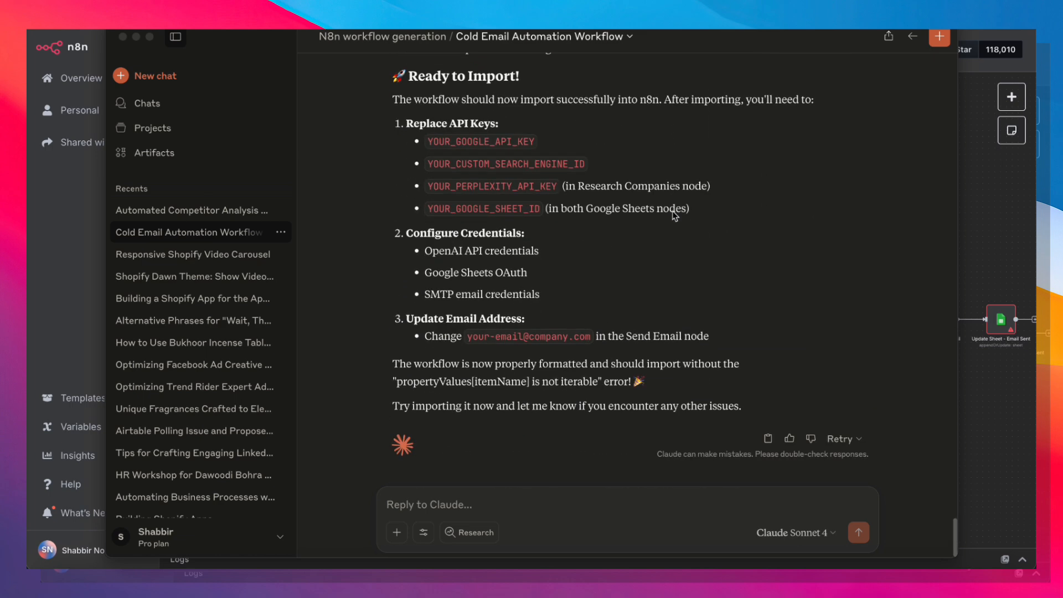
pyautogui.moveTo(658, 418)
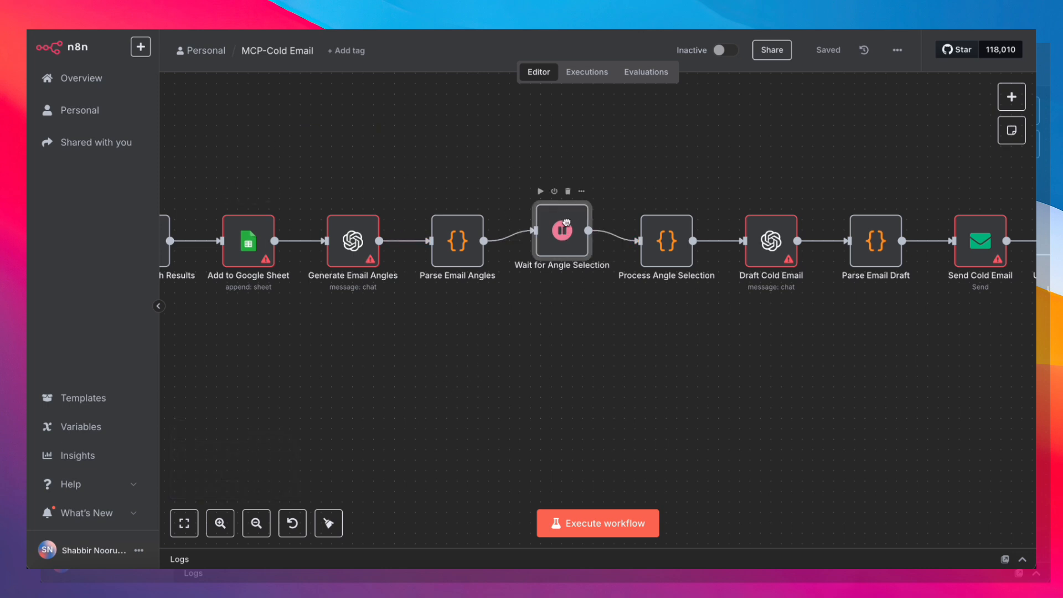
# Step: Drag the Wait for Angle Selection node up above the main node row
pyautogui.moveTo(562, 235); pyautogui.dragTo(561, 148)
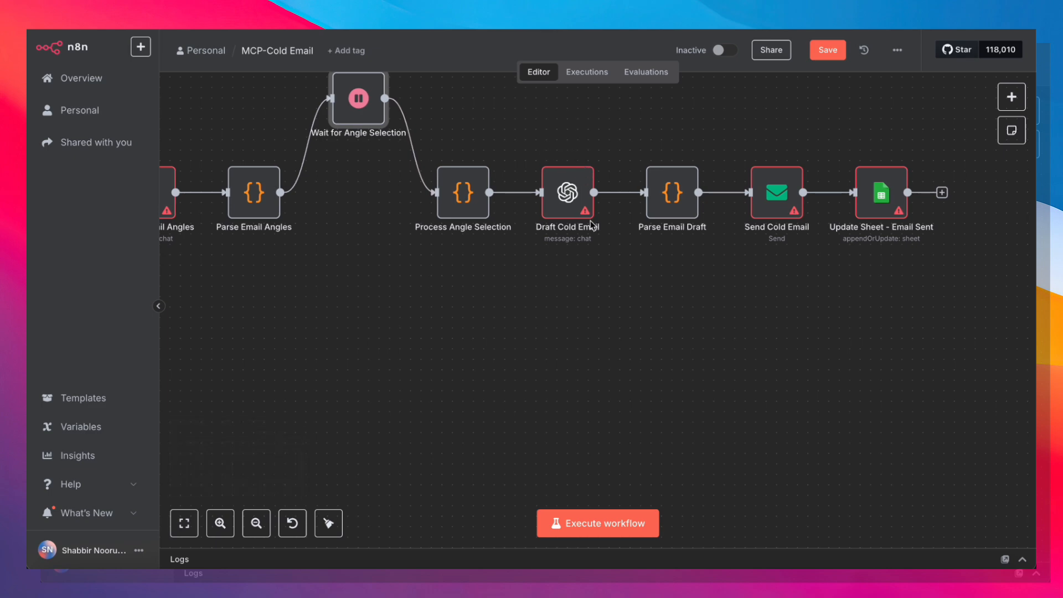
pyautogui.moveTo(589, 284)
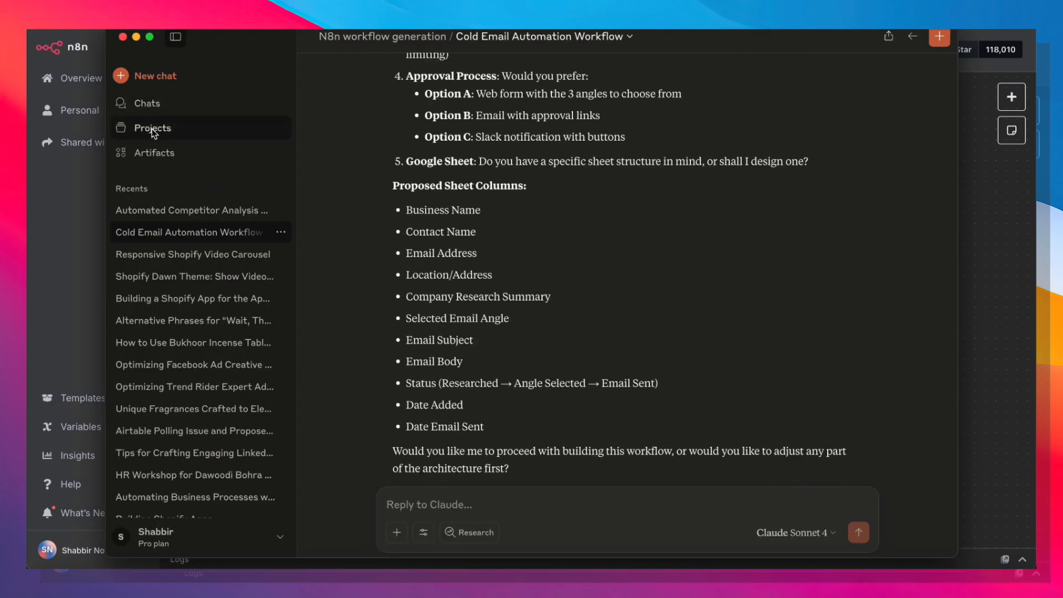
# Step: Open the Automated Competitor Analysis Workflow chat and scroll to its workflow code artifact
pyautogui.click(151, 127)
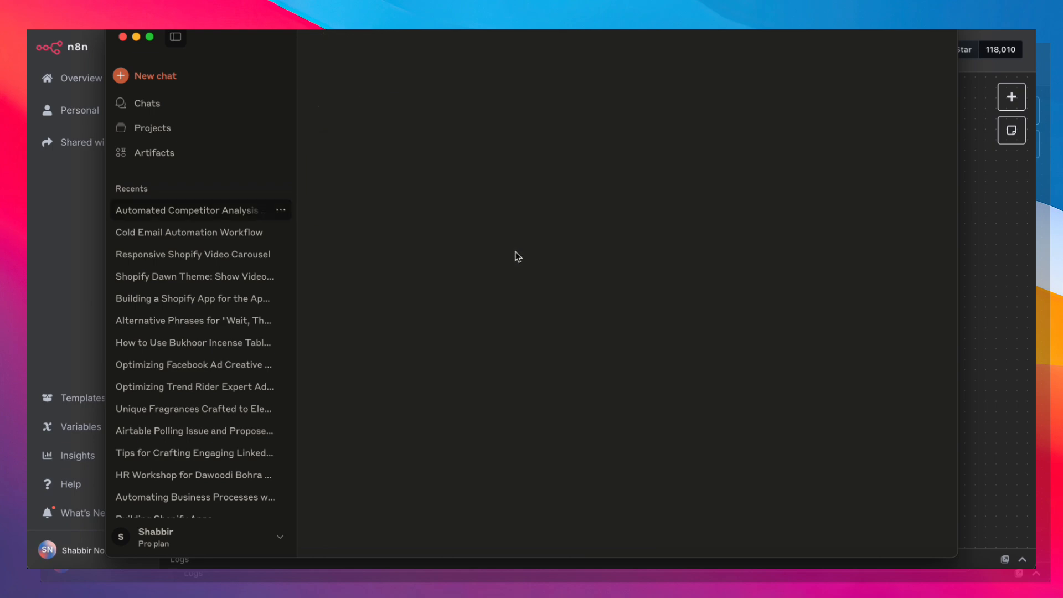
pyautogui.click(155, 75)
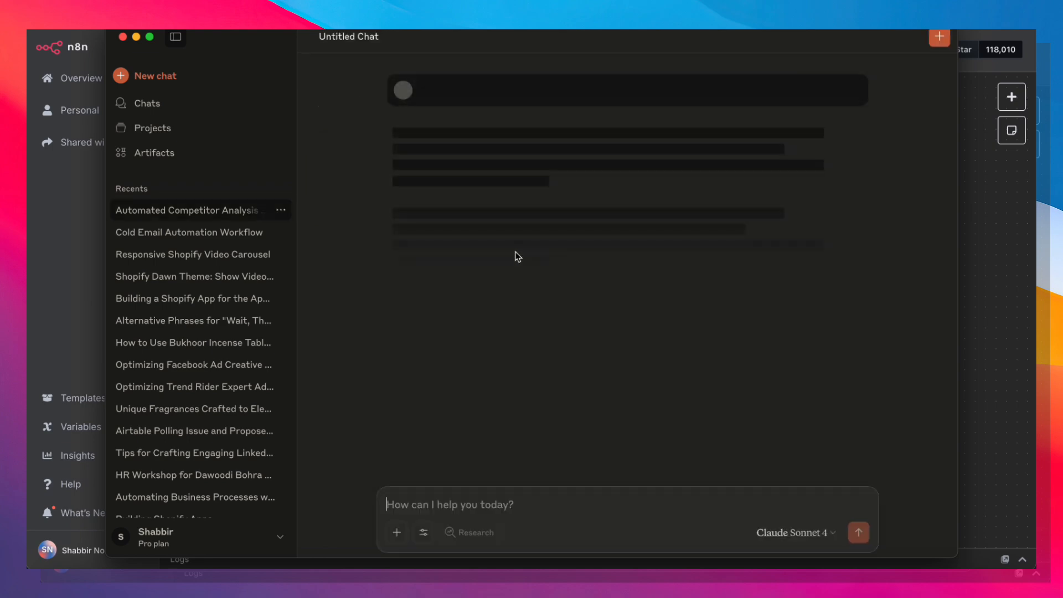
pyautogui.click(186, 210)
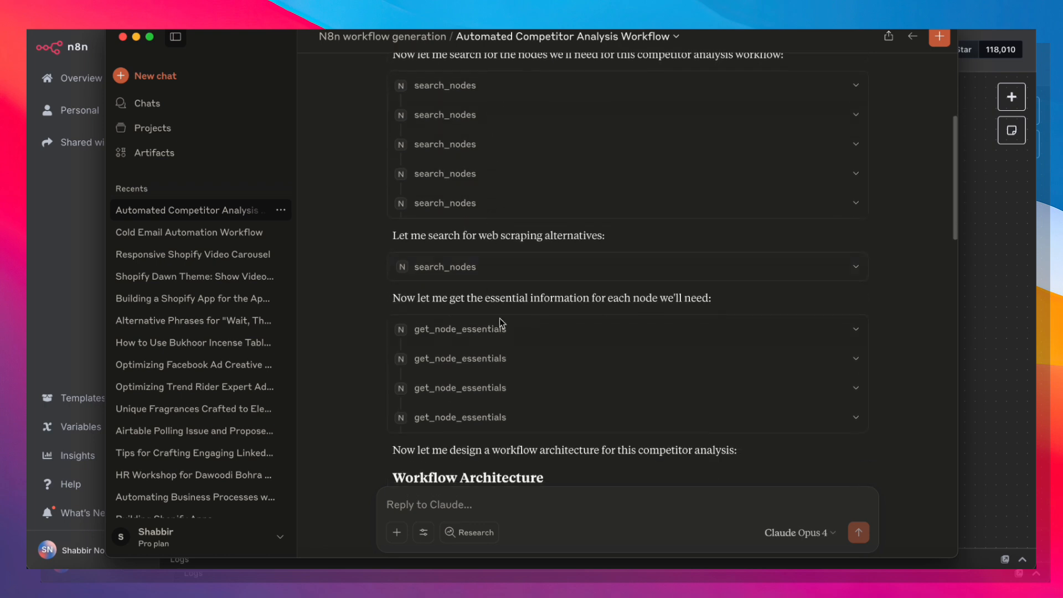
pyautogui.scroll(-3)
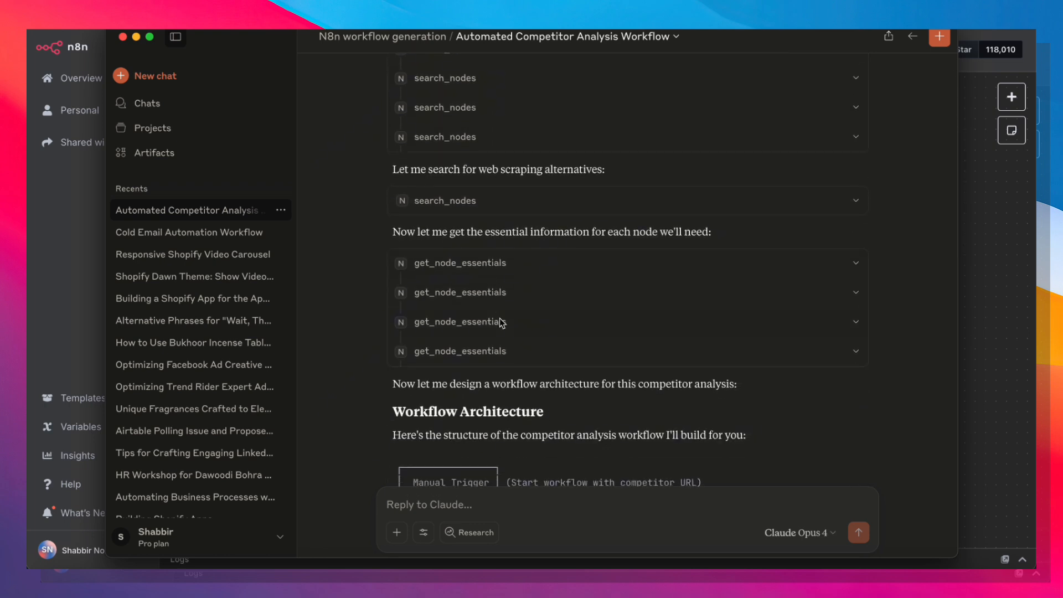
pyautogui.scroll(-3)
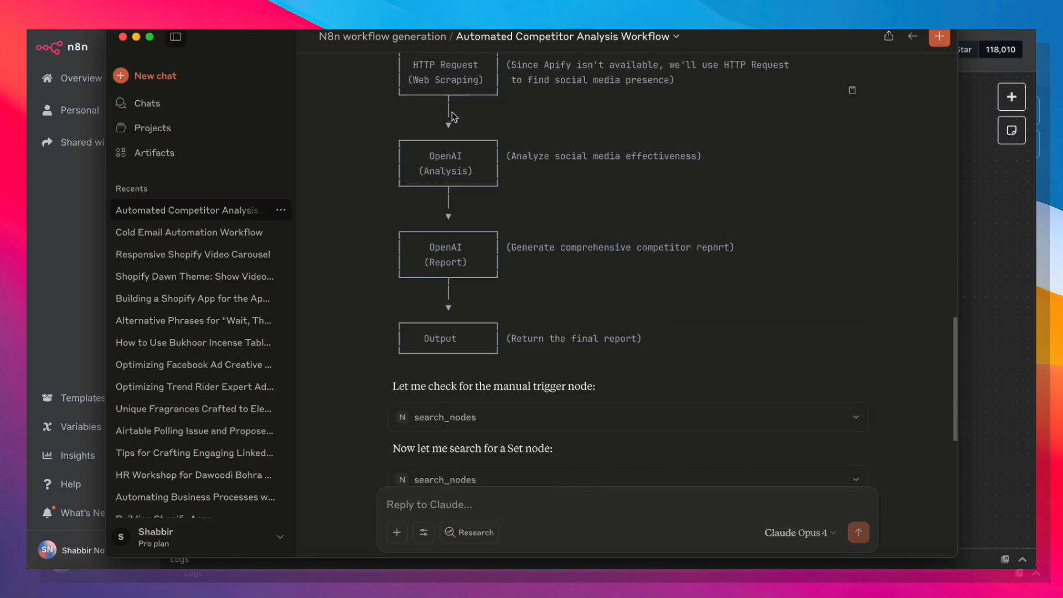
pyautogui.scroll(-3)
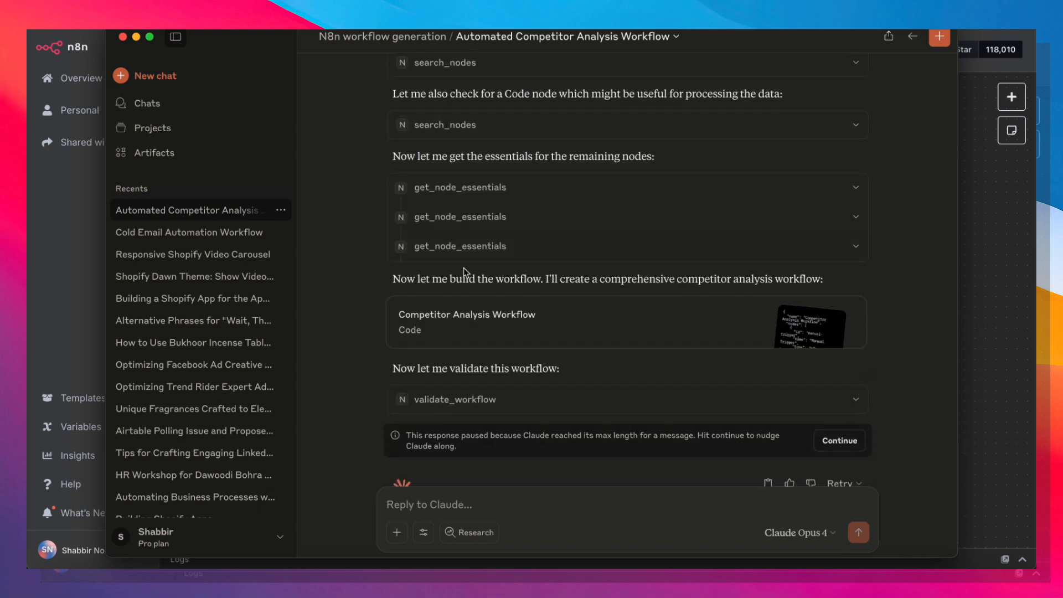
pyautogui.moveTo(447, 364)
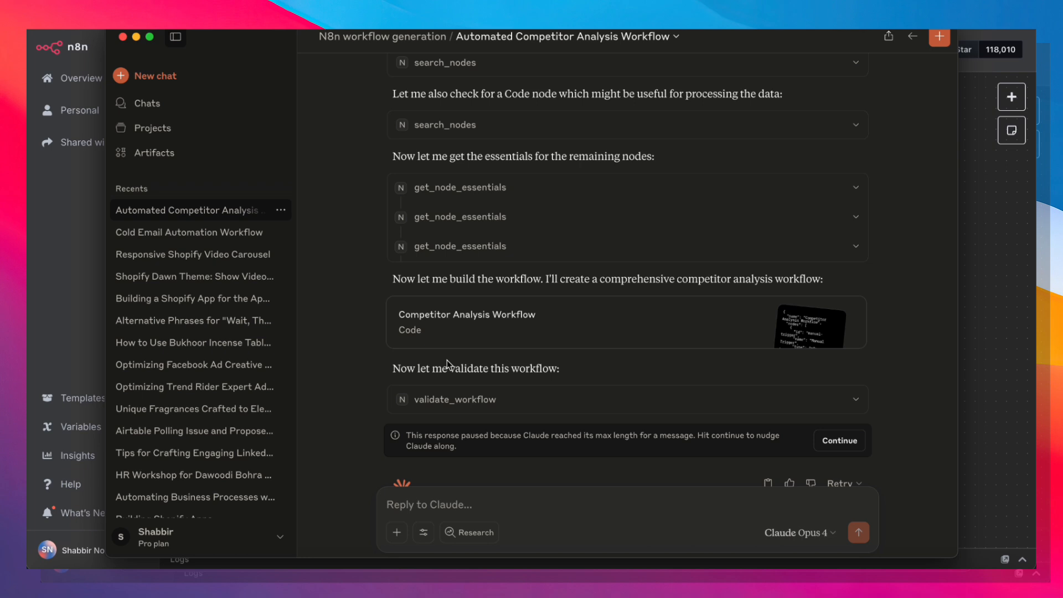
pyautogui.scroll(-3)
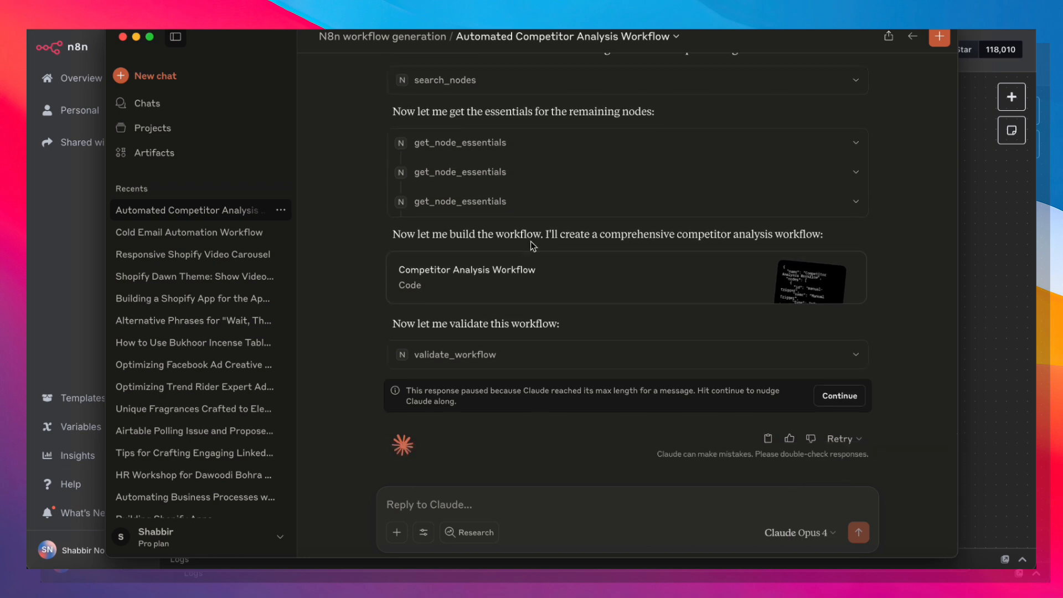
pyautogui.moveTo(581, 423)
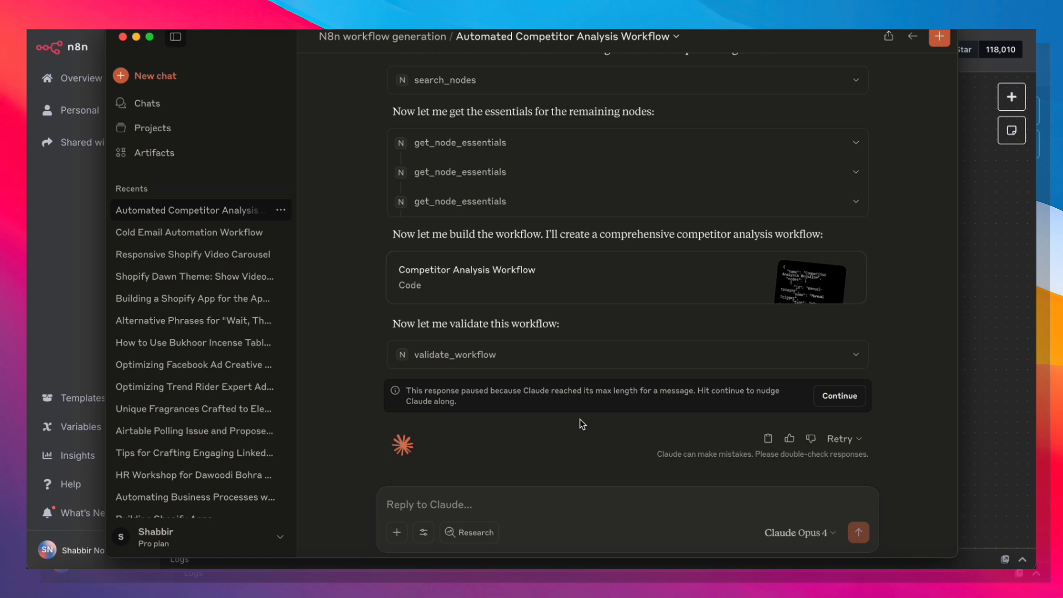
pyautogui.moveTo(726, 170)
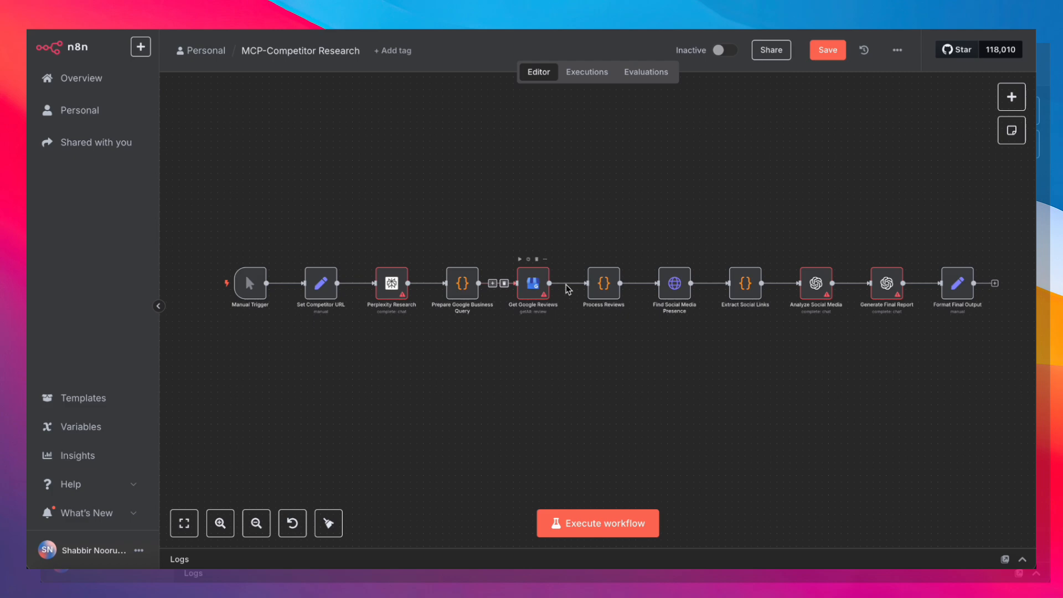
pyautogui.moveTo(717, 386)
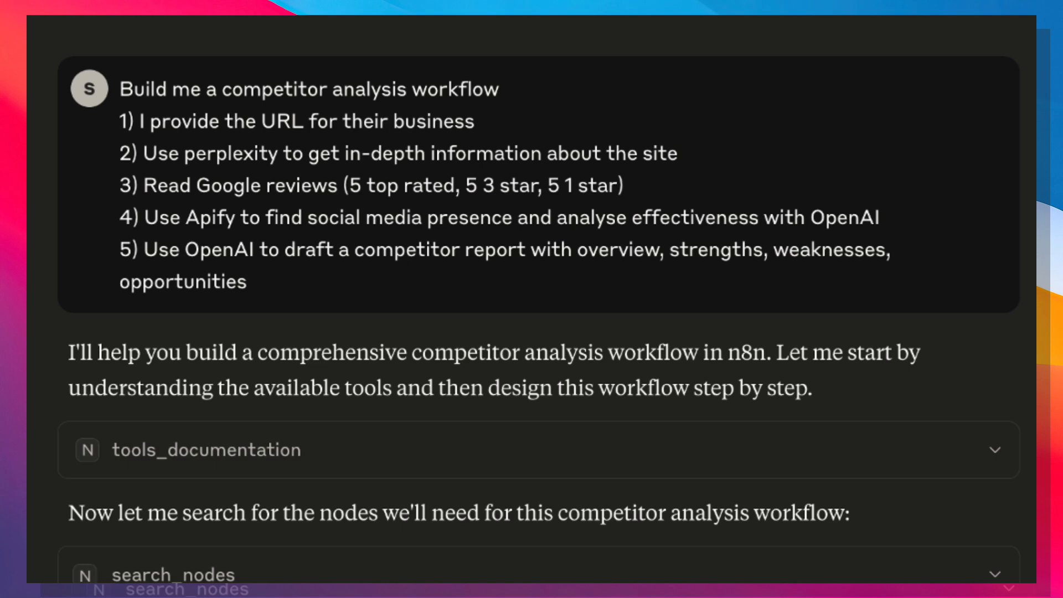
pyautogui.moveTo(129, 102)
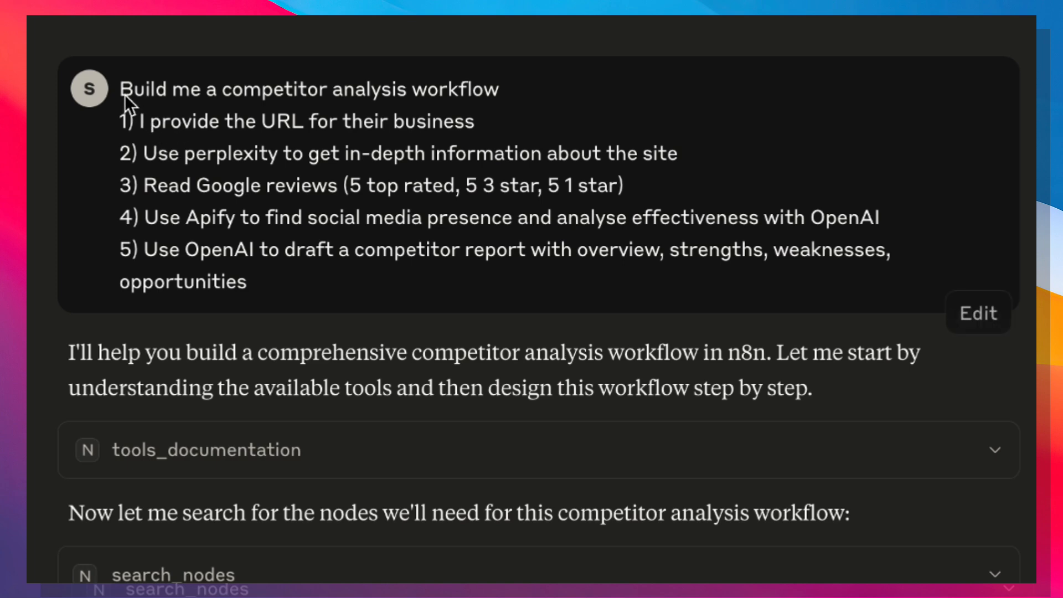
# Step: Highlight parts of the competitor analysis prompt's five steps, including 'Use' and steps 4-5
pyautogui.moveTo(125, 89); pyautogui.dragTo(390, 121)
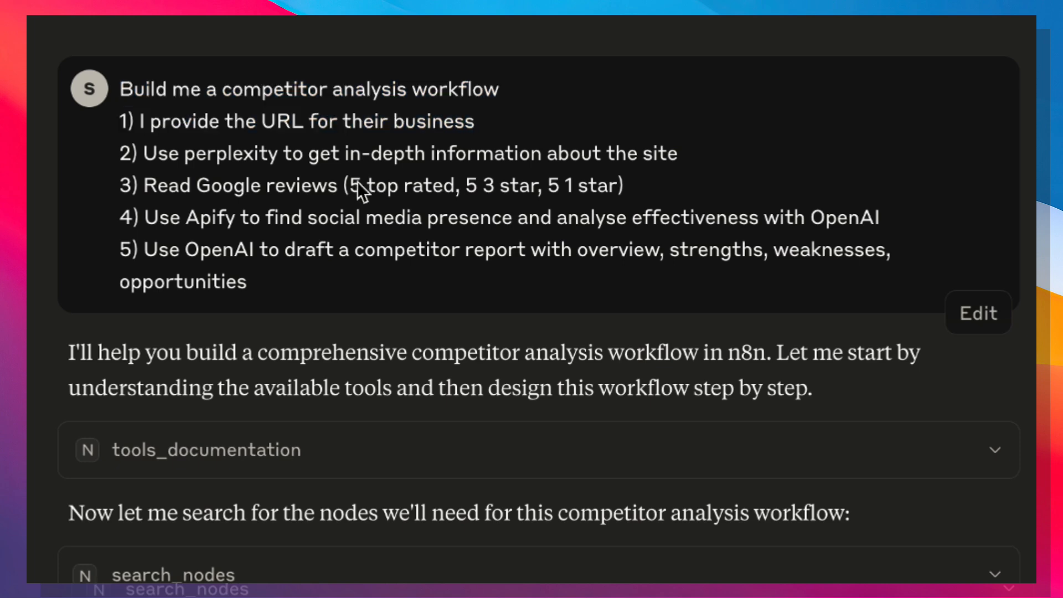
pyautogui.moveTo(120, 121); pyautogui.dragTo(156, 154)
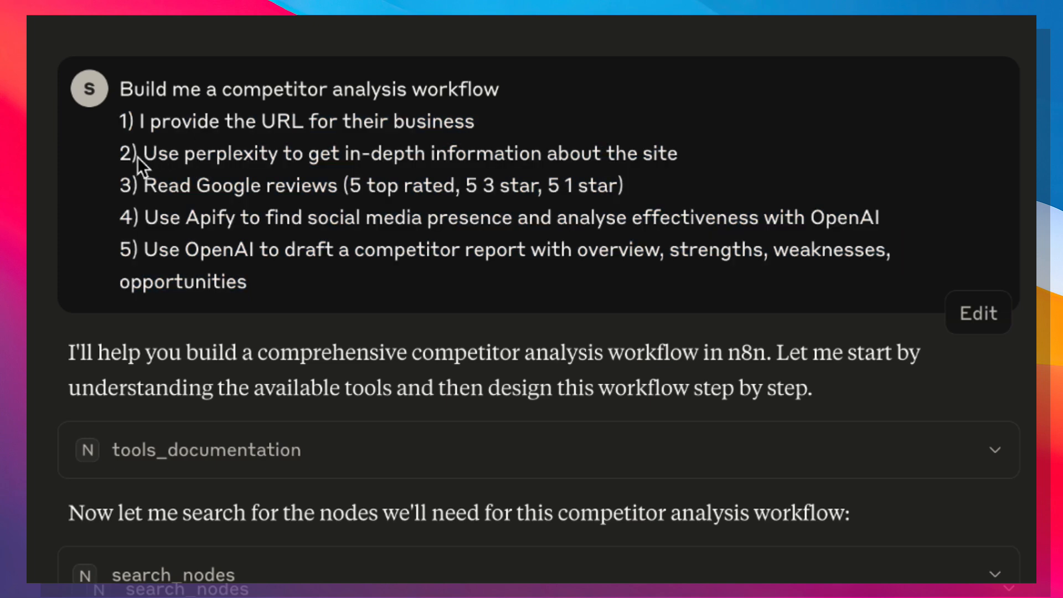
pyautogui.doubleClick(154, 154)
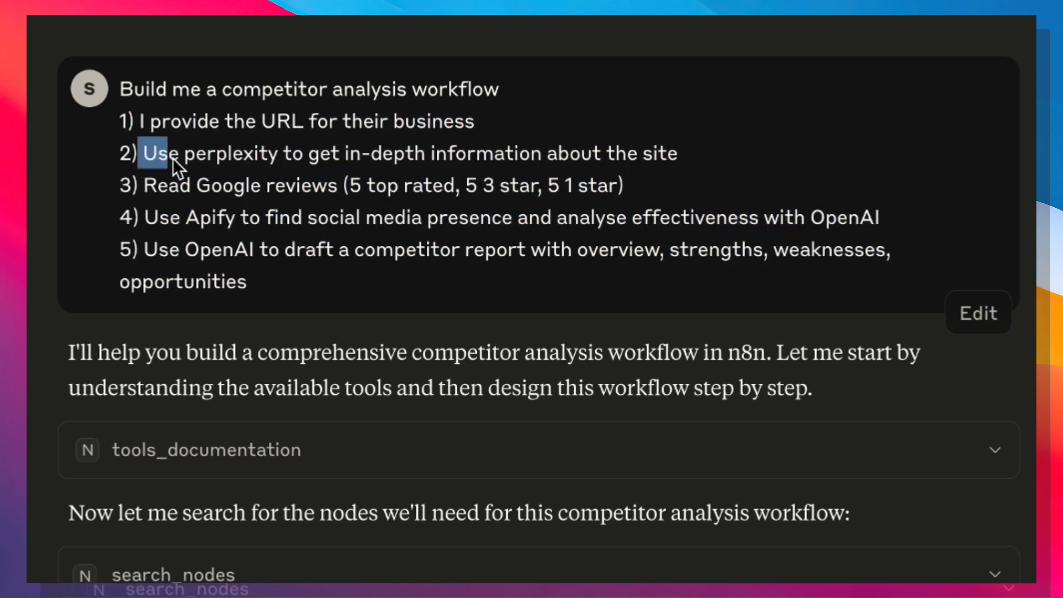
pyautogui.moveTo(142, 153); pyautogui.dragTo(647, 153)
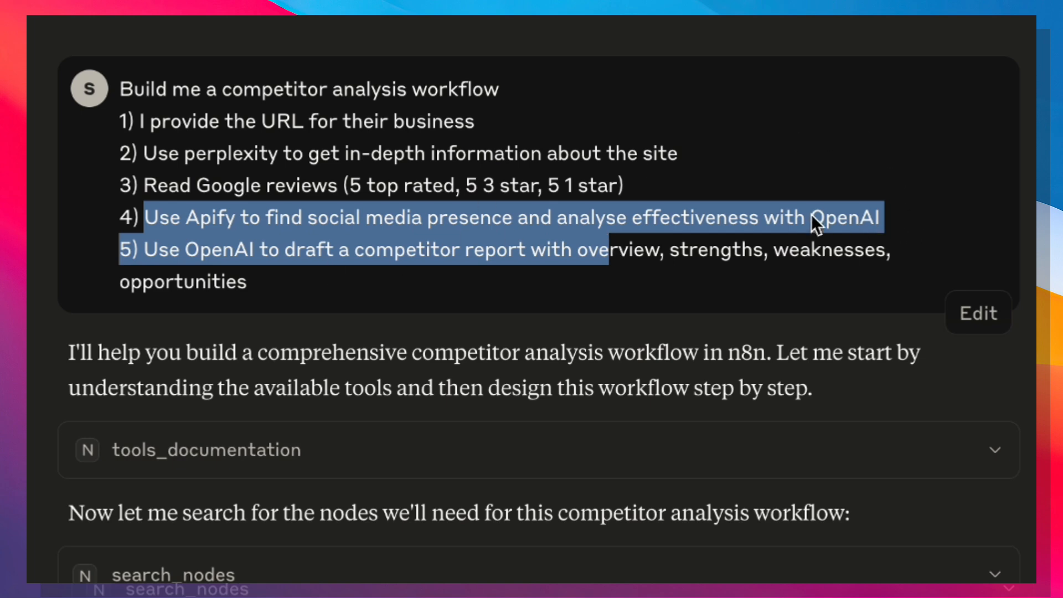
pyautogui.click(223, 272)
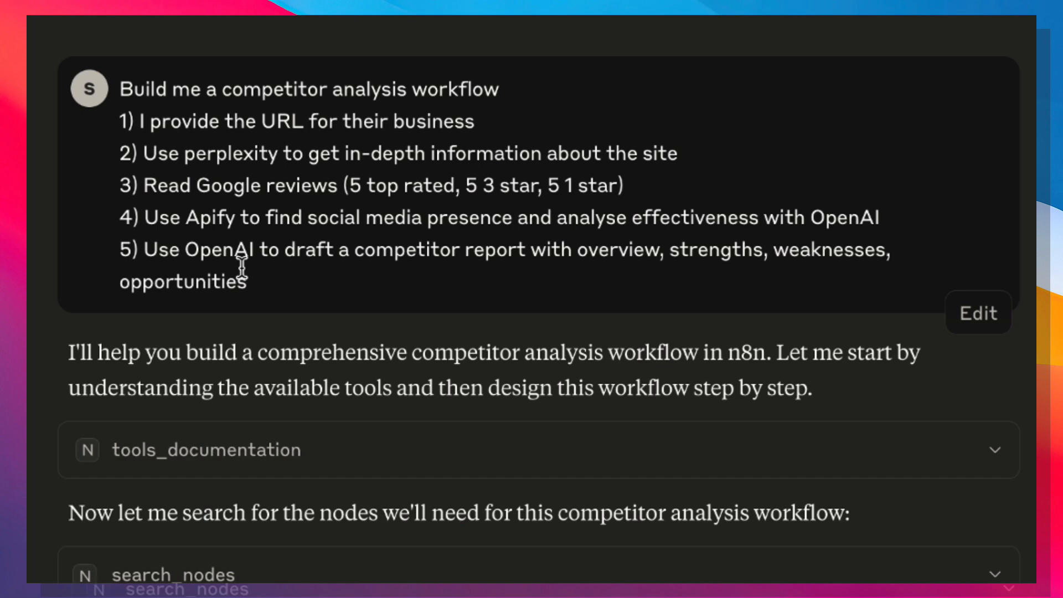
pyautogui.moveTo(266, 292)
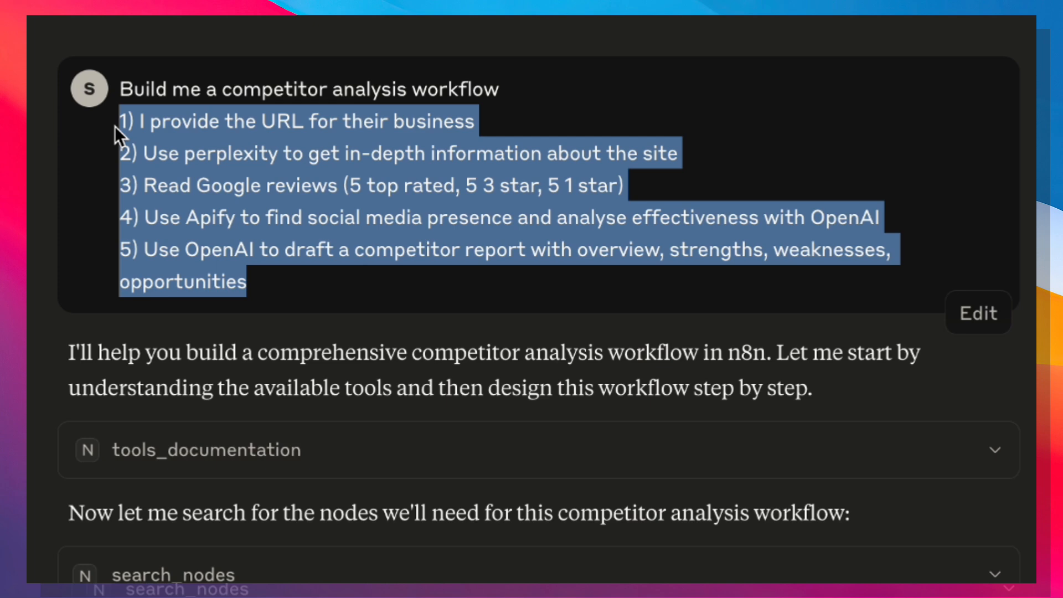
pyautogui.click(143, 91)
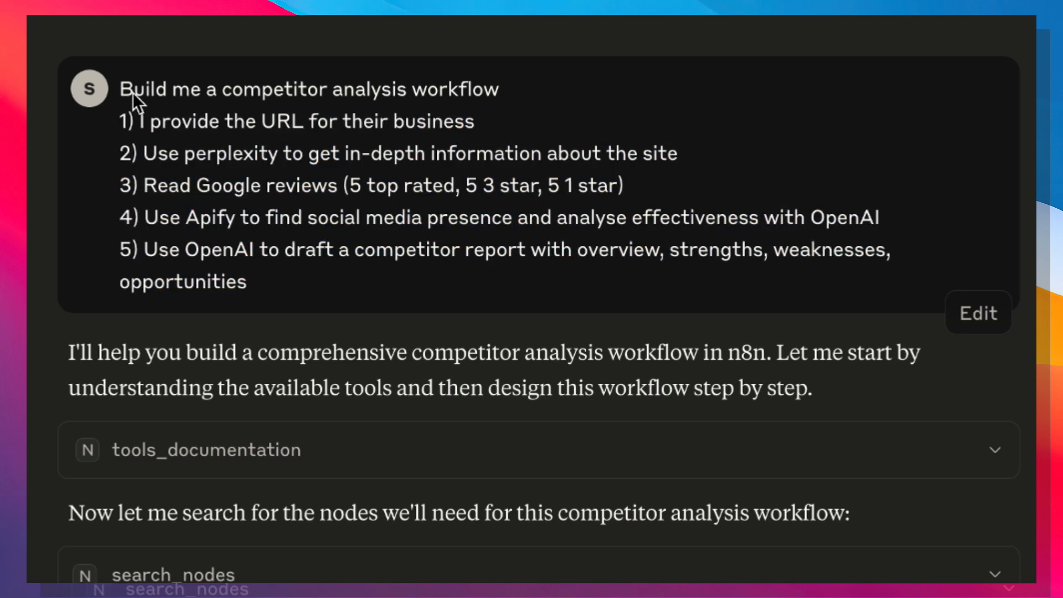
pyautogui.moveTo(126, 89); pyautogui.dragTo(366, 88)
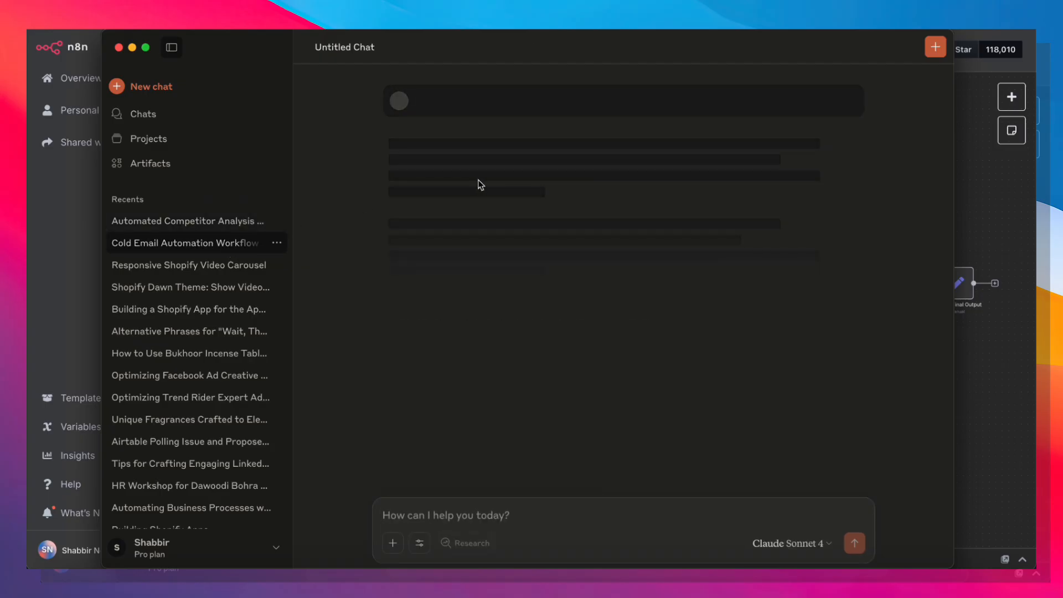
# Step: Open the Cold Email Automation Workflow chat, highlight its seven prompt steps, and scroll to the summary
pyautogui.click(183, 243)
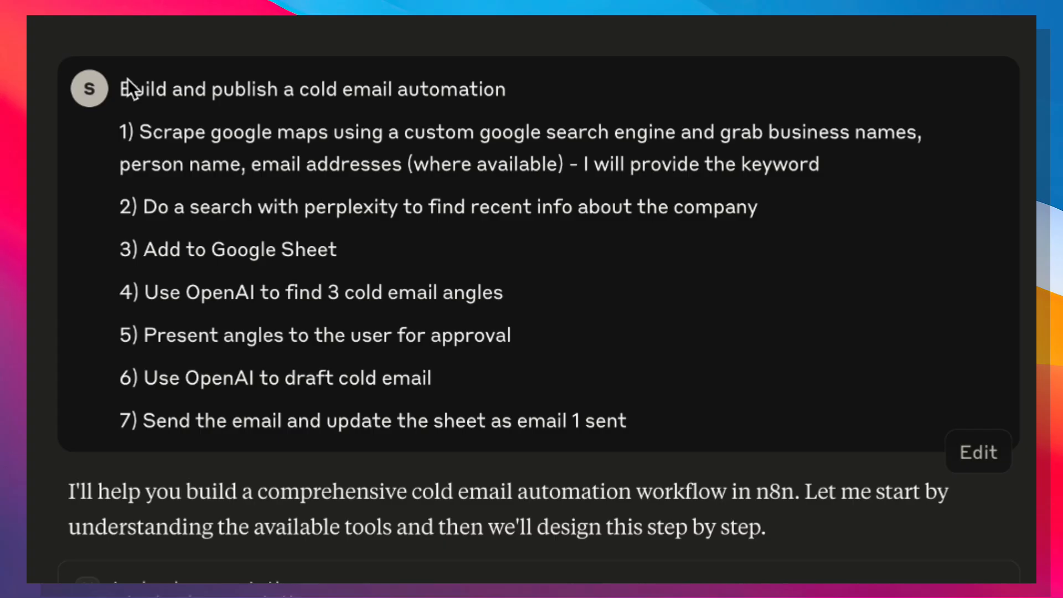
pyautogui.doubleClick(312, 89)
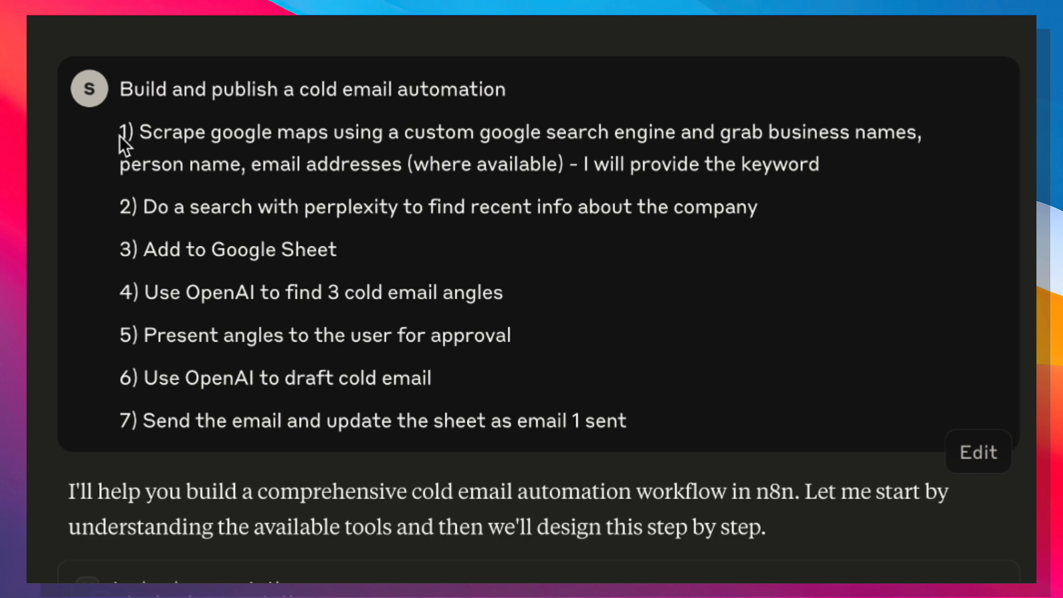
pyautogui.moveTo(120, 132); pyautogui.dragTo(625, 421)
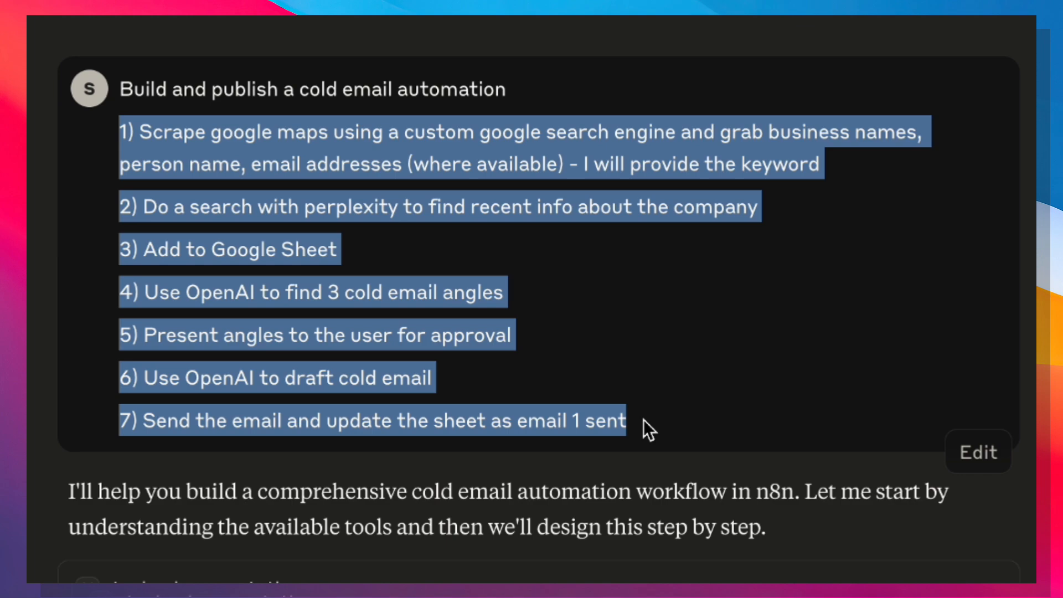
pyautogui.scroll(-3)
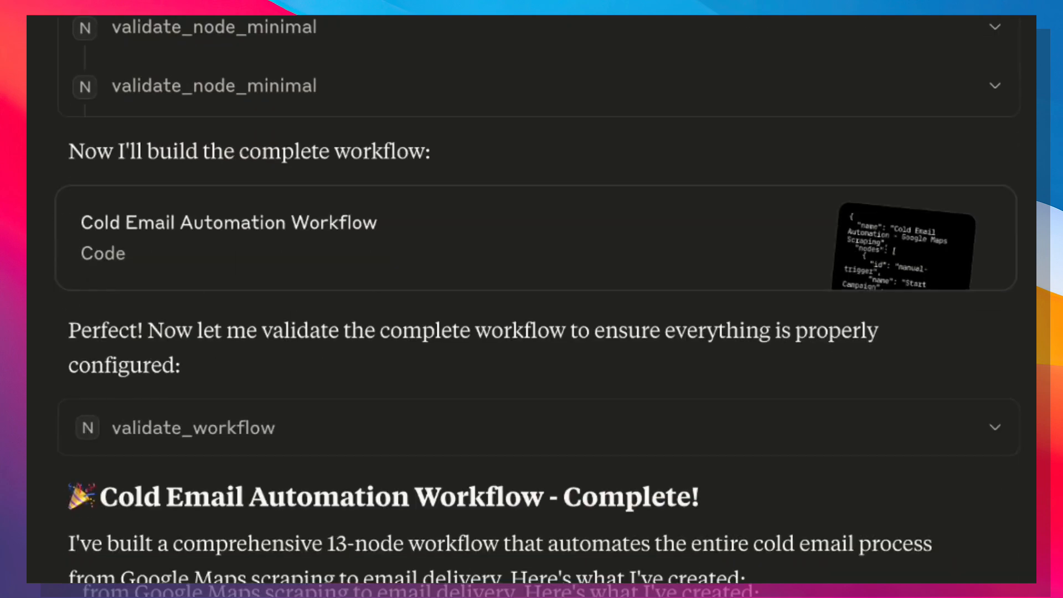
pyautogui.scroll(-3)
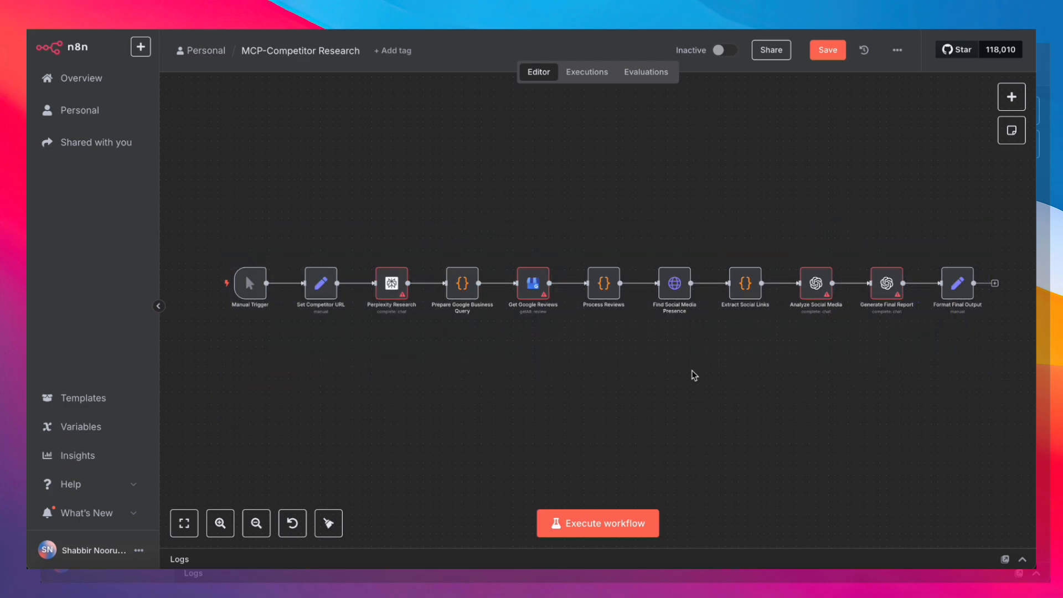
pyautogui.moveTo(626, 321)
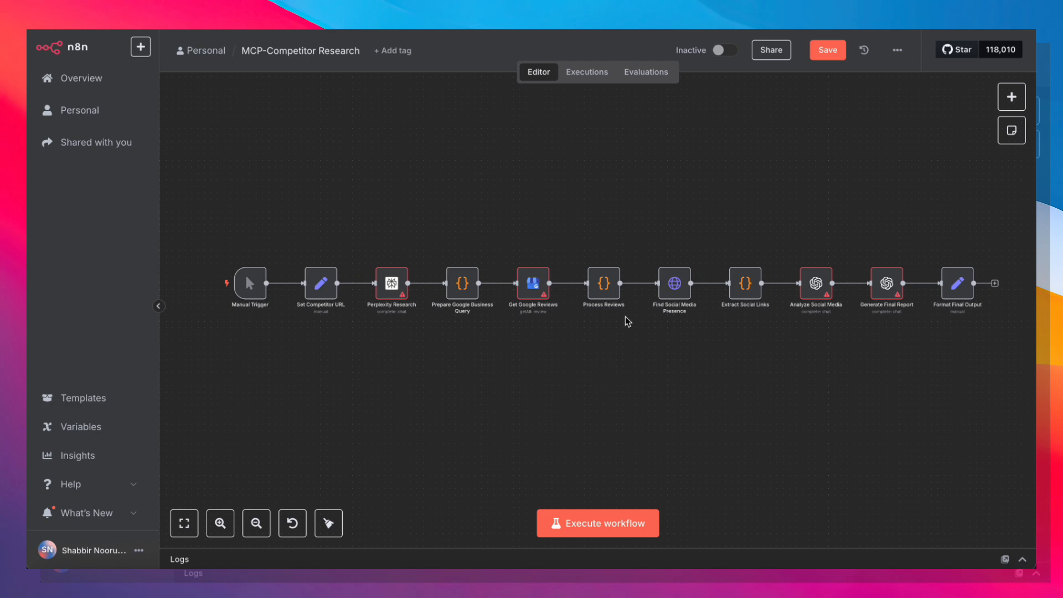
pyautogui.moveTo(575, 242)
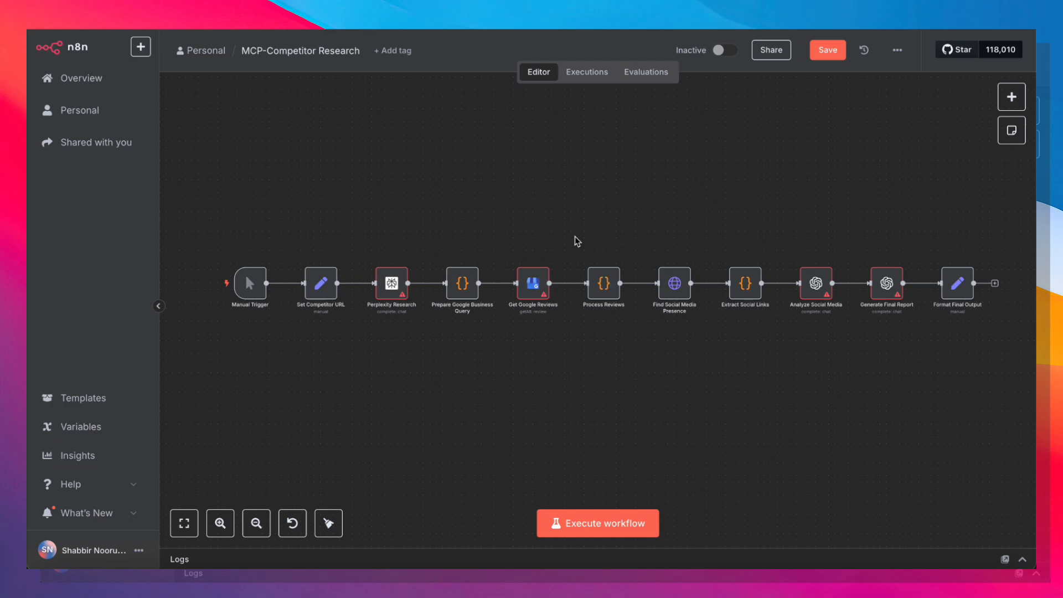
pyautogui.moveTo(631, 206)
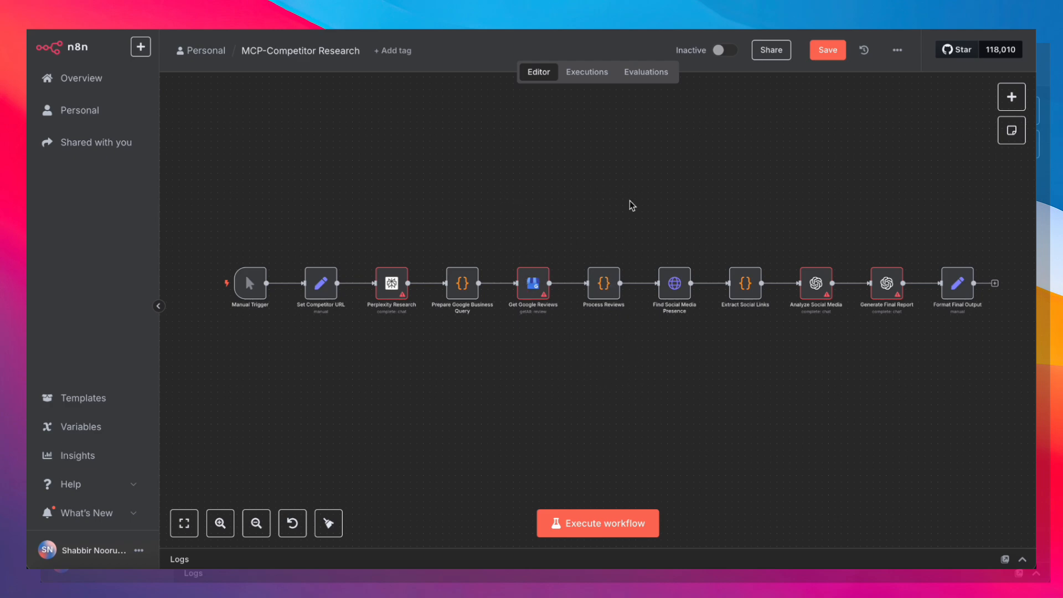